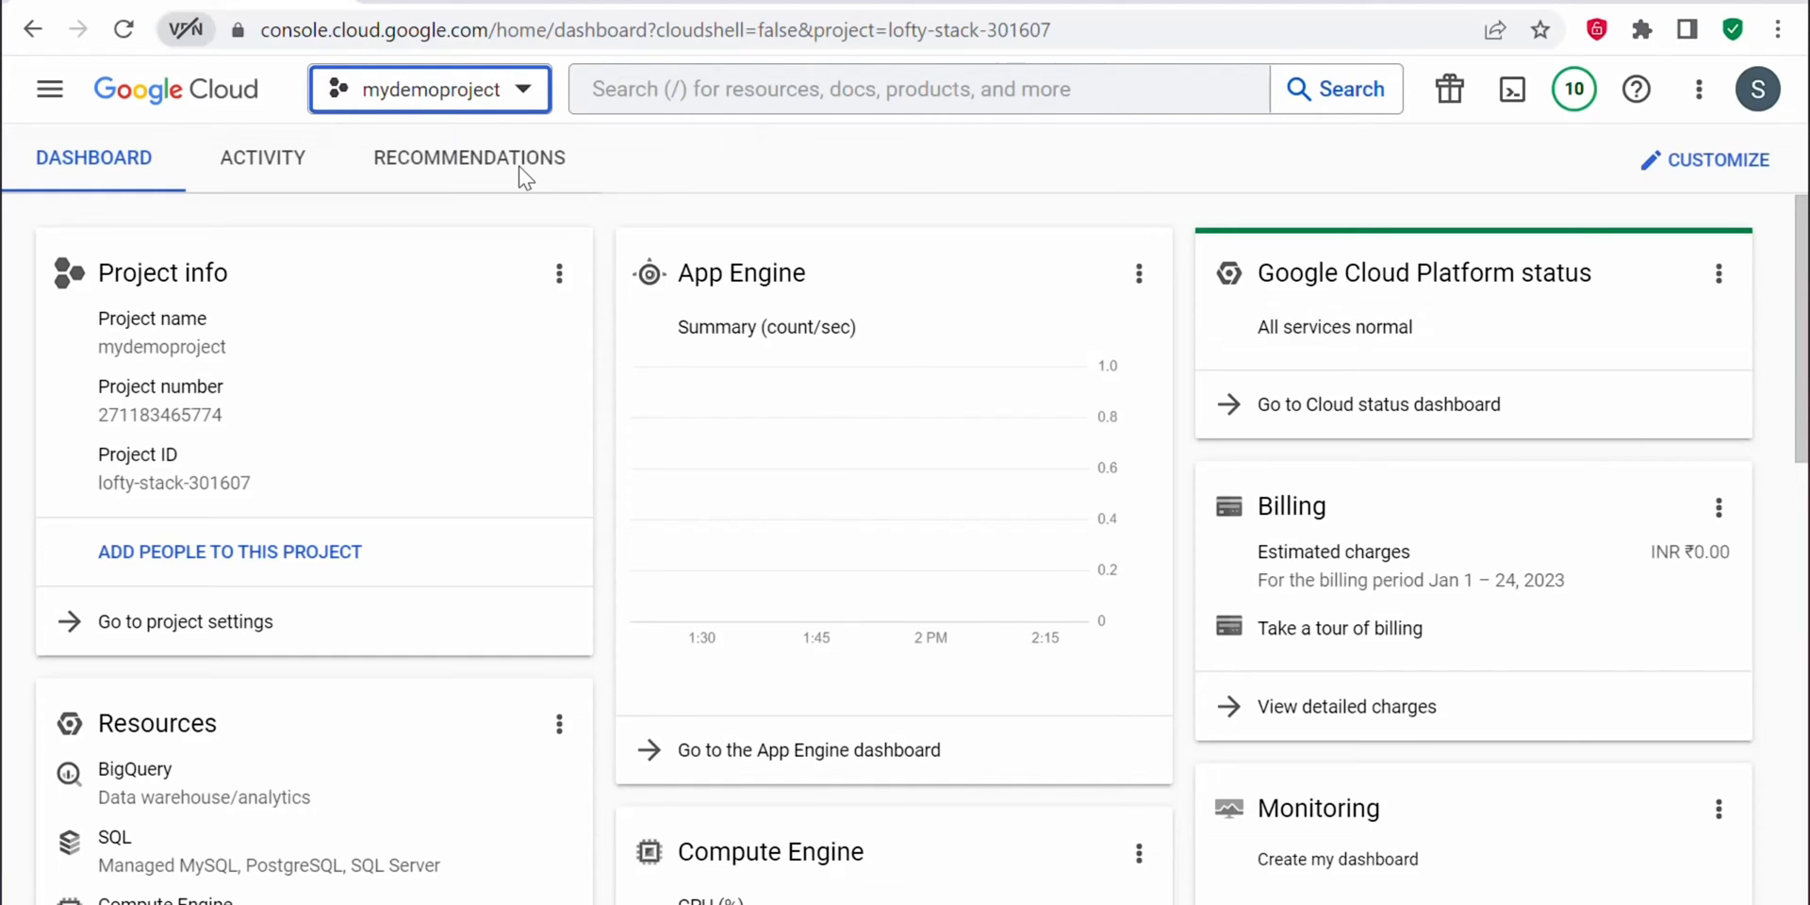
Step: Create a new project named myappproj from the project selector and switch to it
click(428, 88)
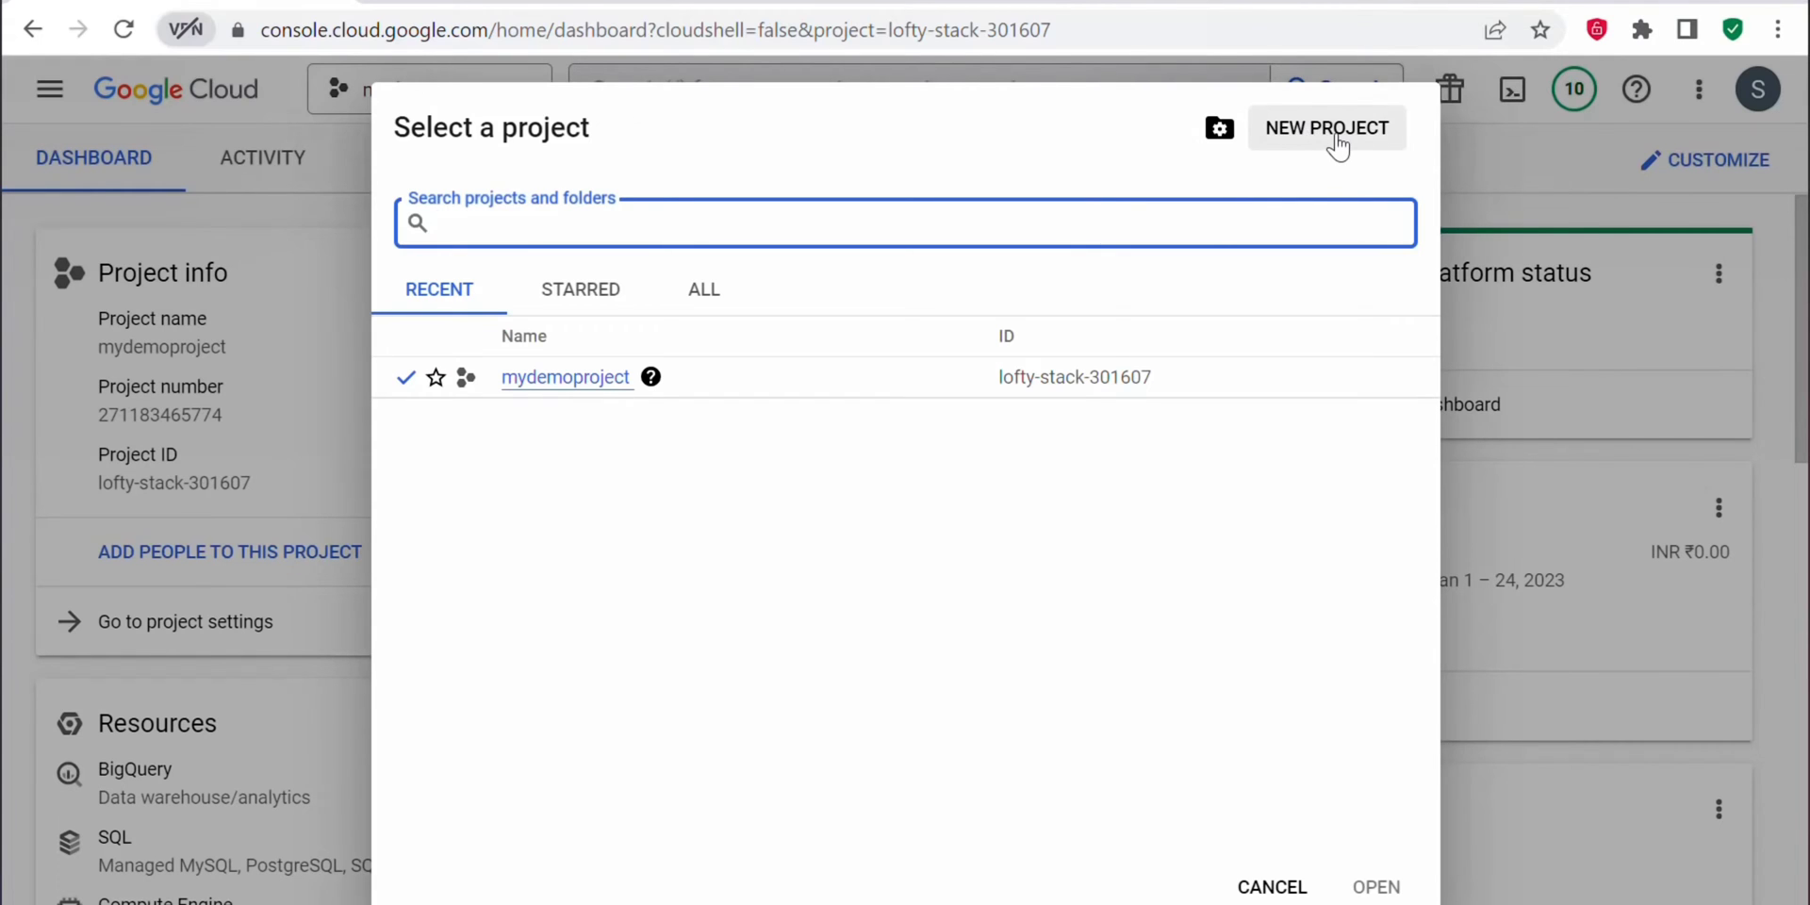
click(1327, 127)
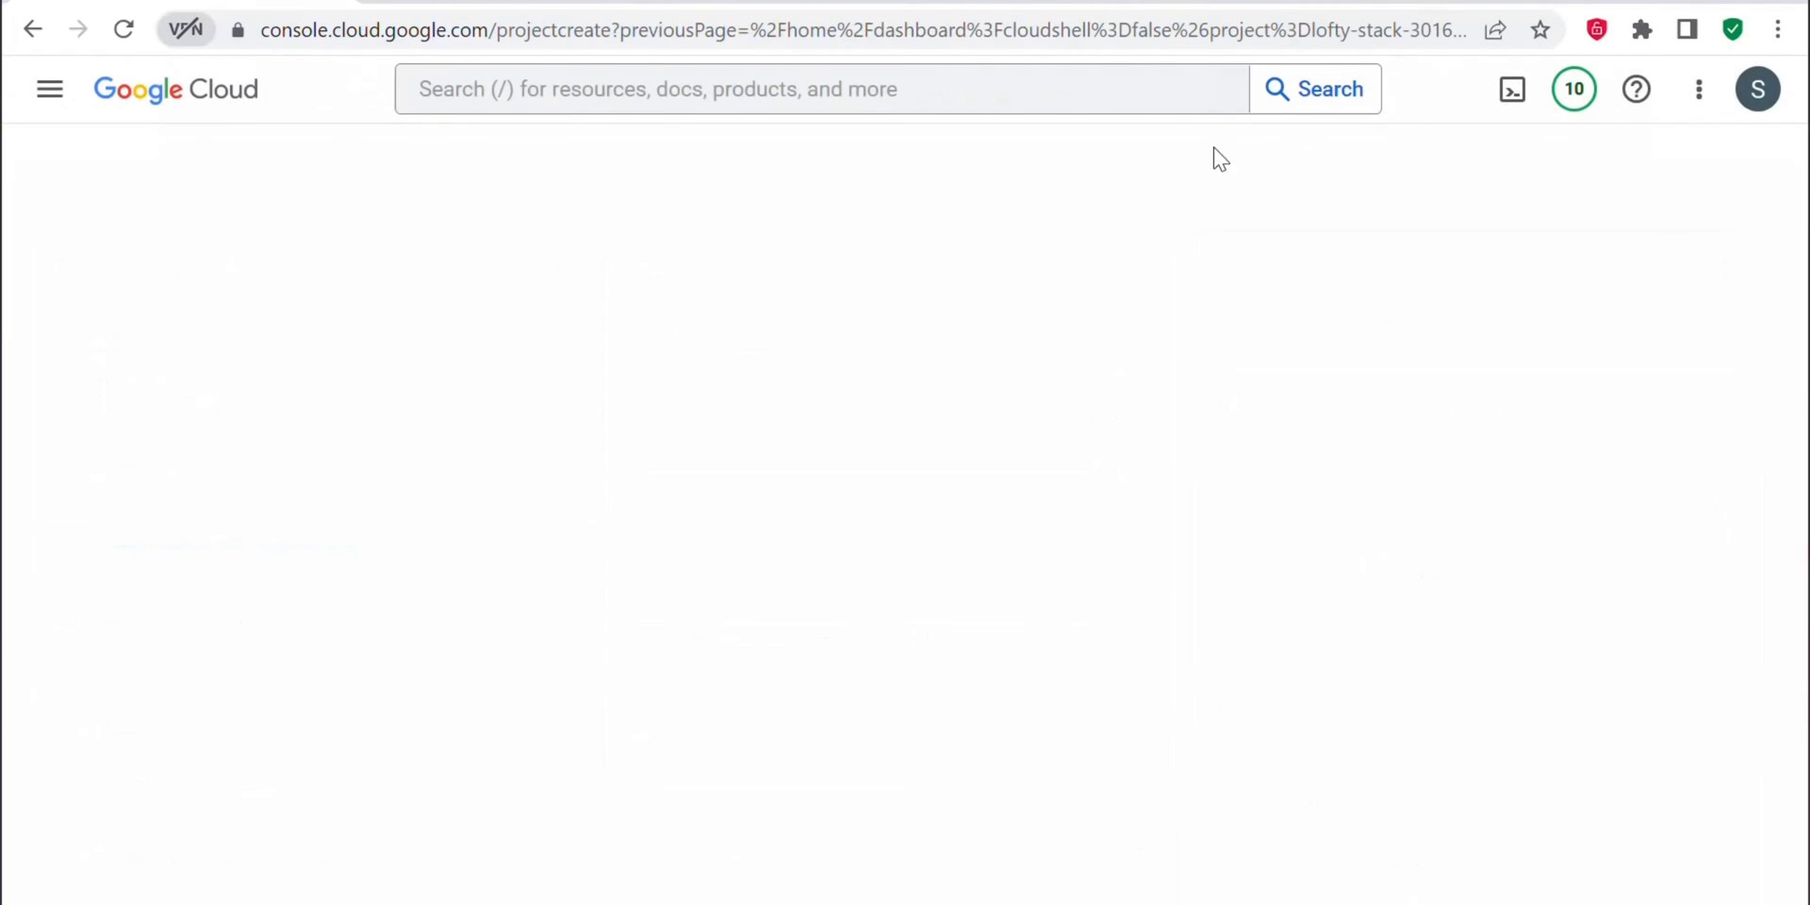
text(myappproj)
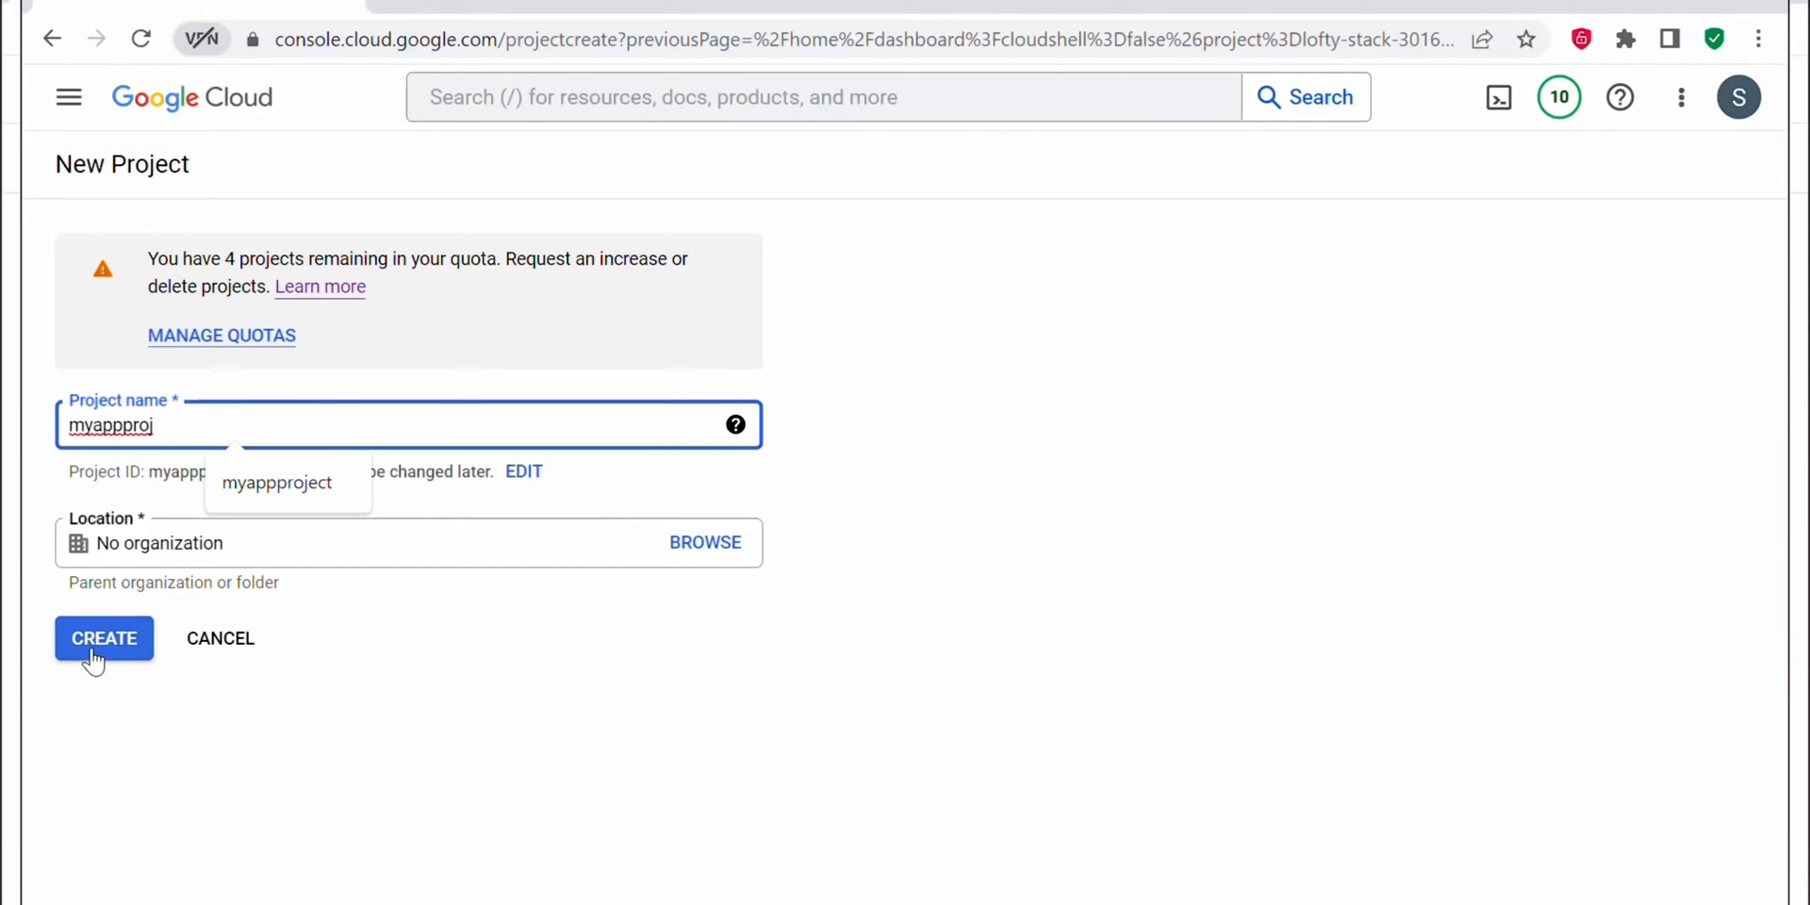
click(103, 638)
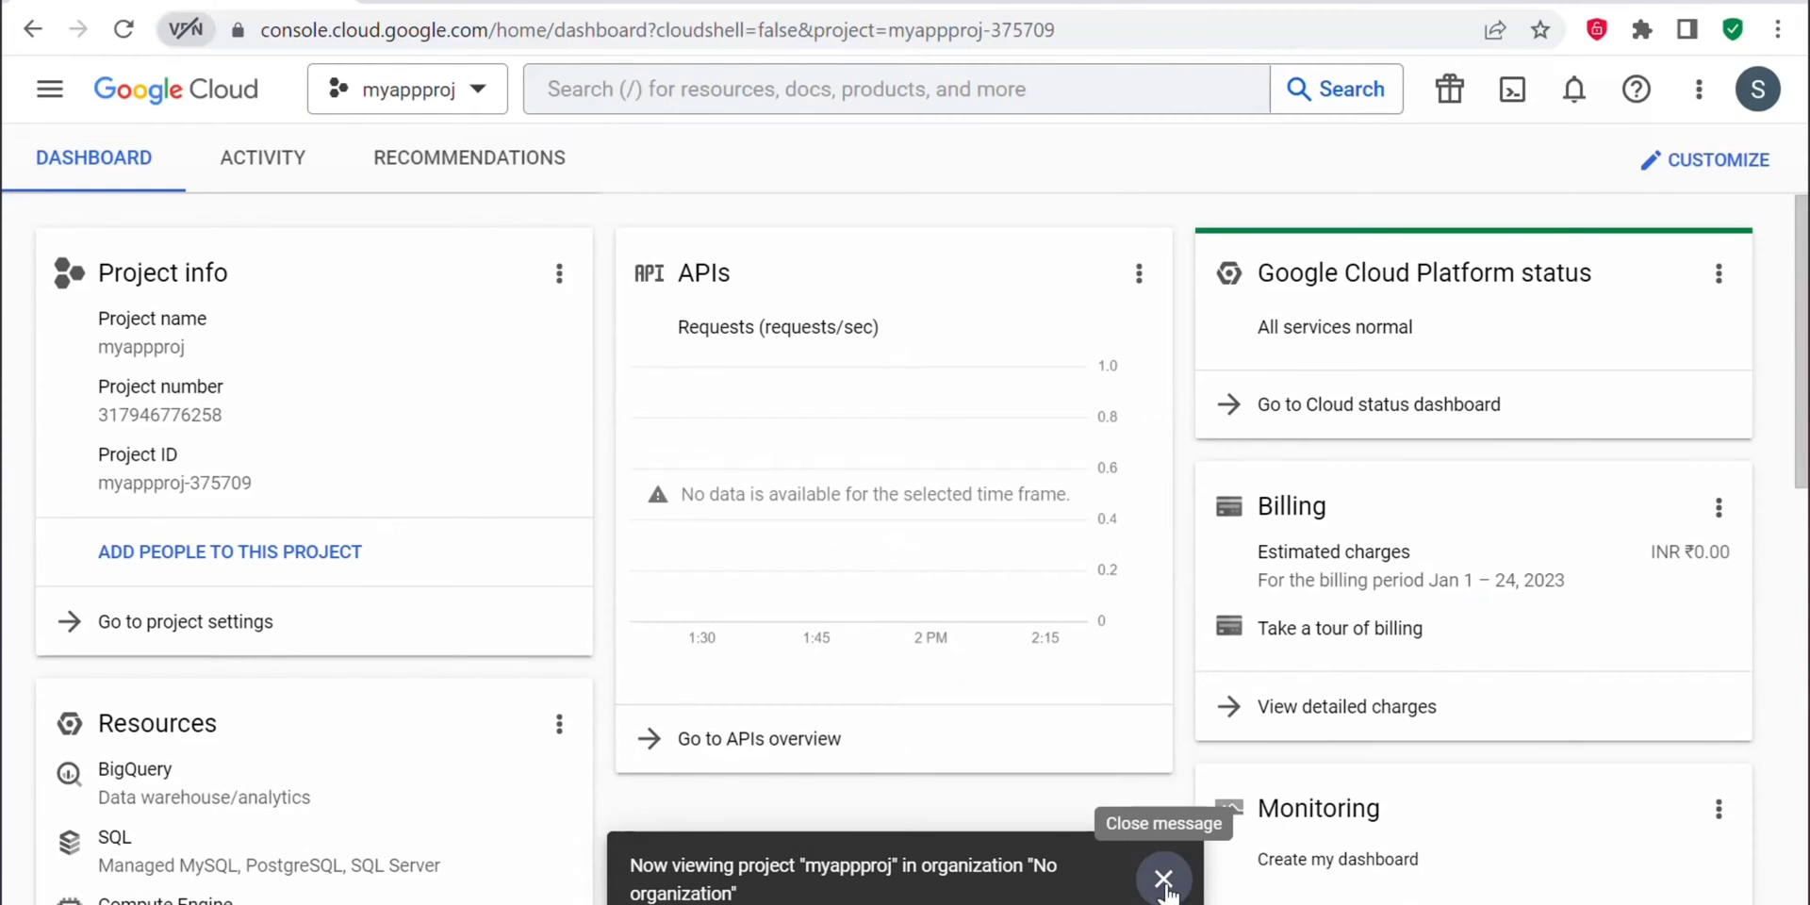
Step: Dismiss the new-project notice and go to APIs & Services > Enabled APIs & services
click(1163, 879)
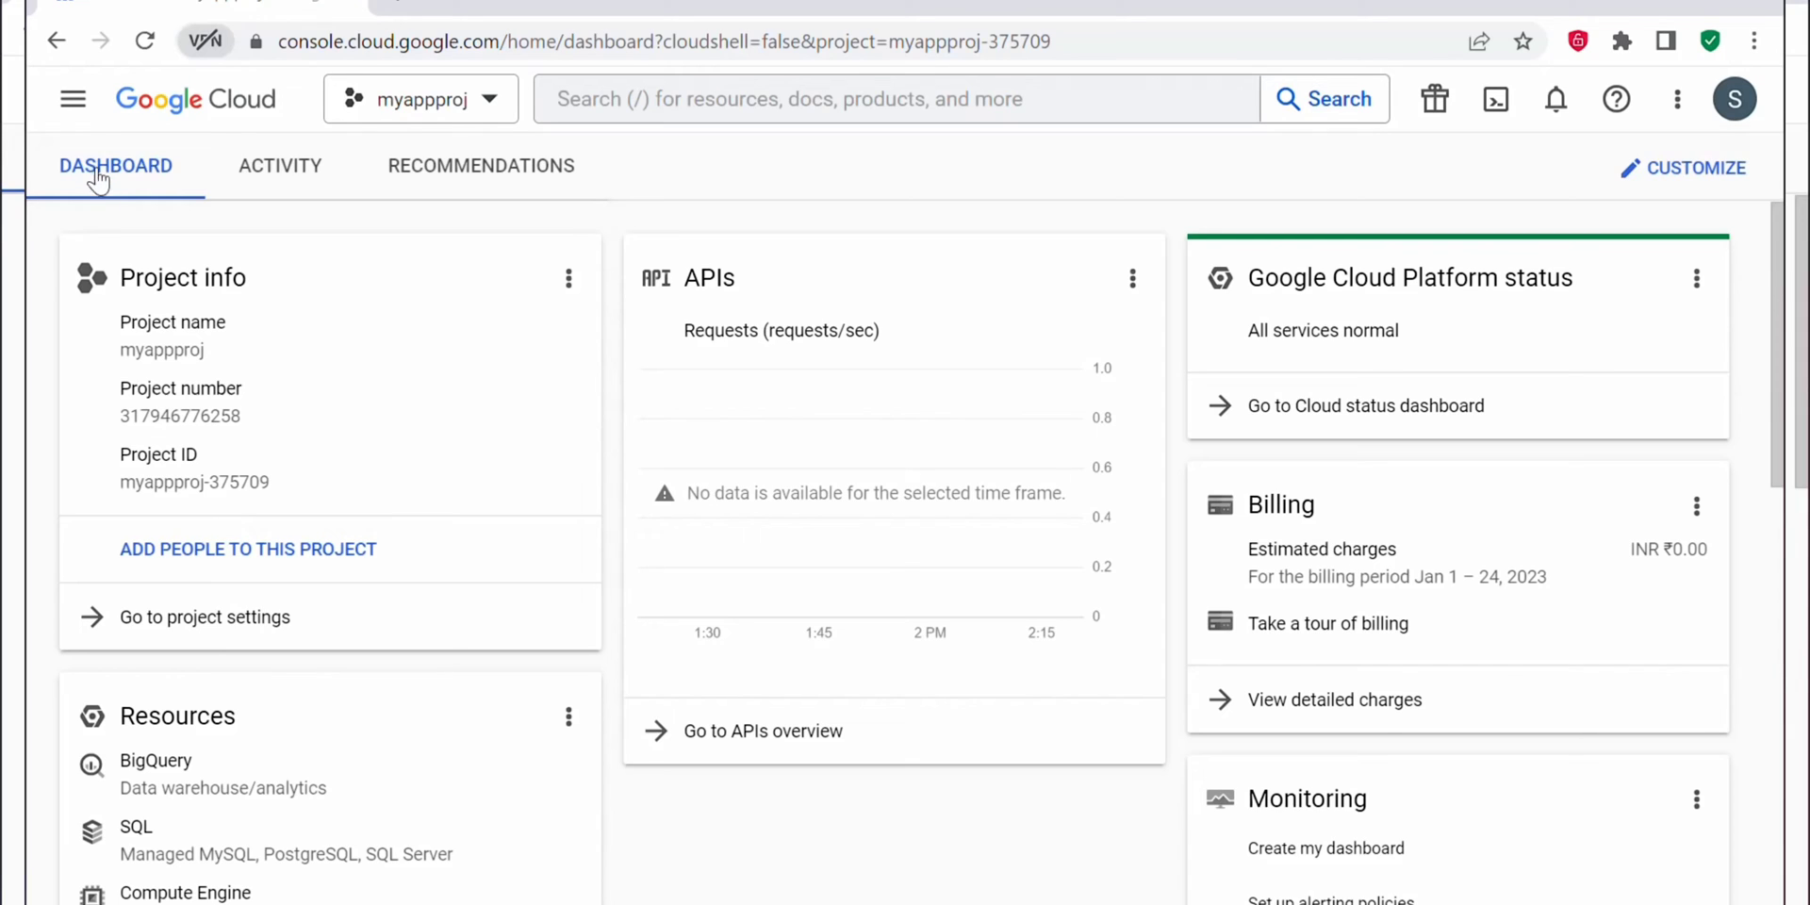
mouse_move(72, 99)
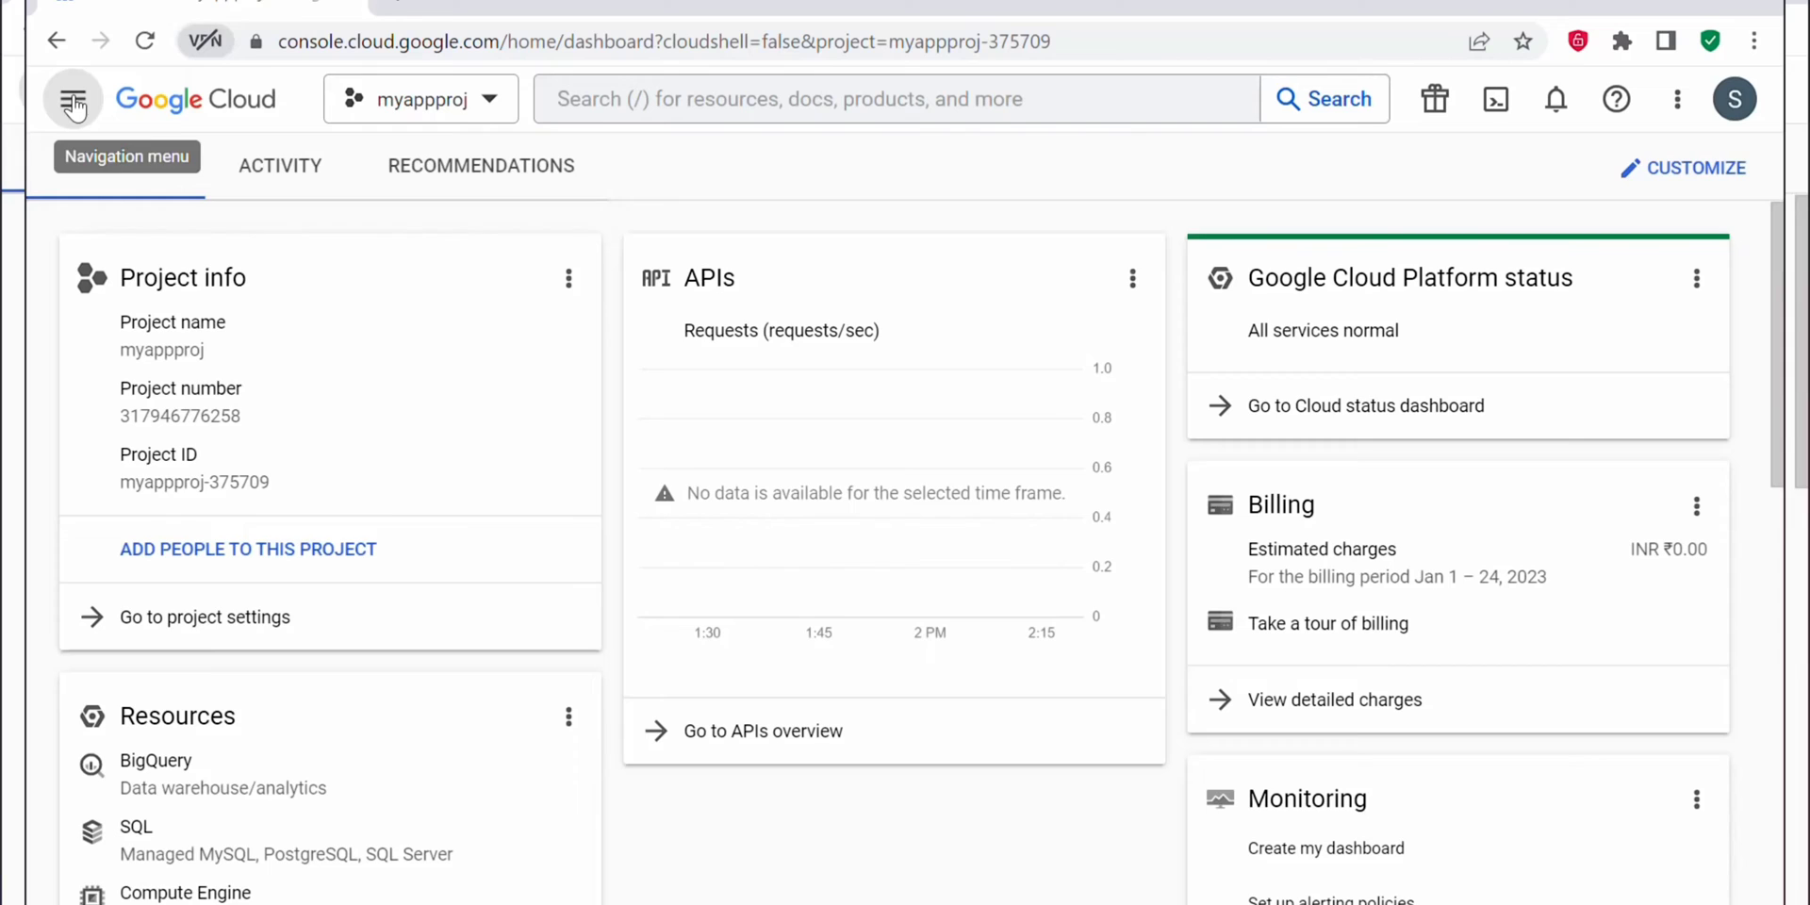
click(71, 98)
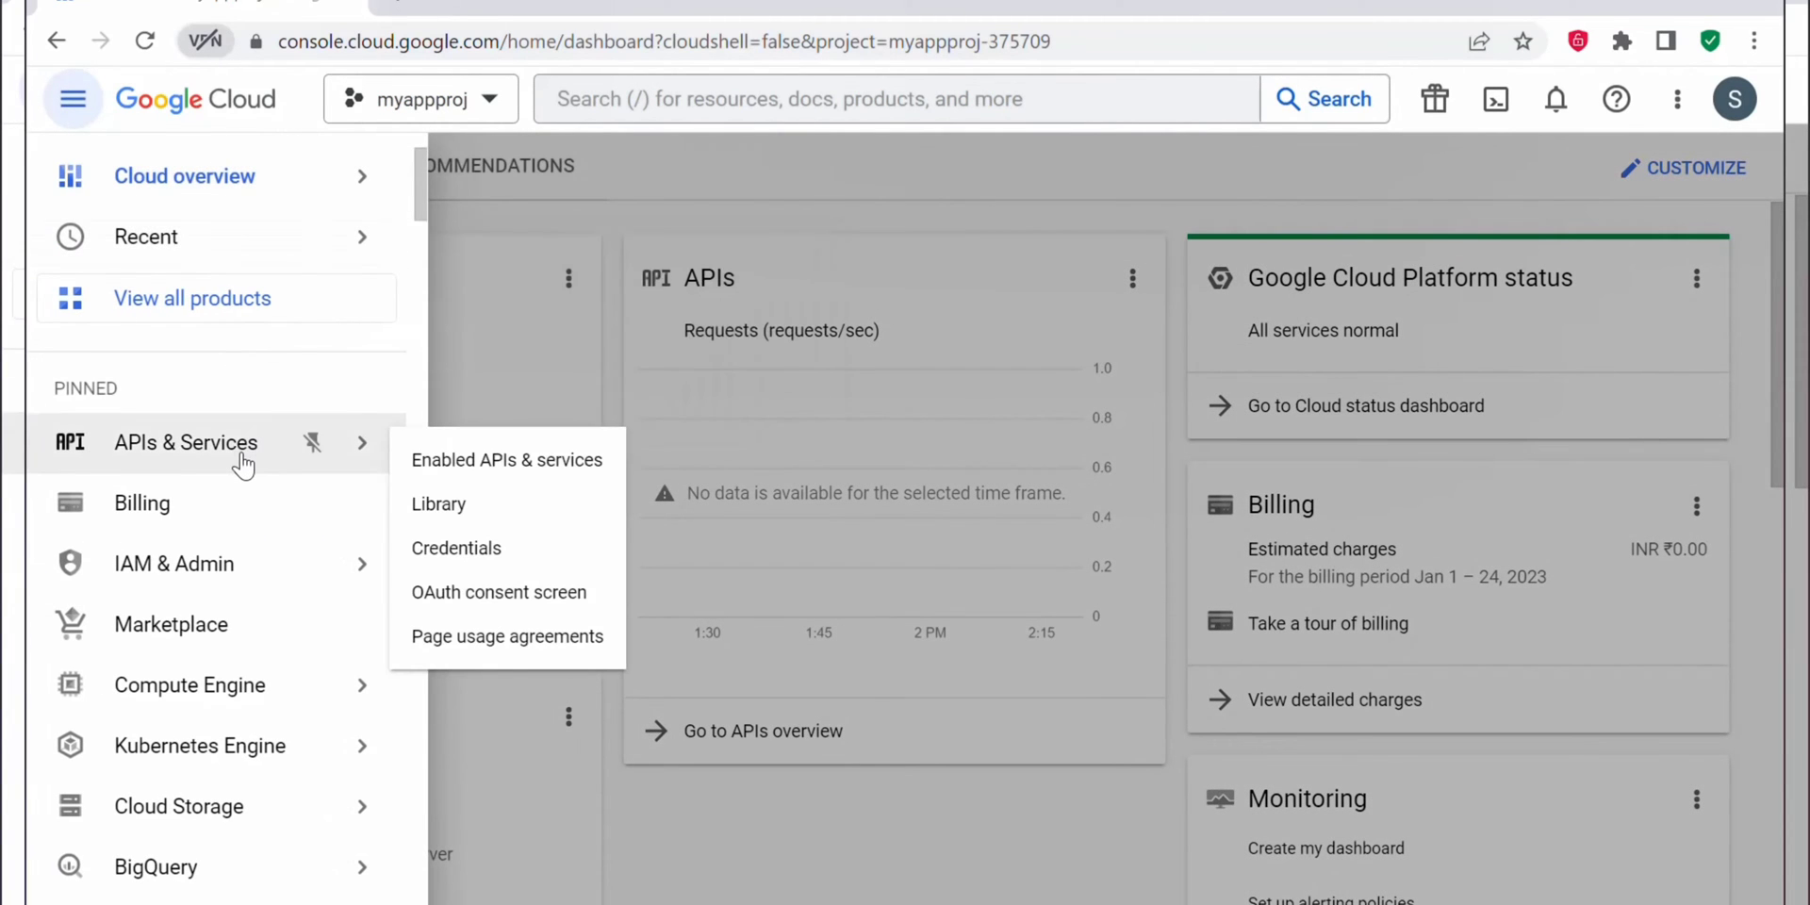
click(506, 459)
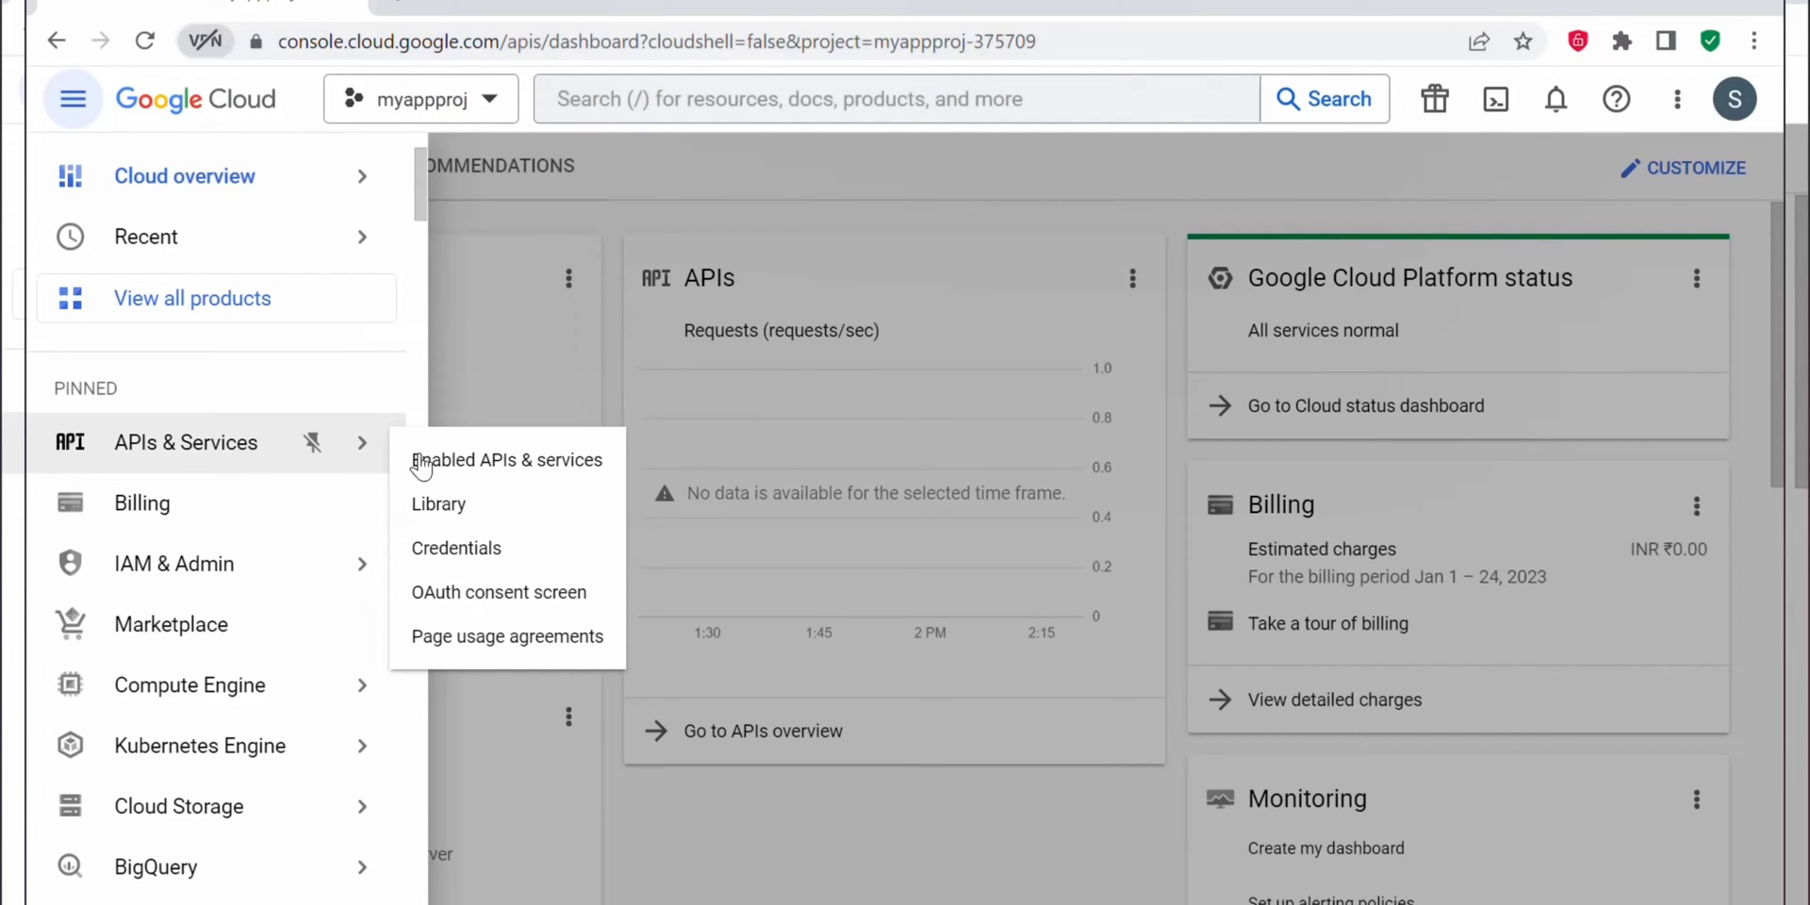
click(506, 459)
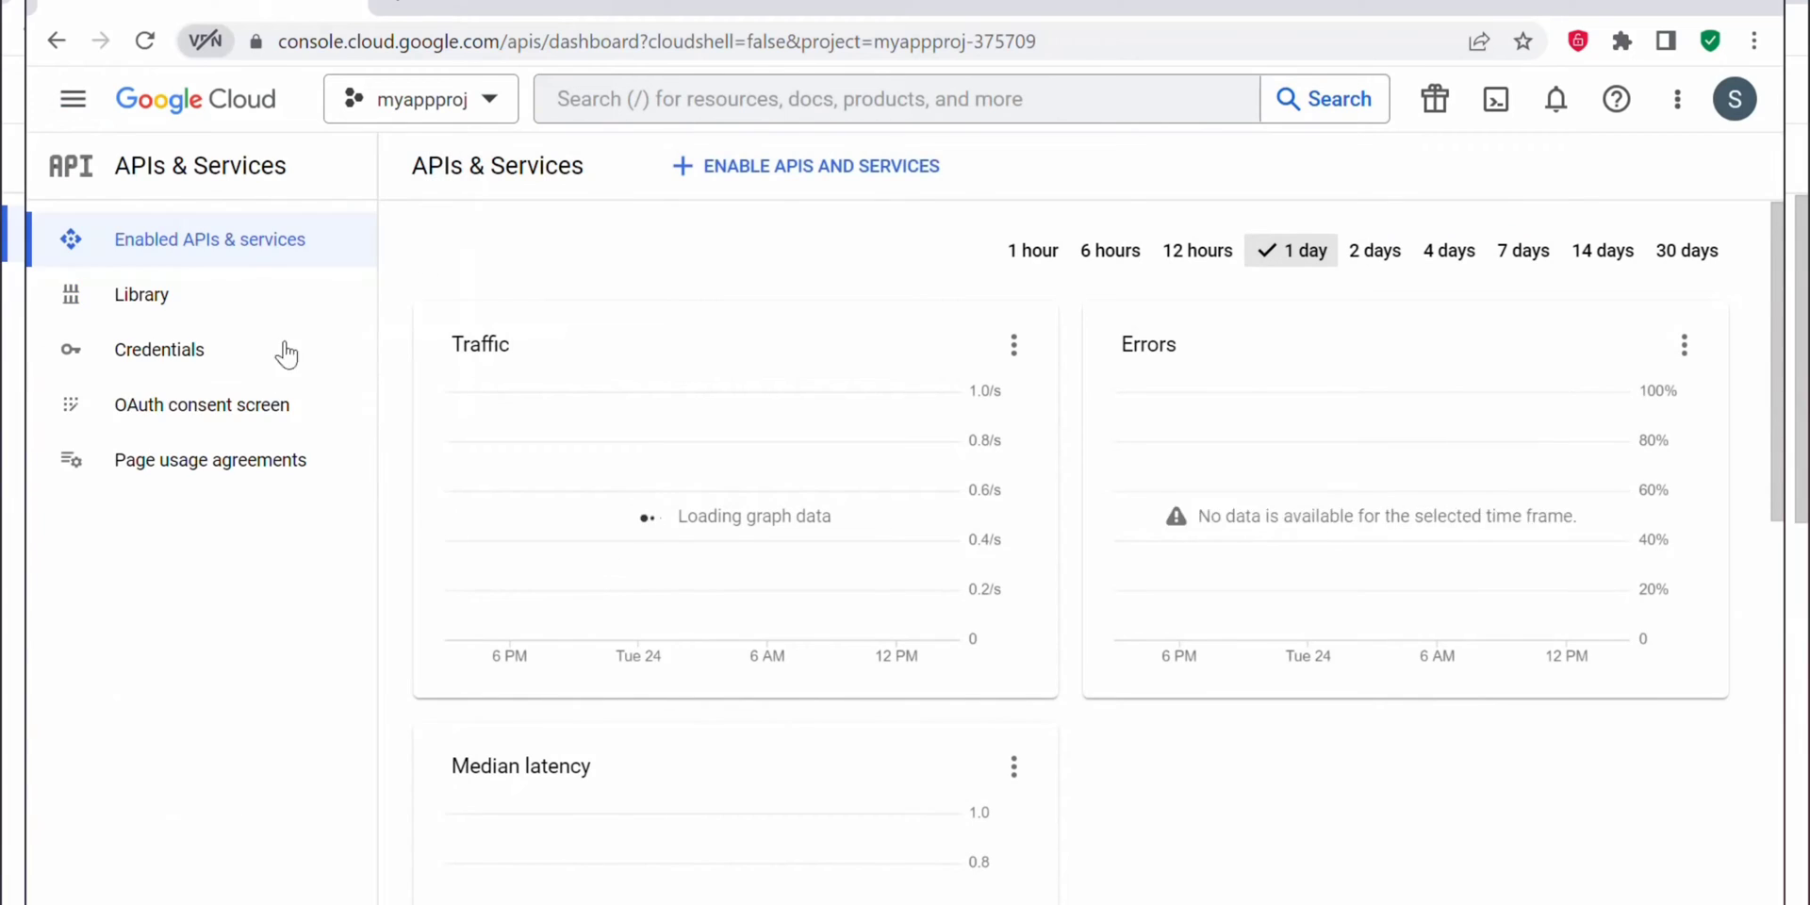
Step: Search for the App Engine Admin API and enable it for myappproj
click(895, 98)
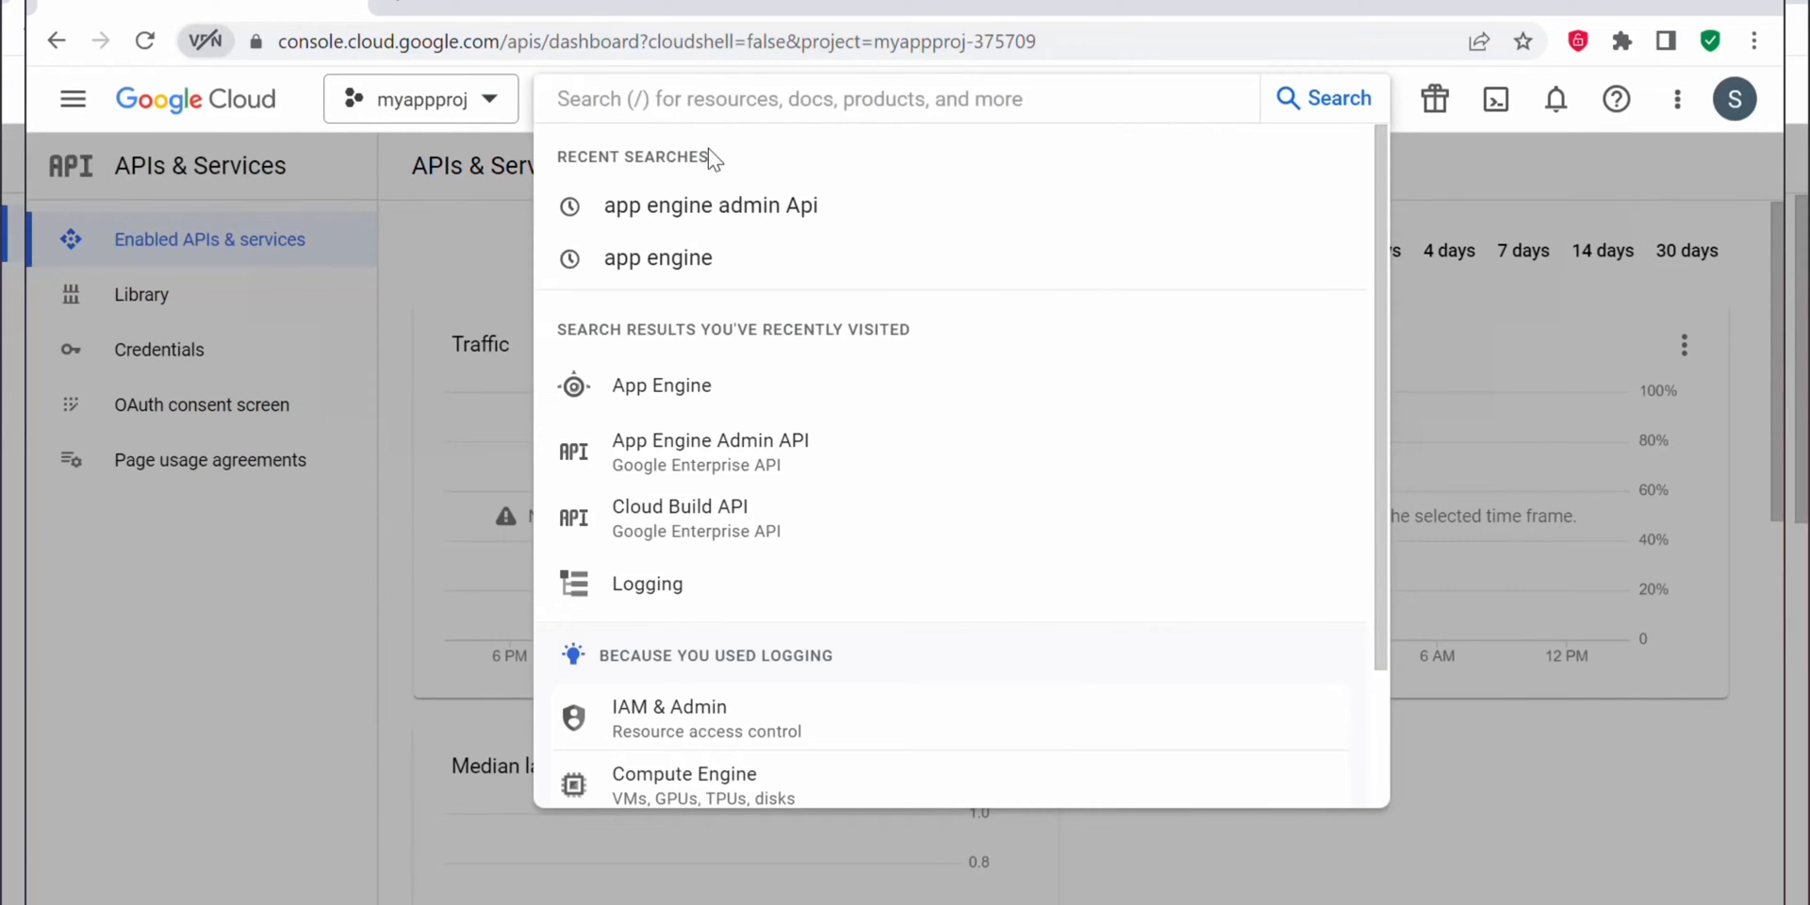
click(710, 205)
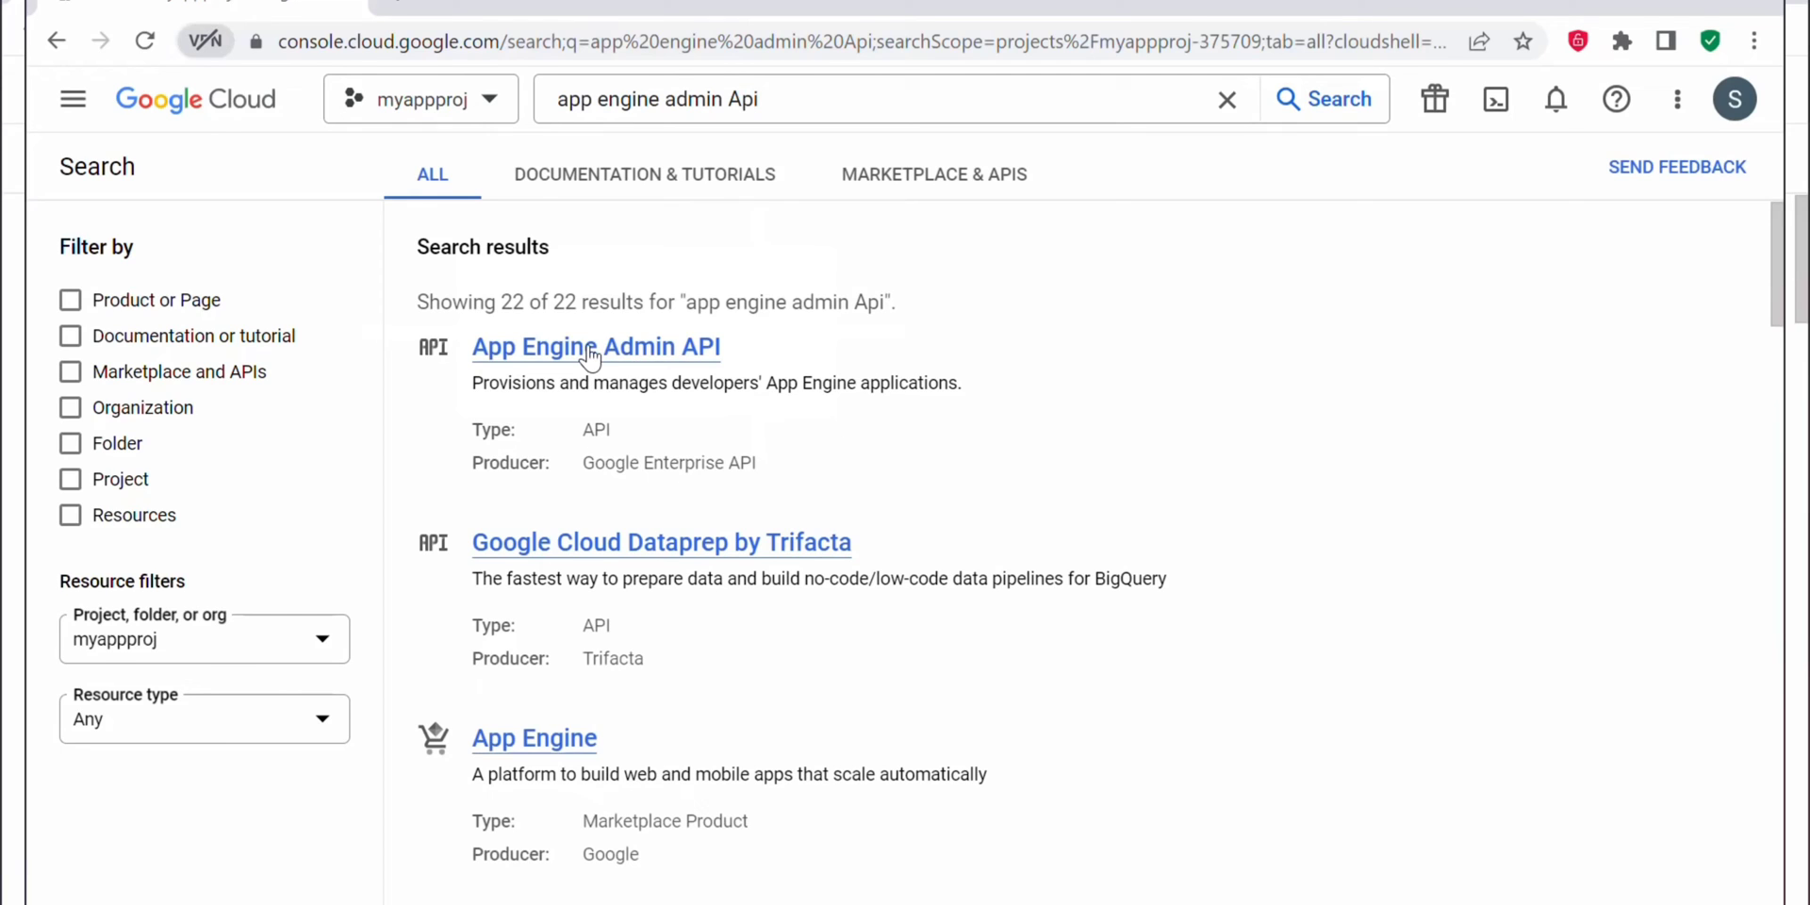
click(596, 346)
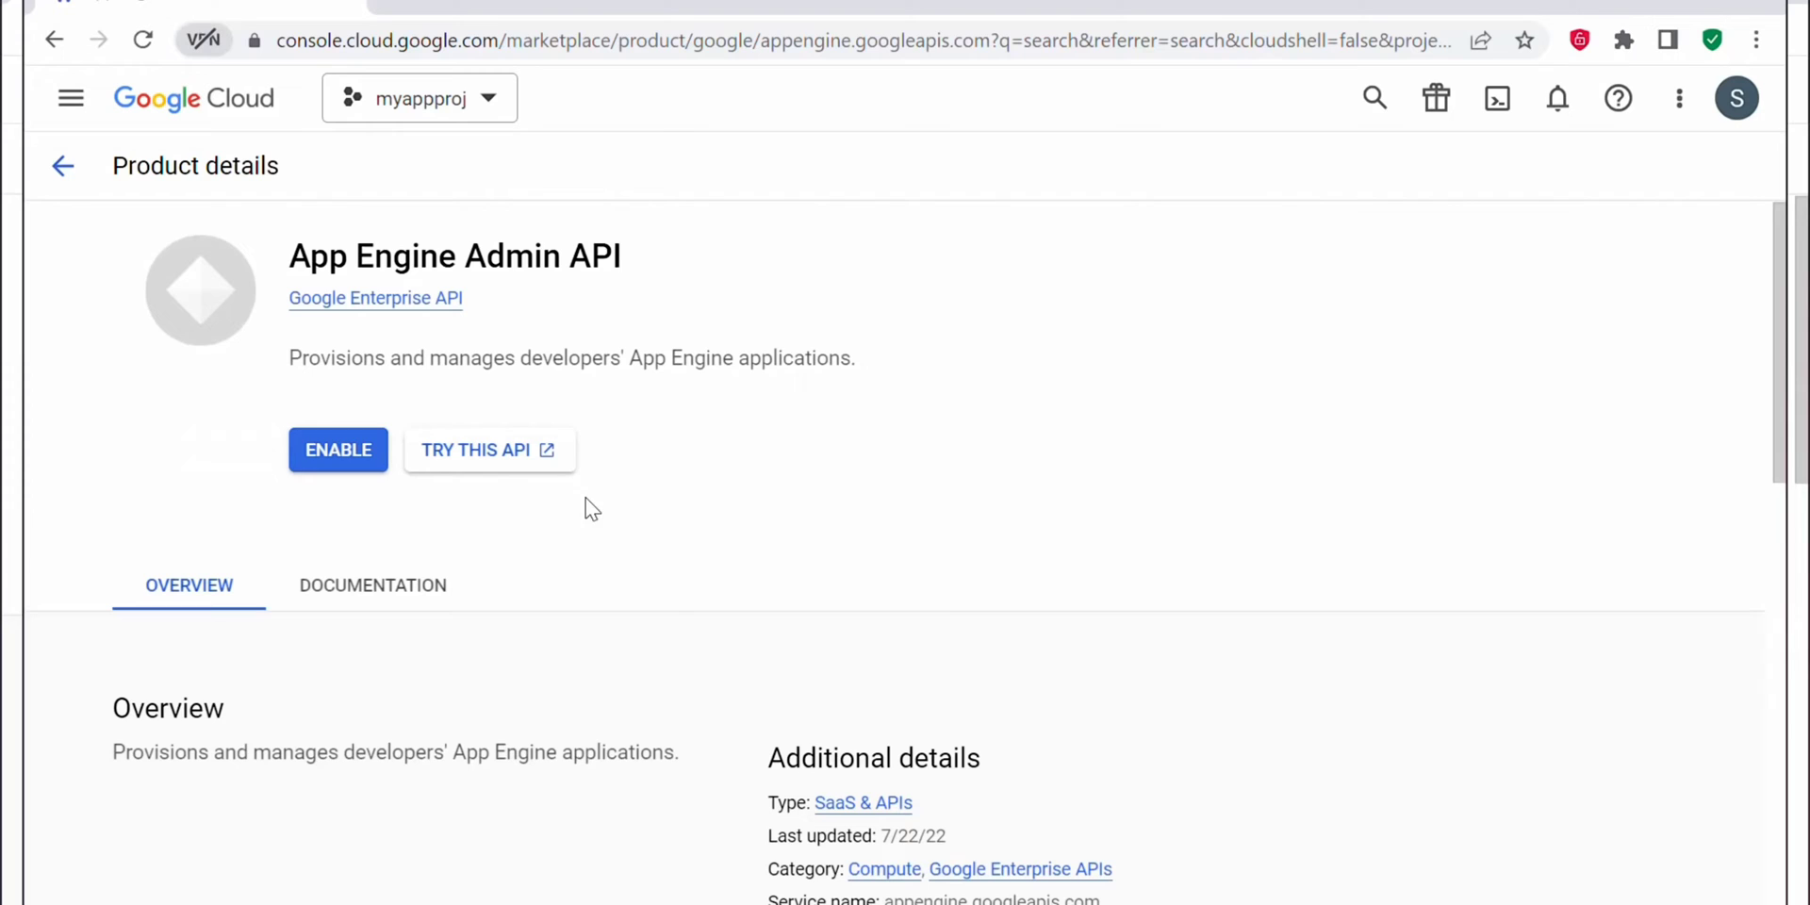
click(339, 449)
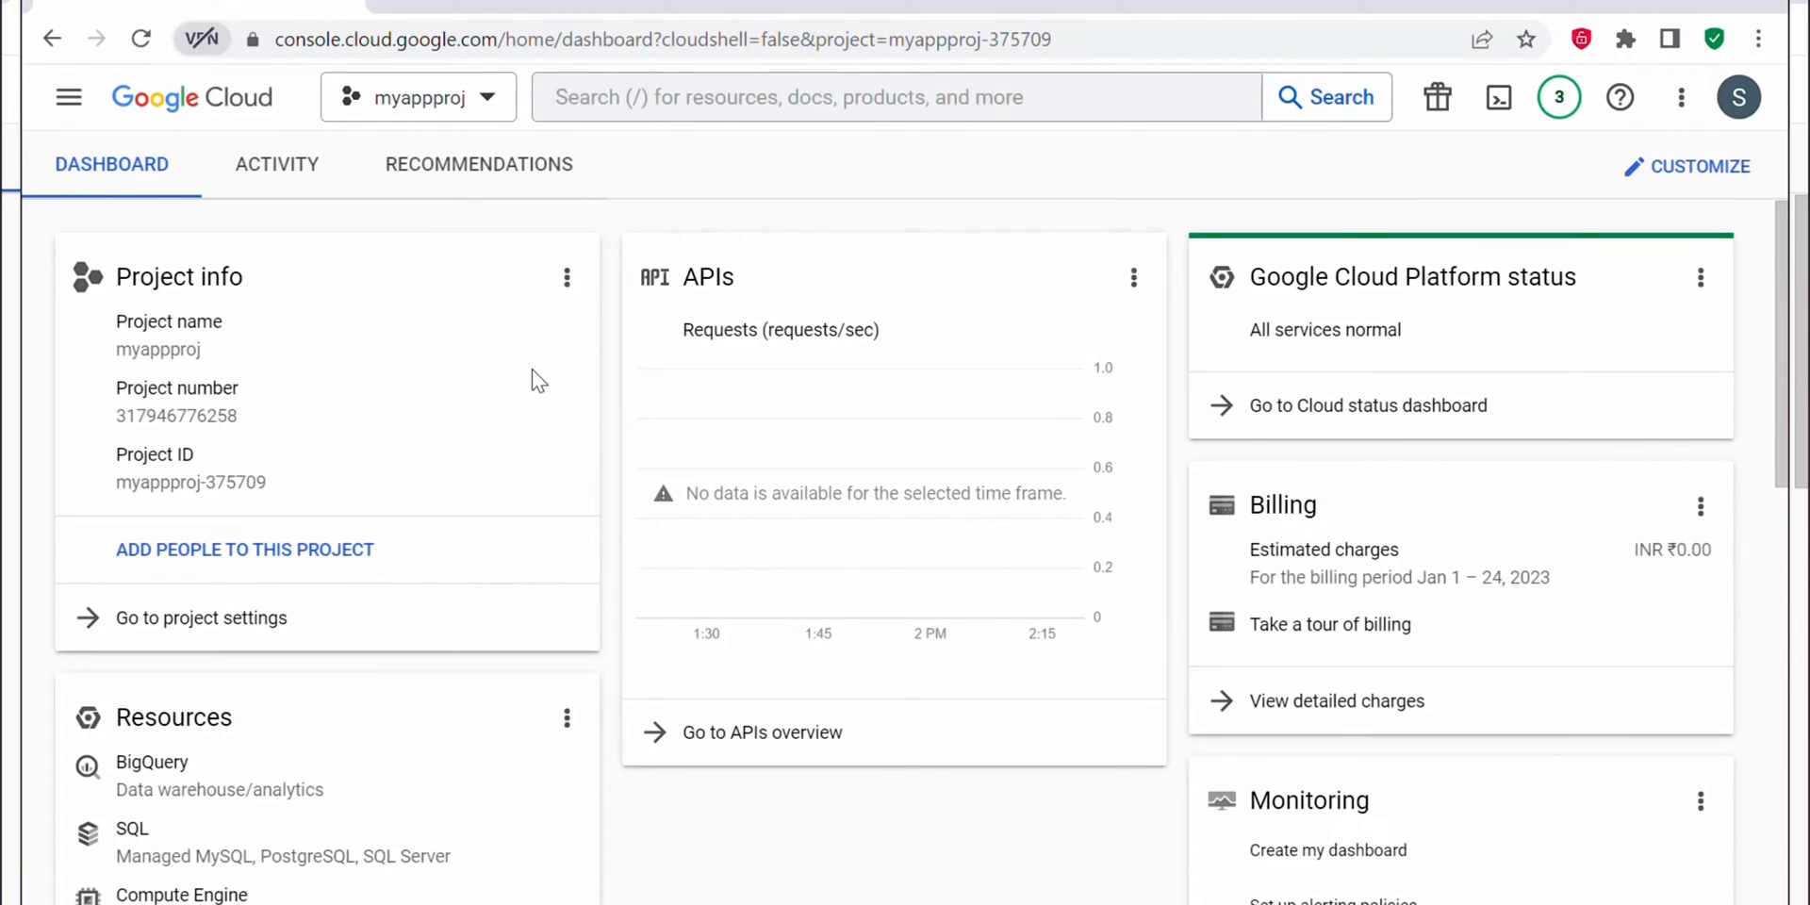
mouse_move(267, 223)
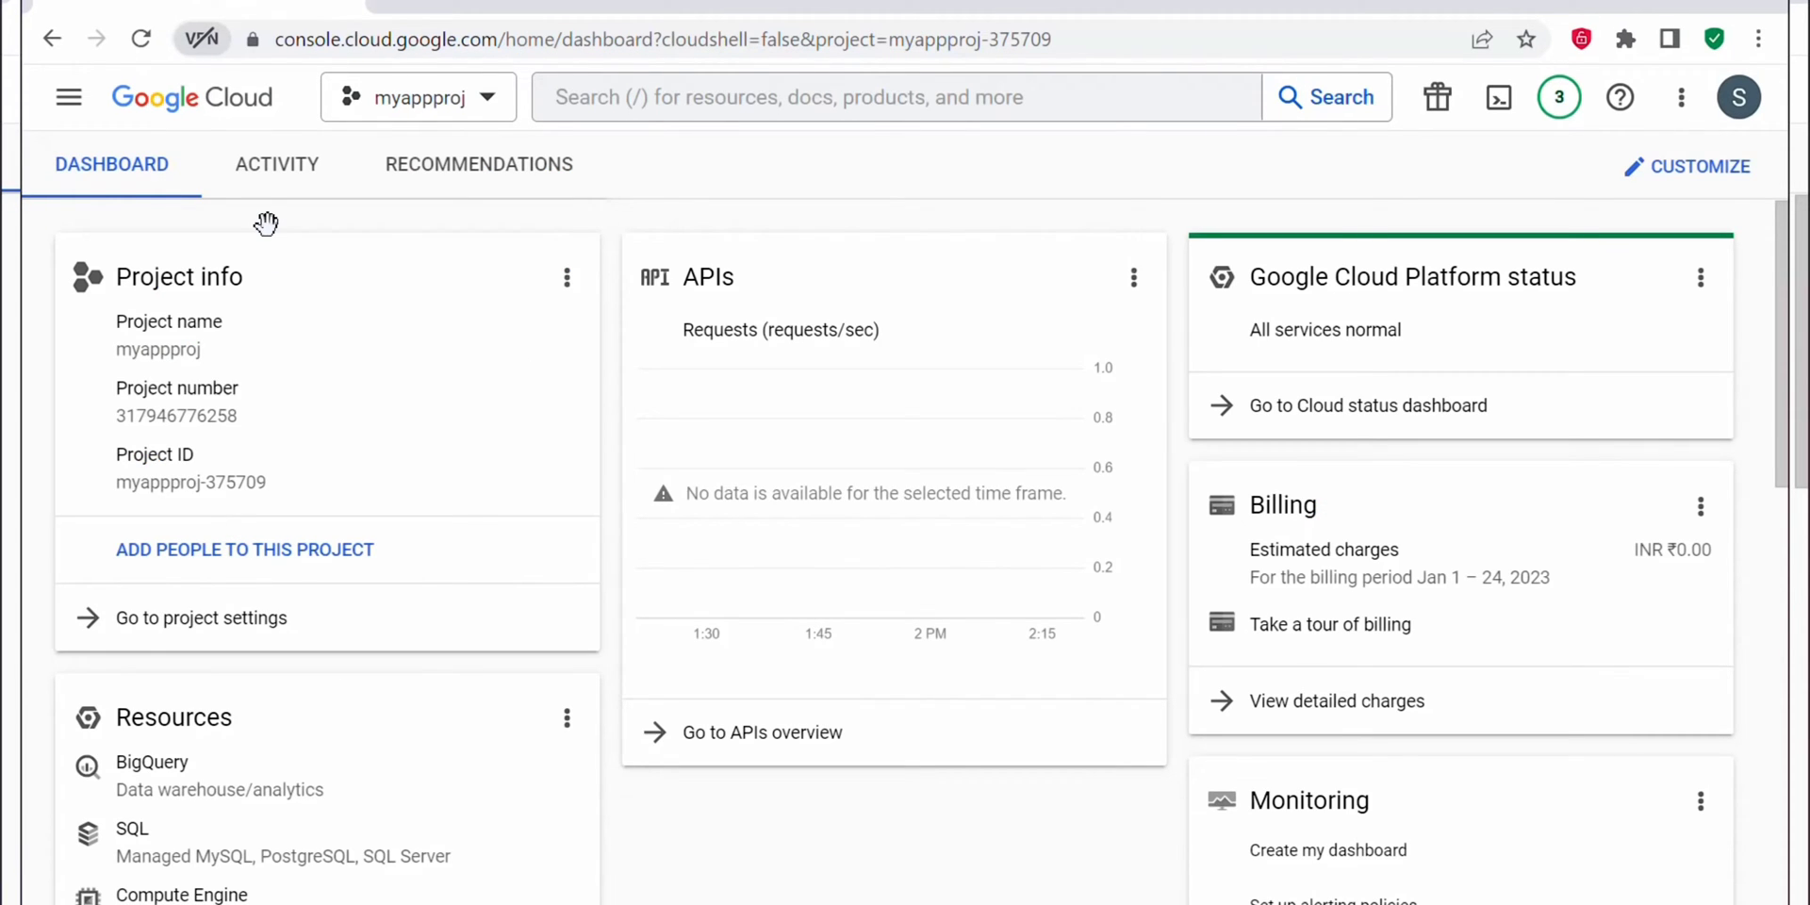
Step: Search the console for 'app engine' and open the App Engine product page
click(808, 97)
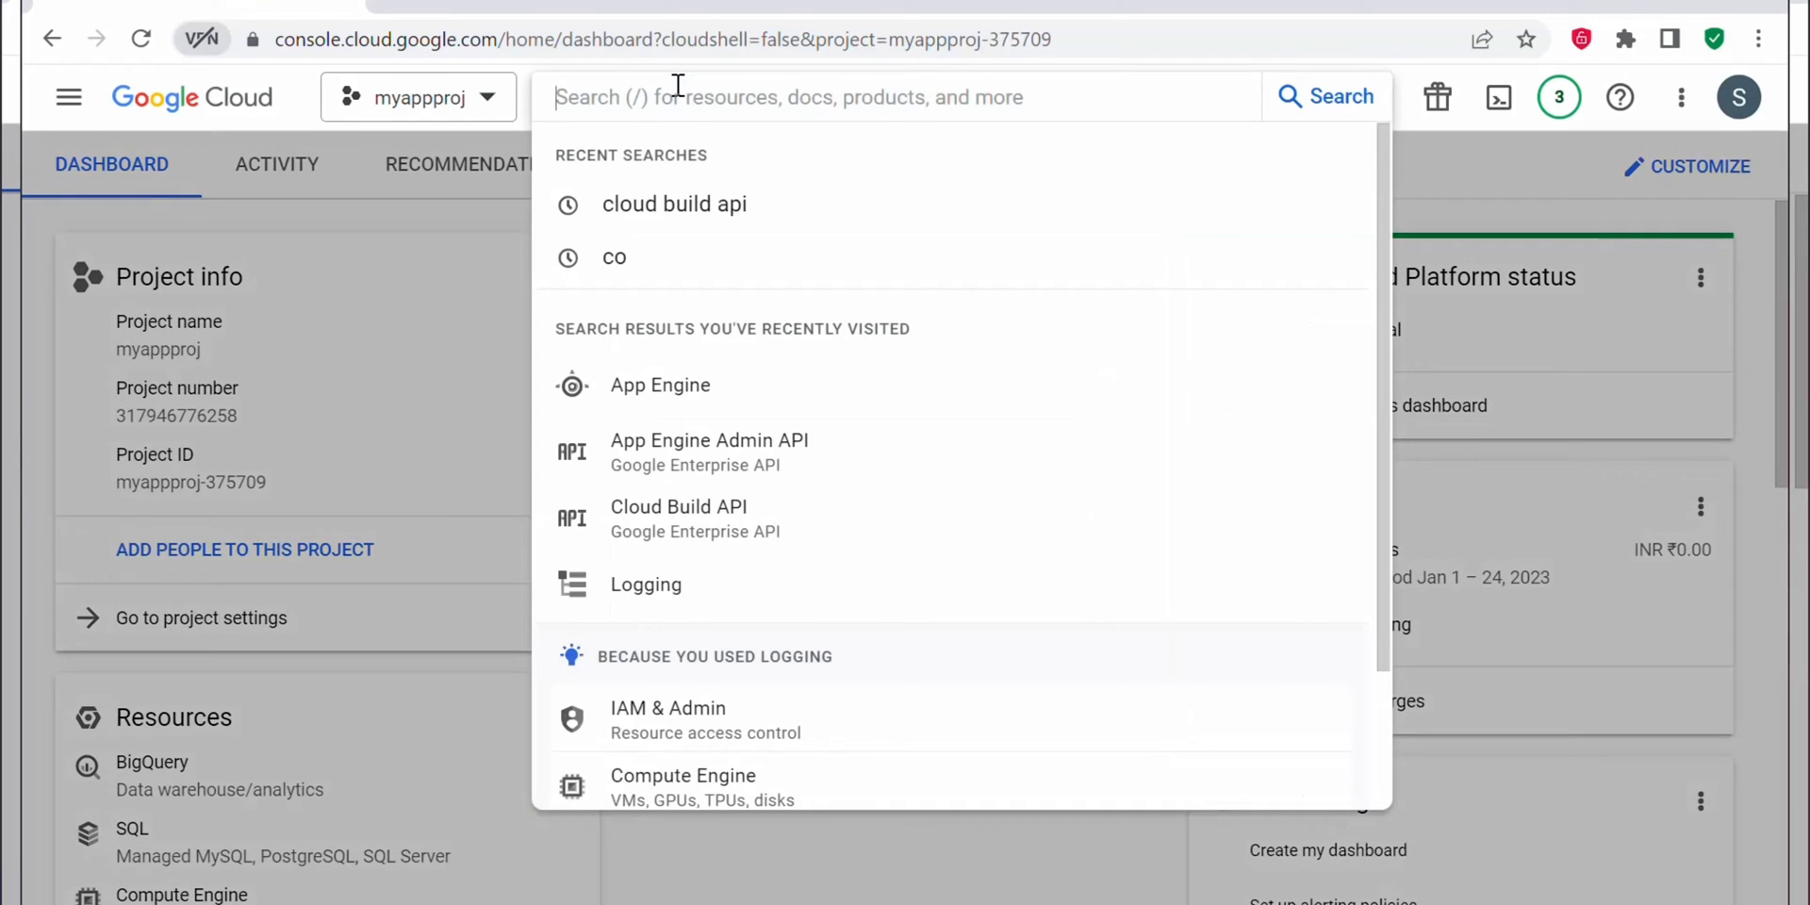
text(app engine)
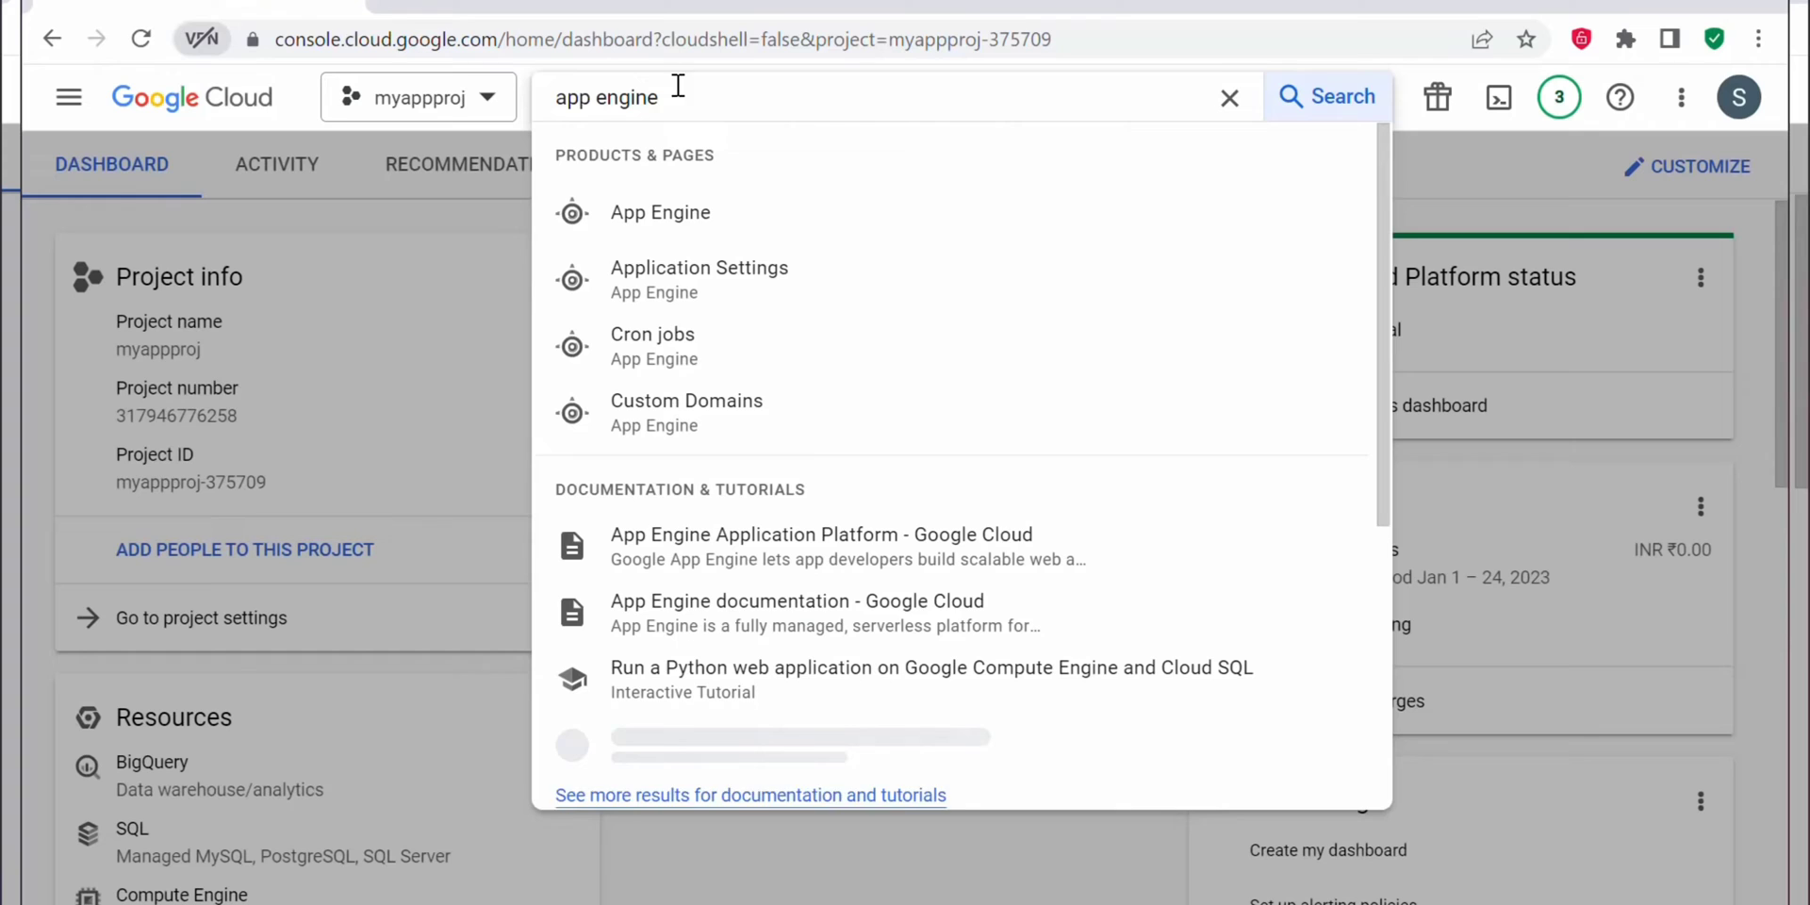
click(660, 213)
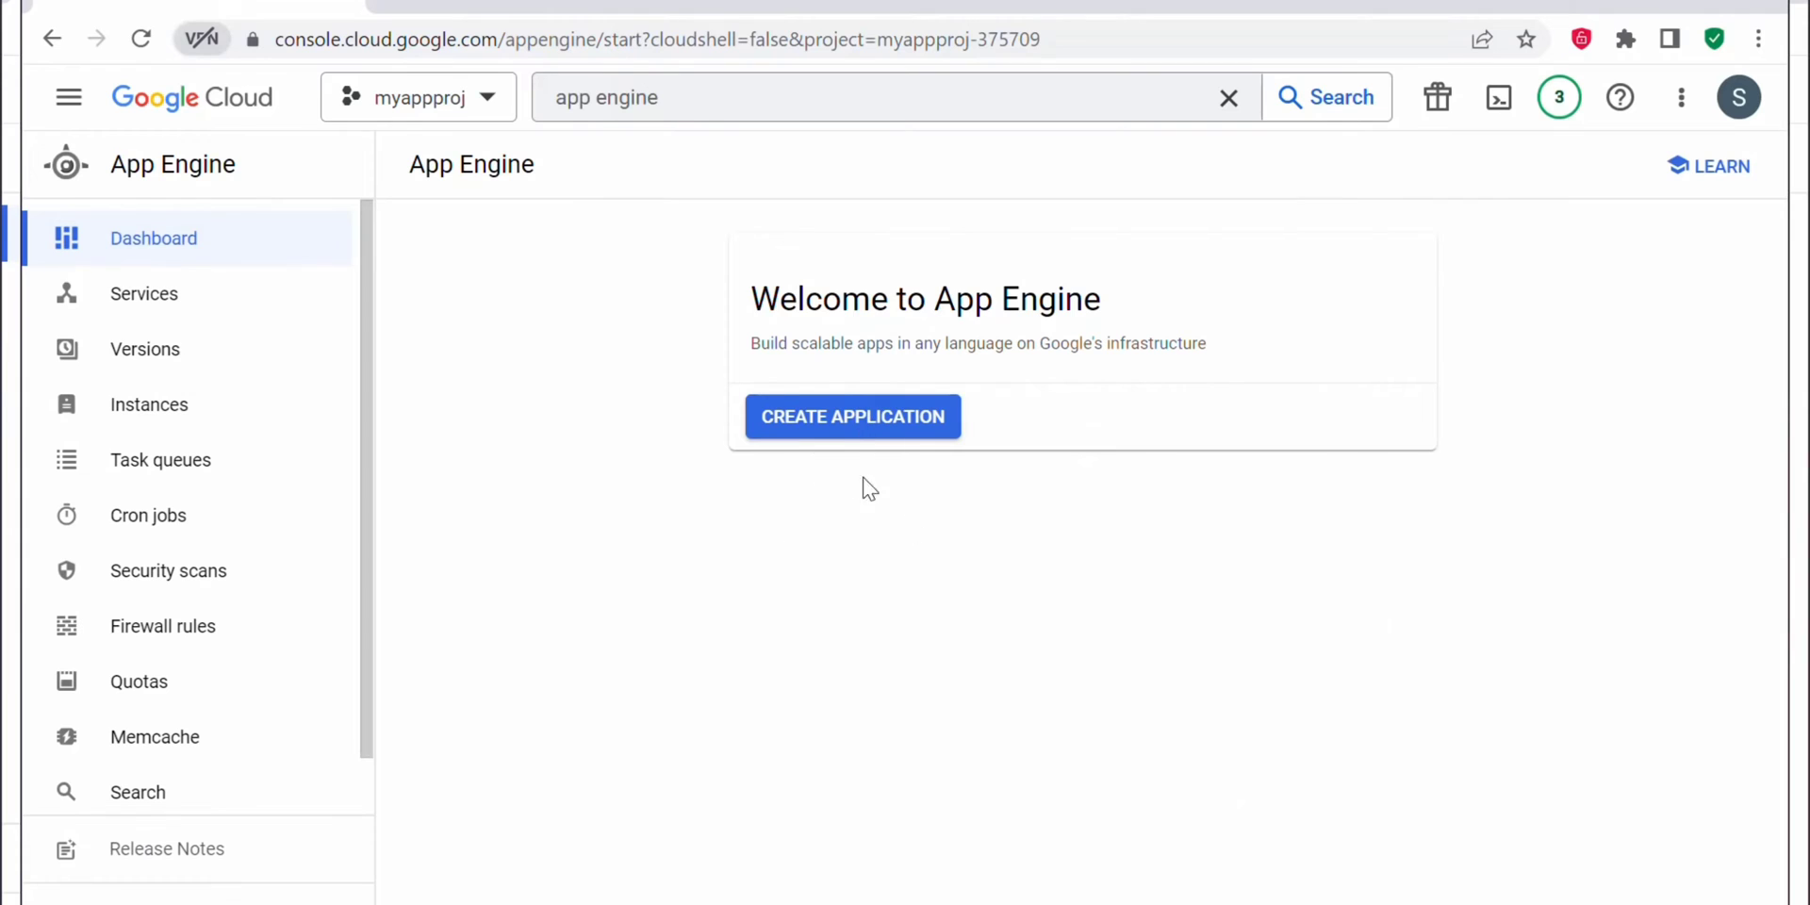
Step: Start Create Application and select us-central as the App Engine region
click(853, 416)
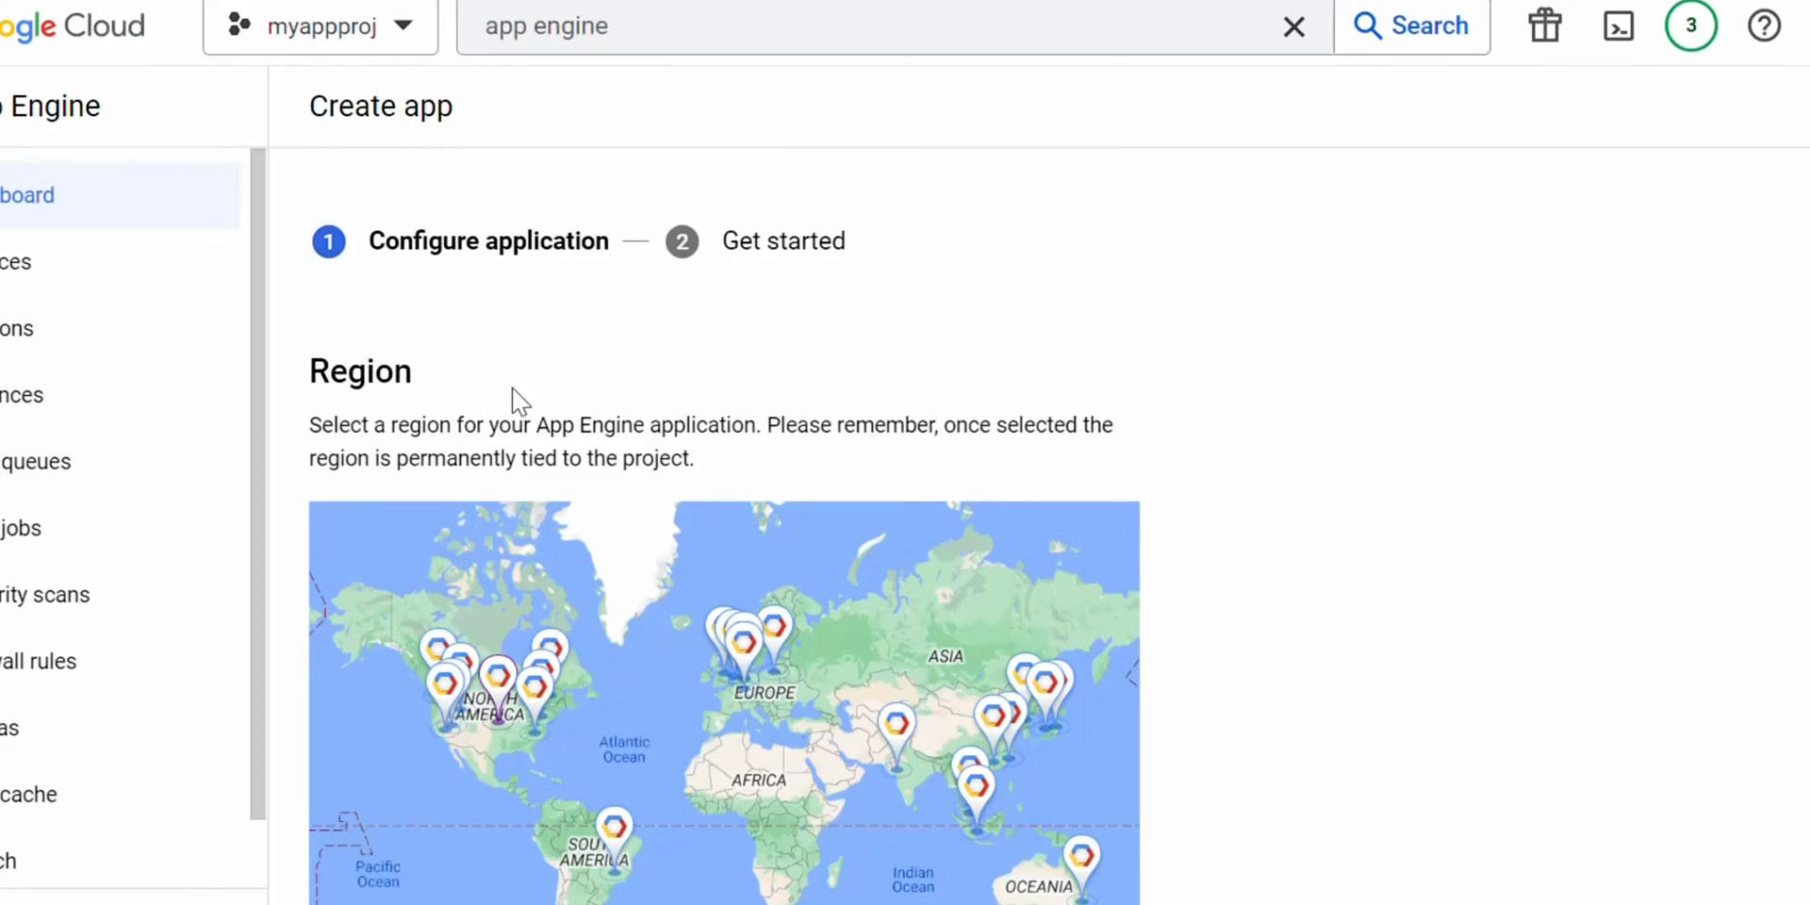
scroll(down, 3)
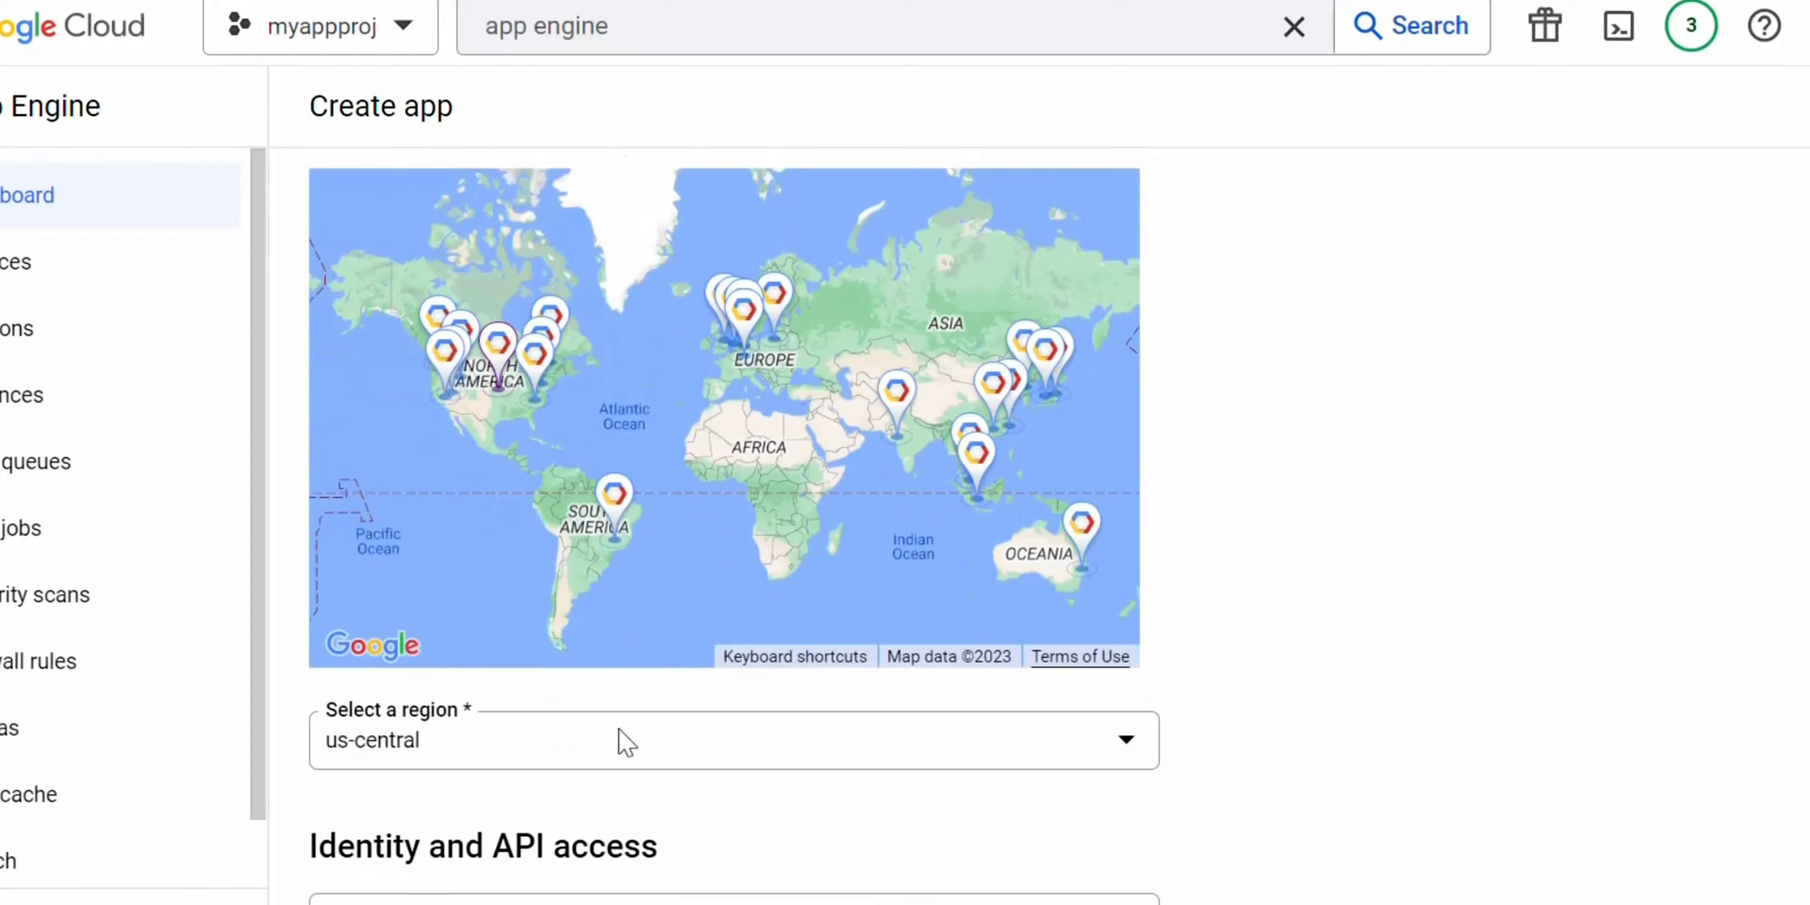
mouse_move(791, 762)
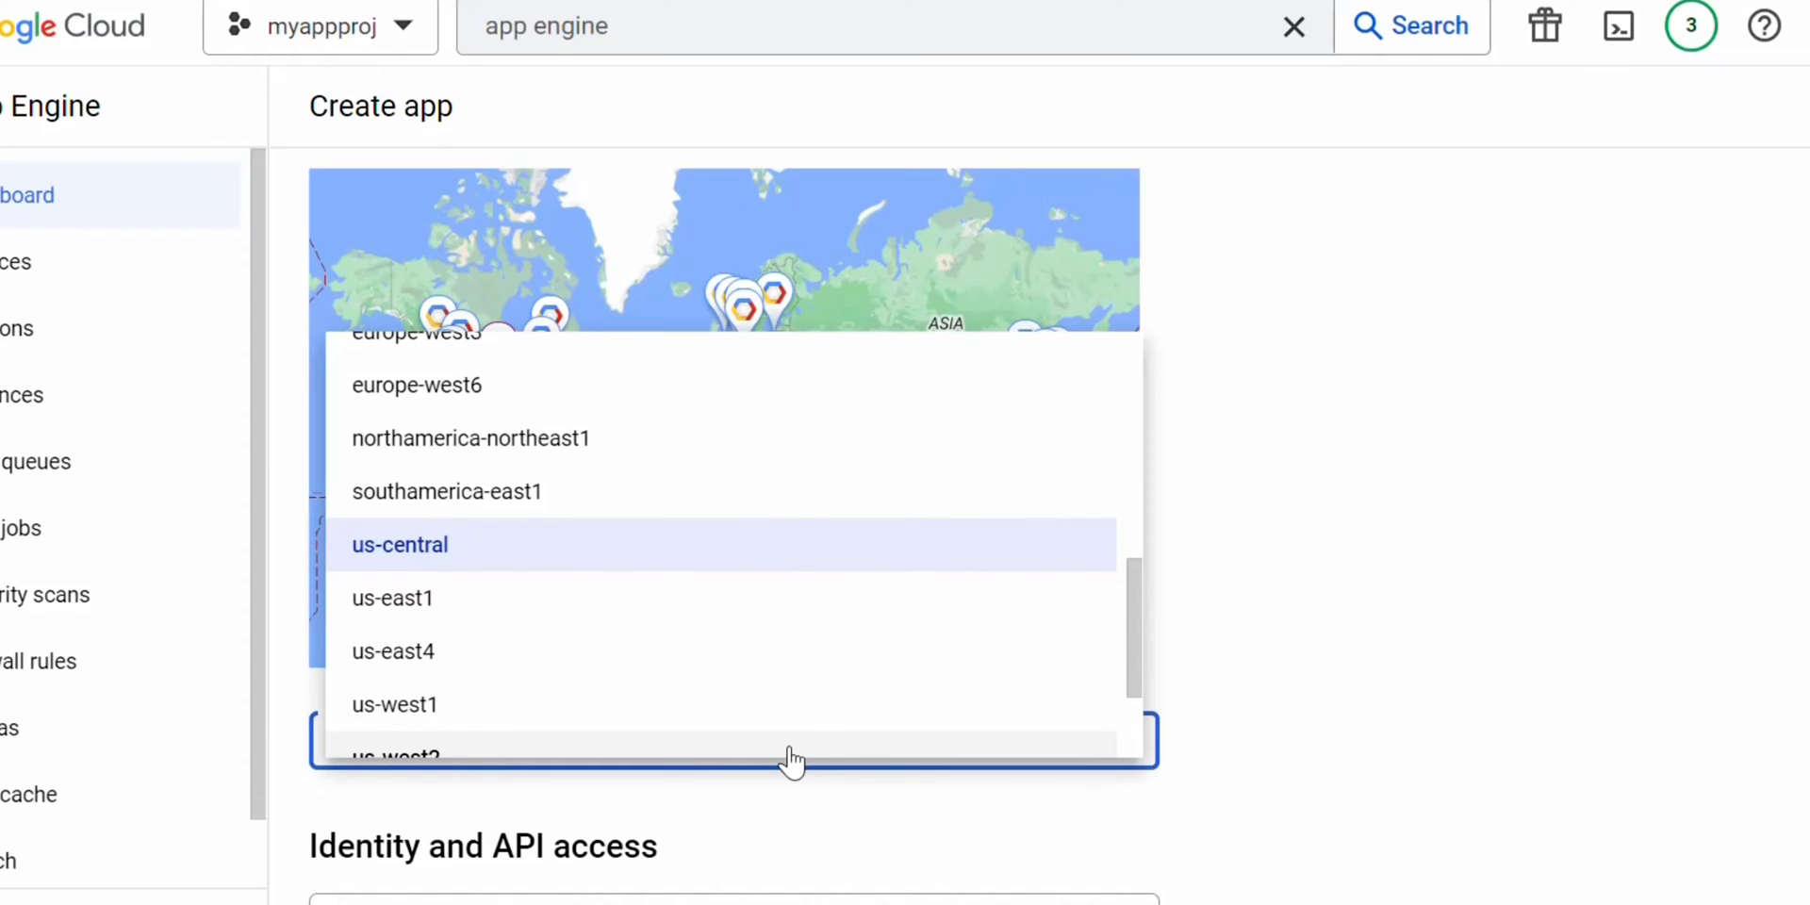
mouse_move(494, 549)
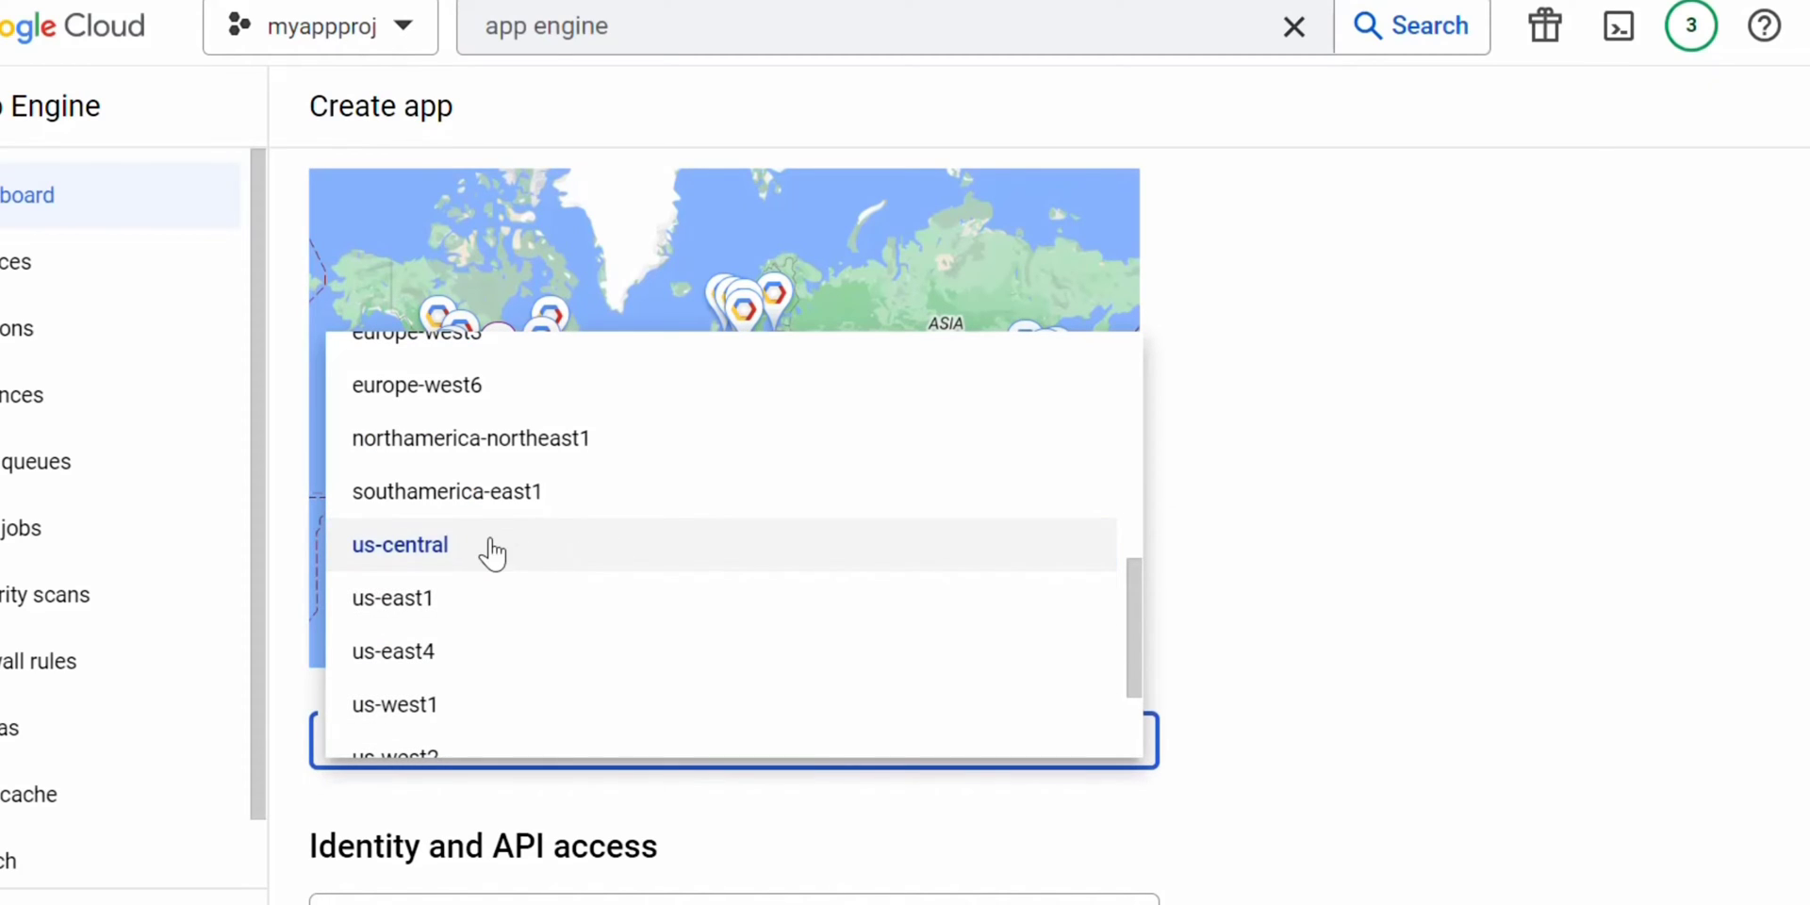
click(400, 545)
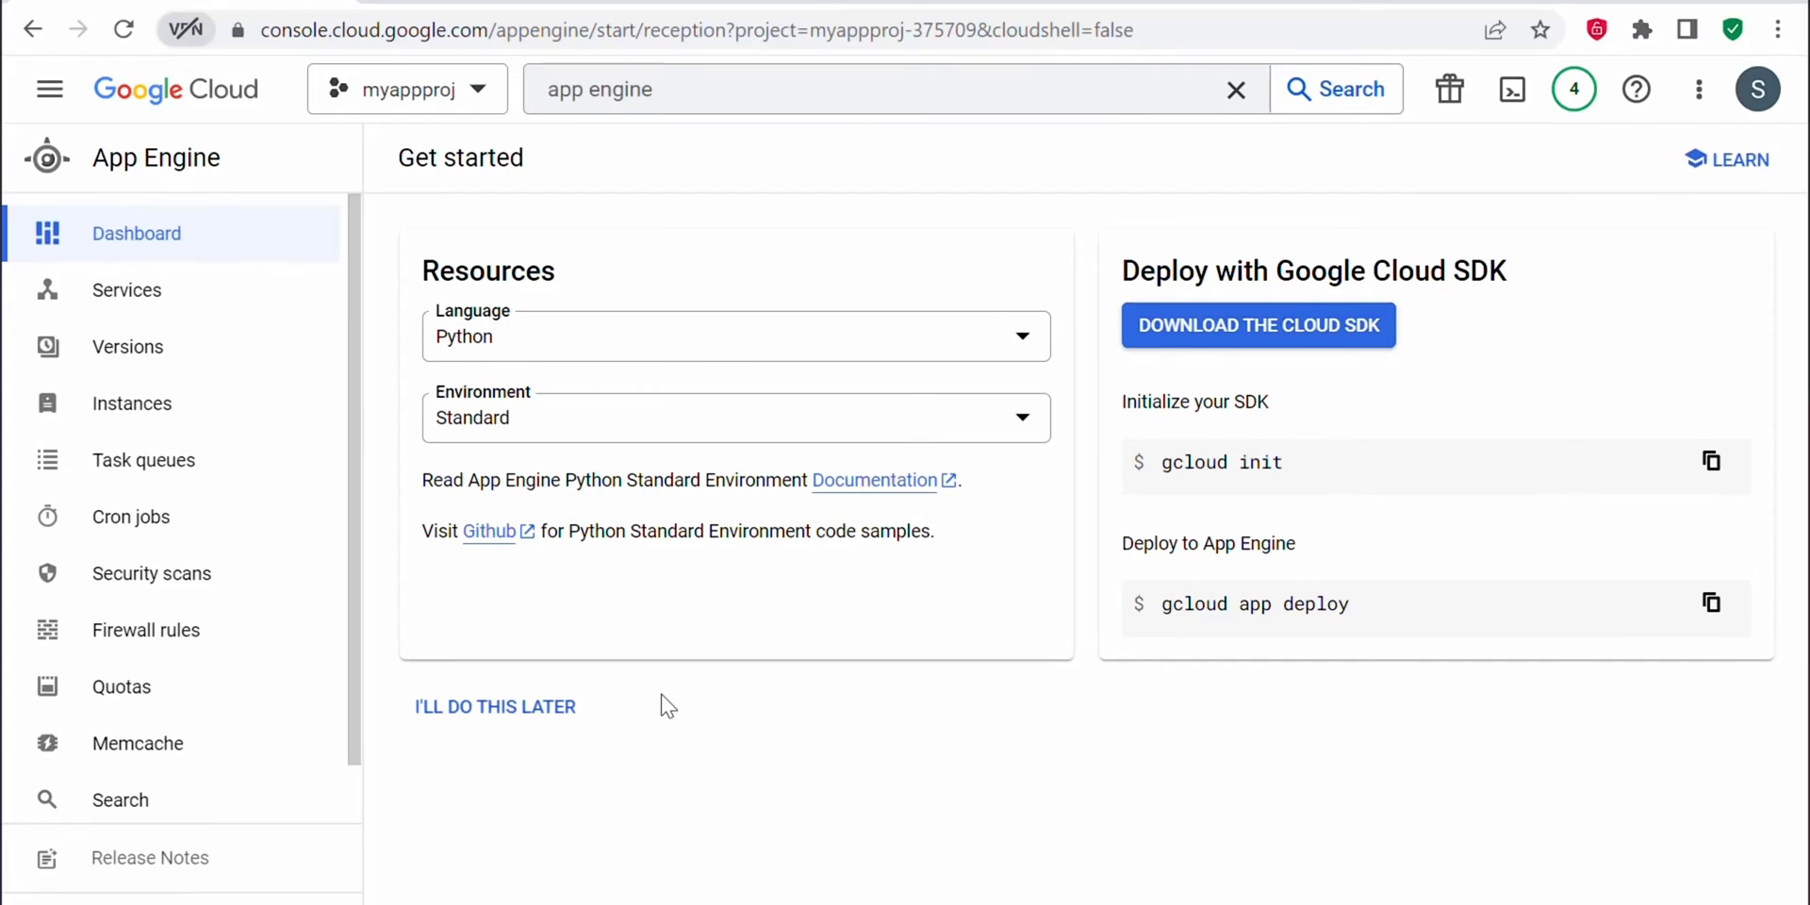
mouse_move(1042, 760)
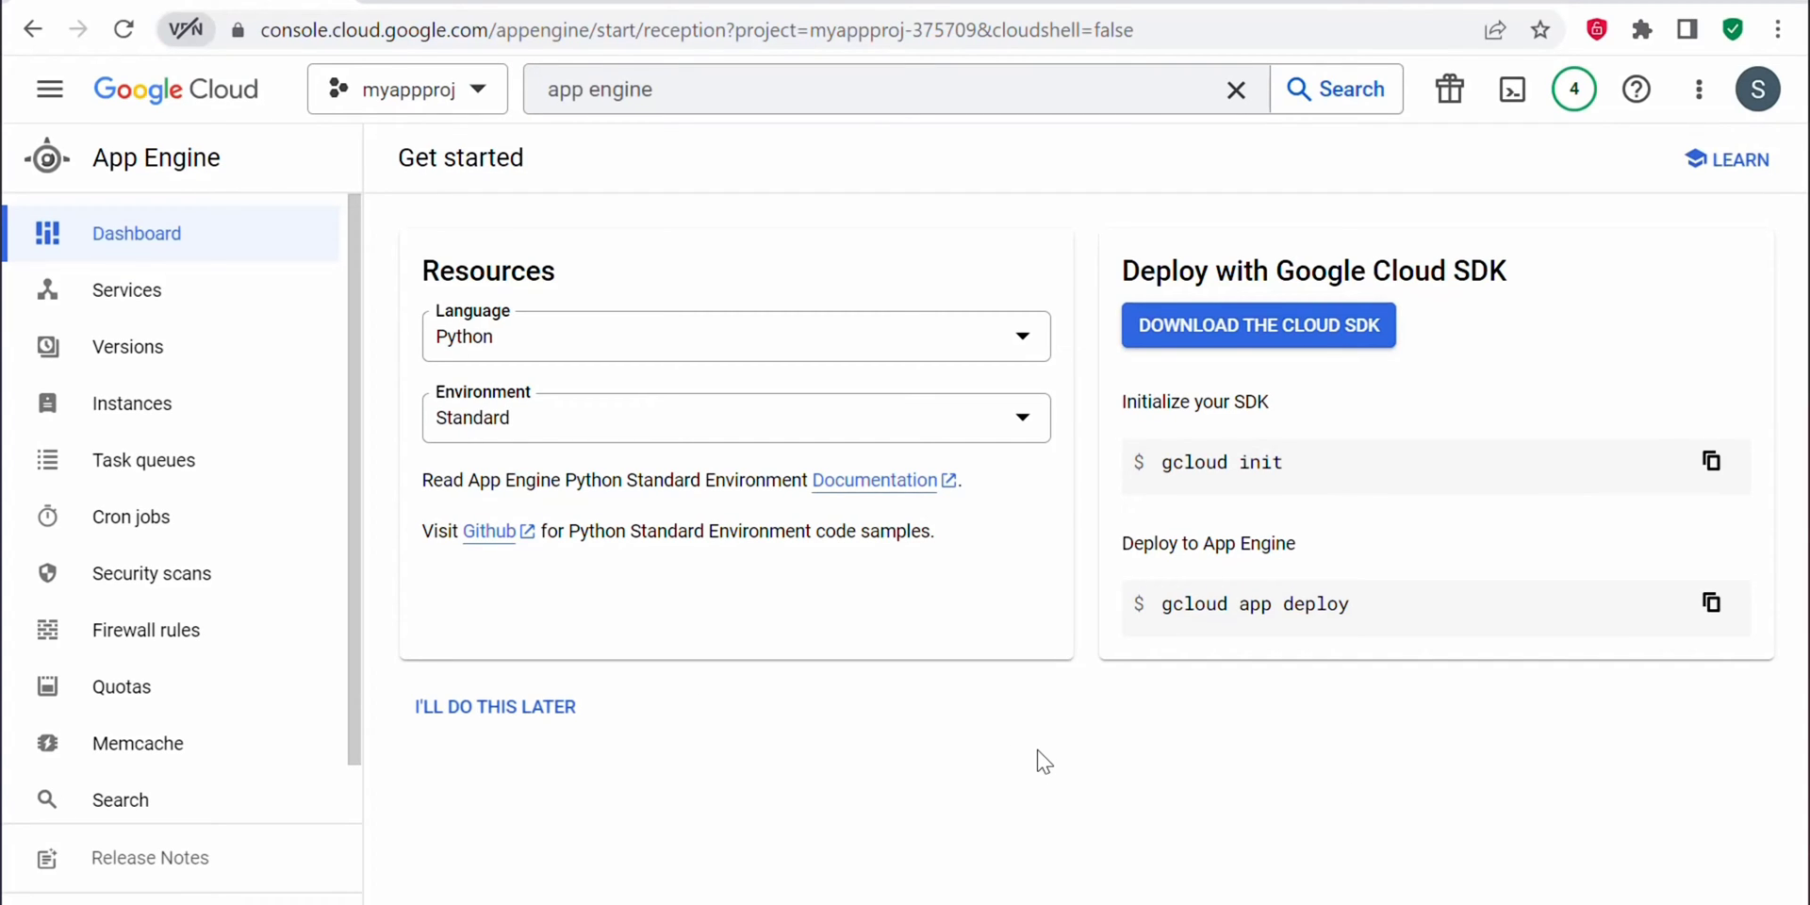
mouse_move(1512, 89)
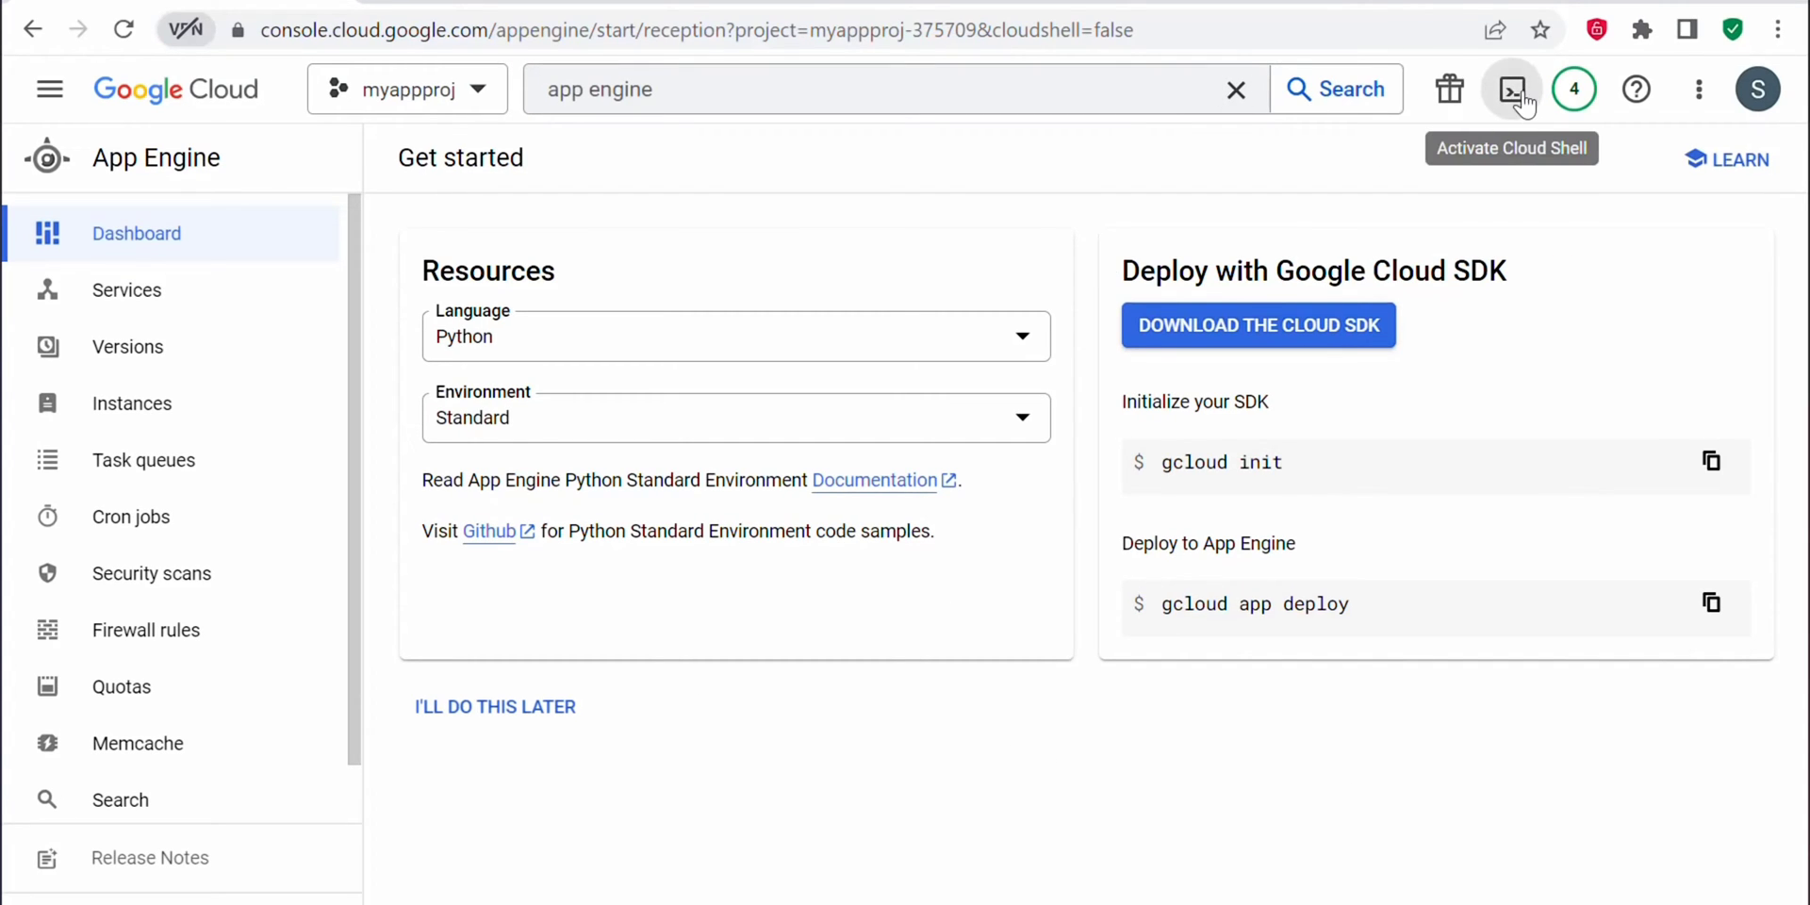
Step: Open Cloud Shell, run gcloud init, authorize credentials, and open the code editor
click(1511, 89)
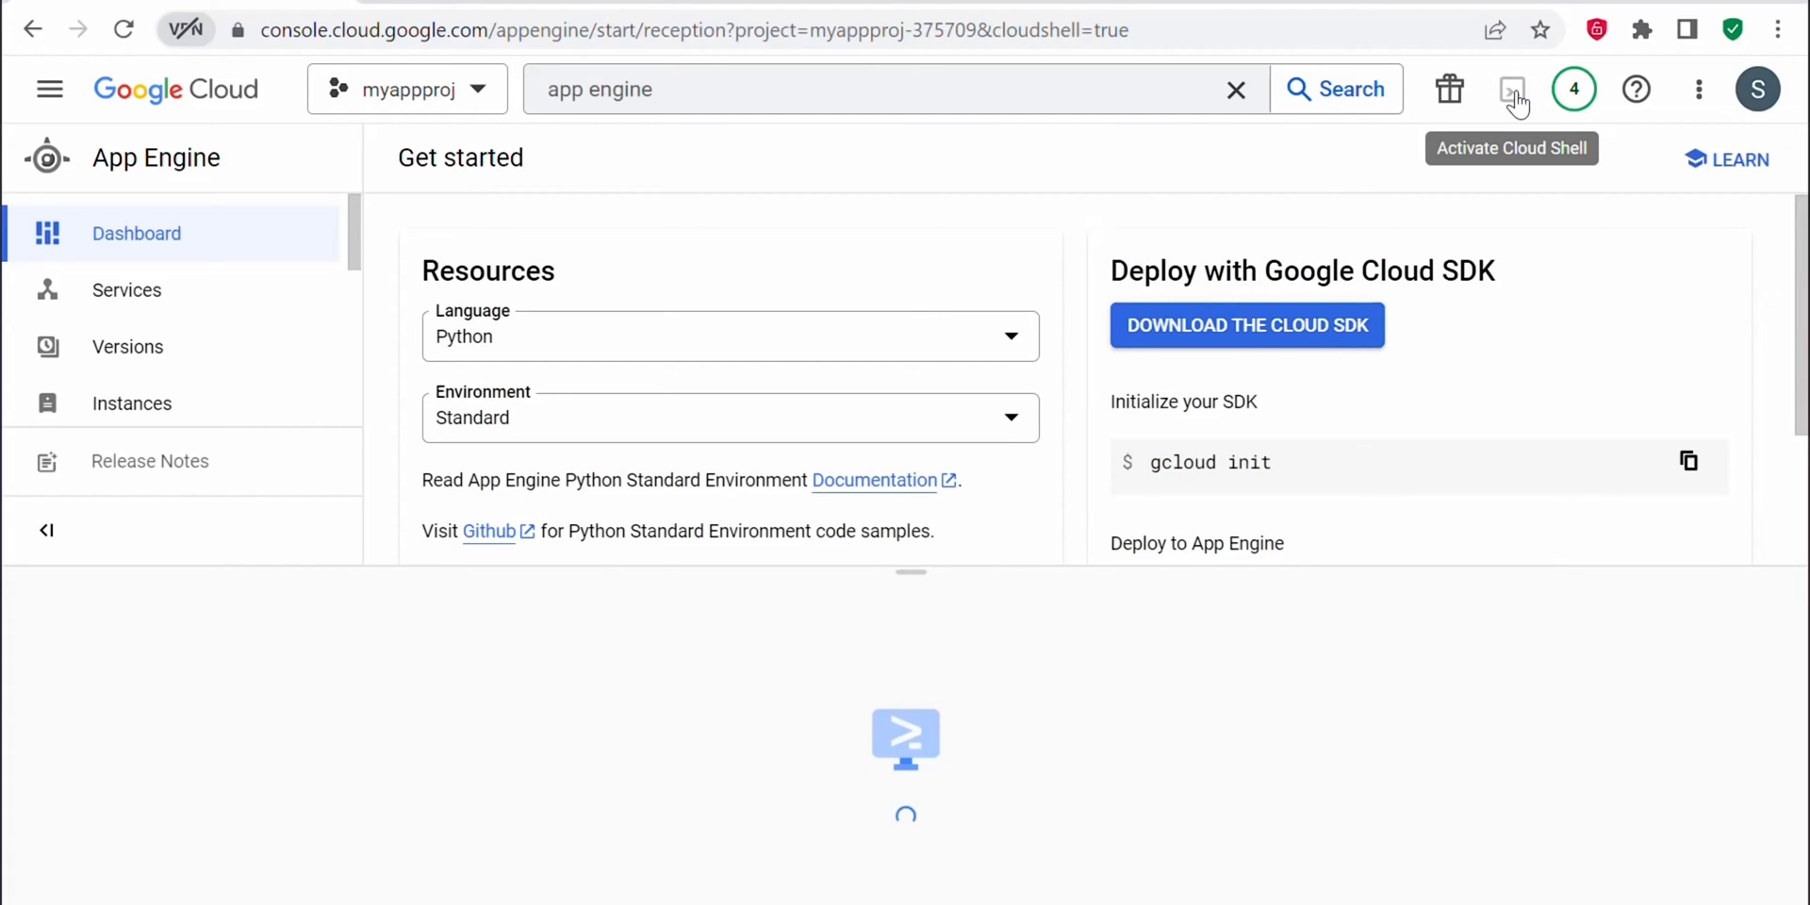
click(1513, 88)
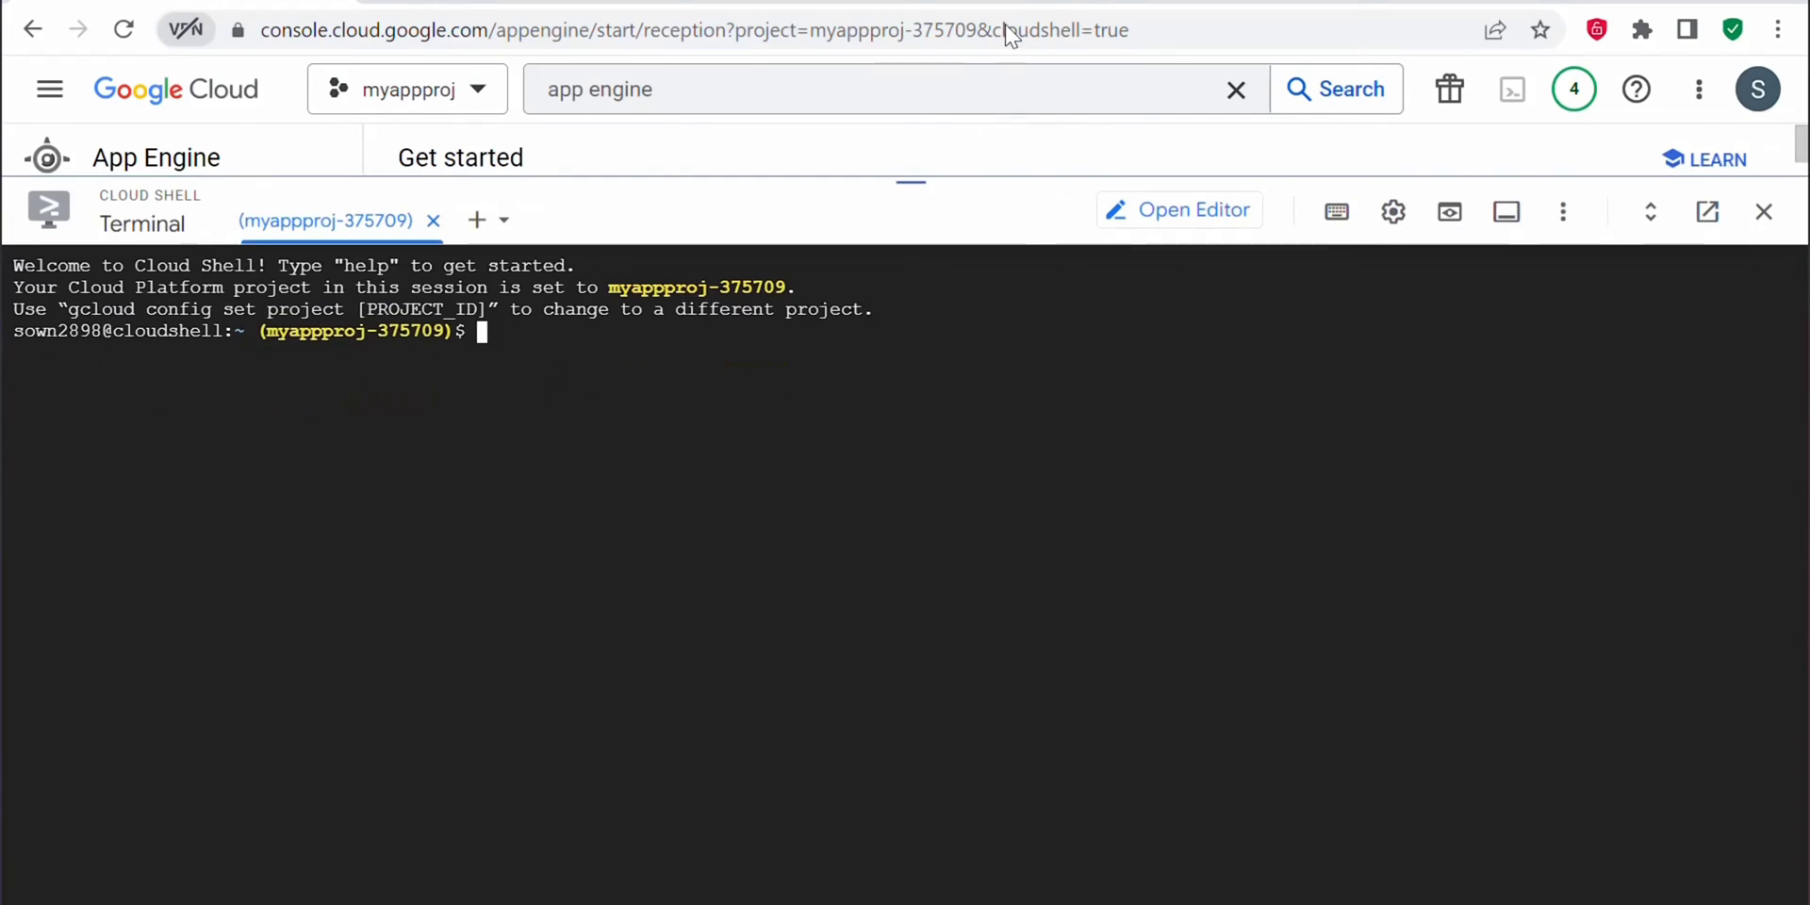
mouse_move(654, 401)
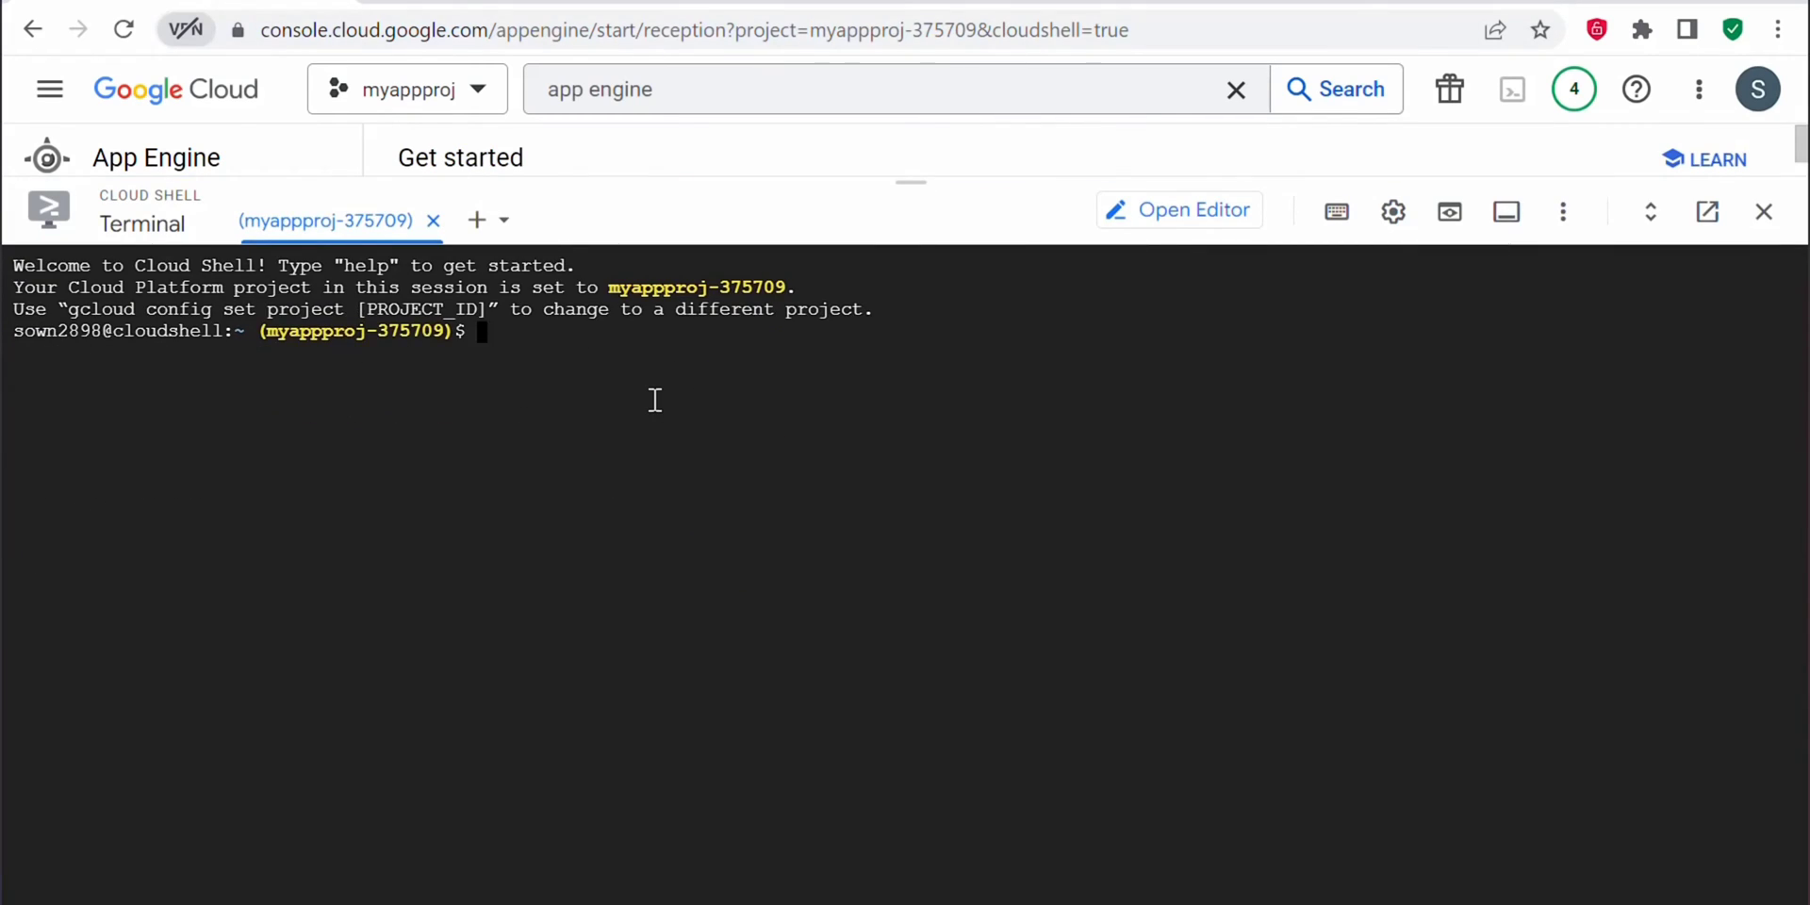
text(gclo)
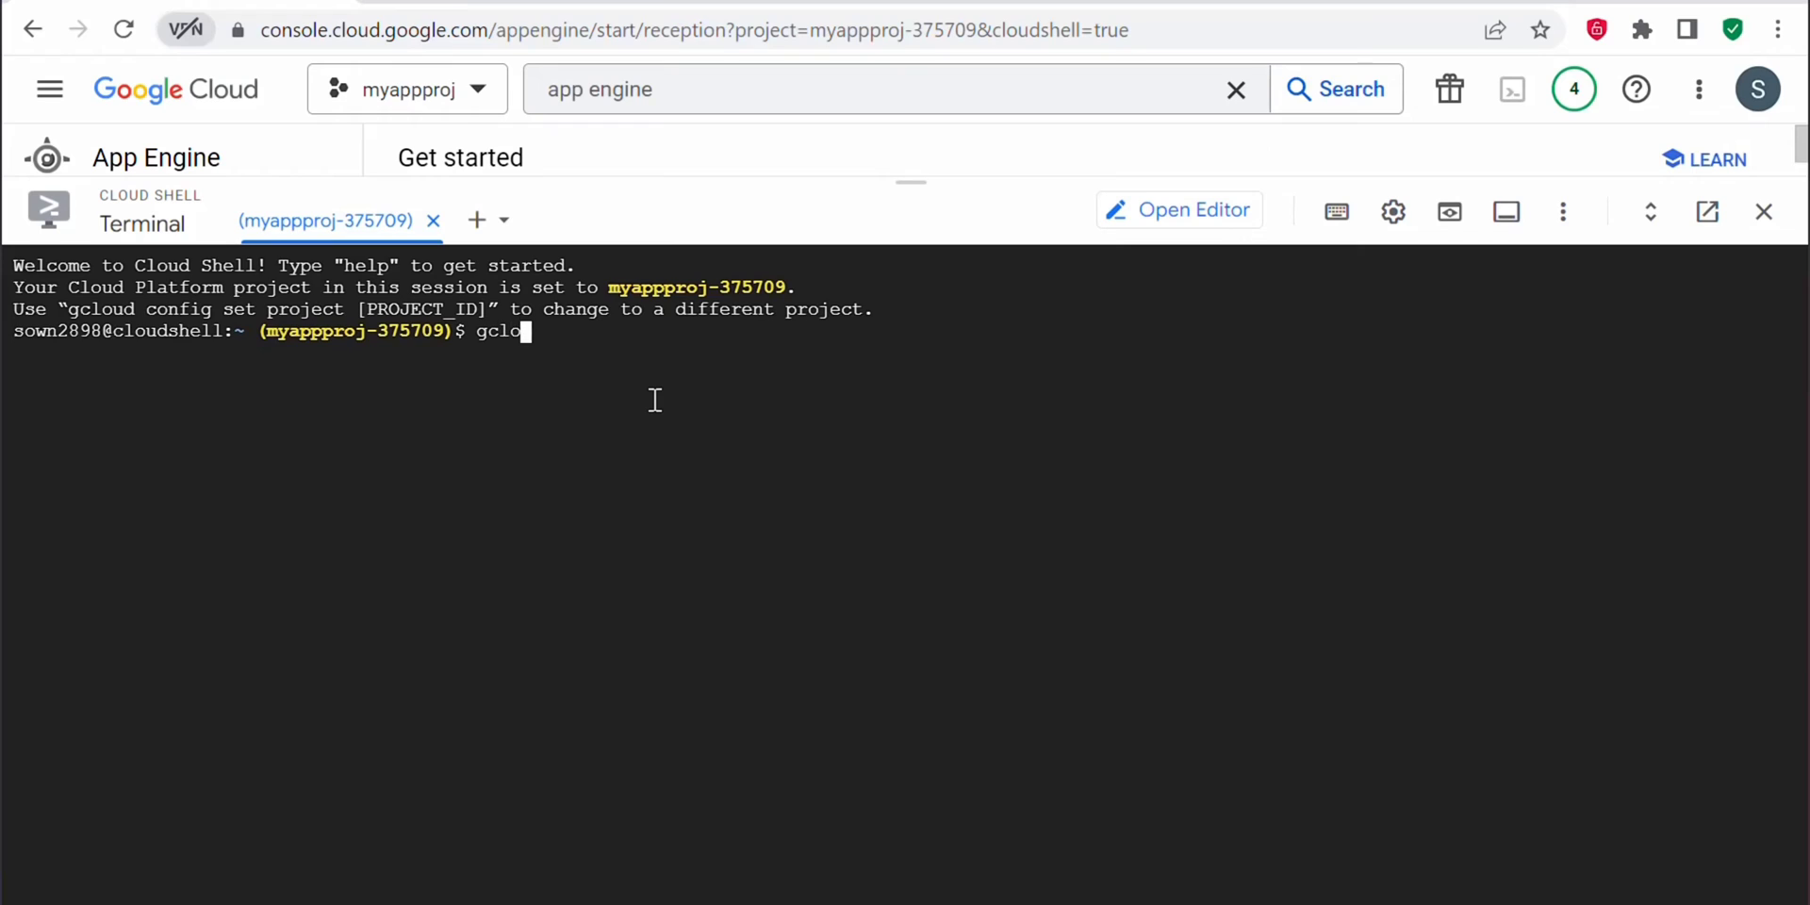
text(ud init)
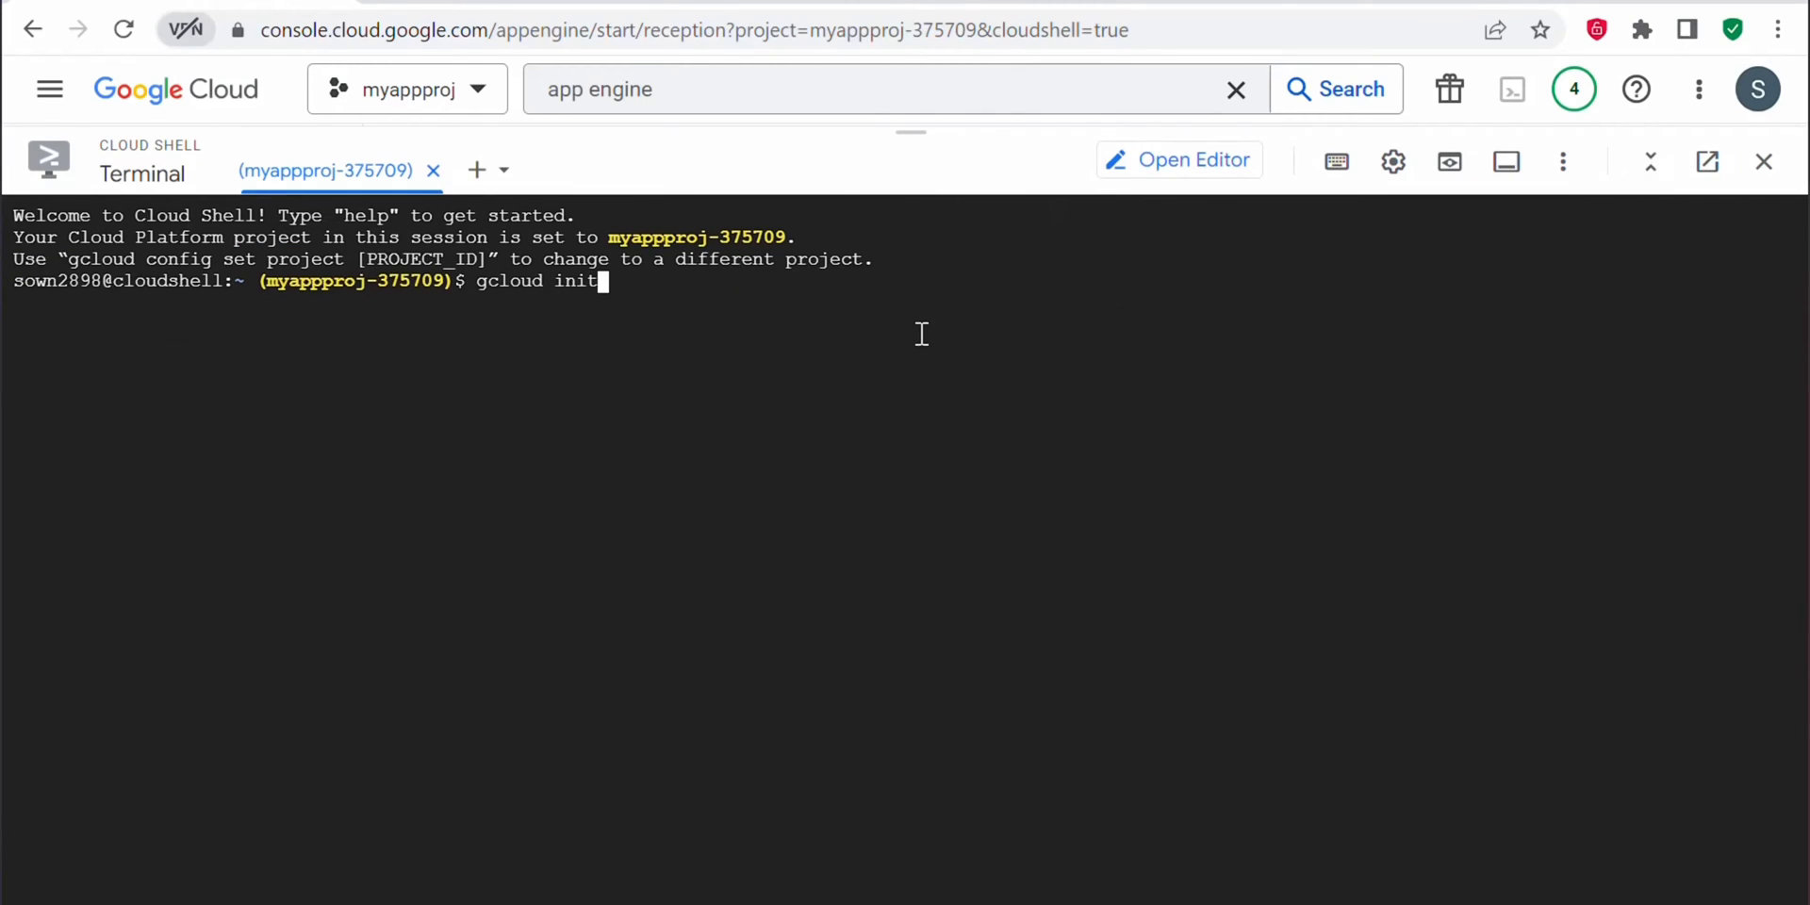
key(Return)
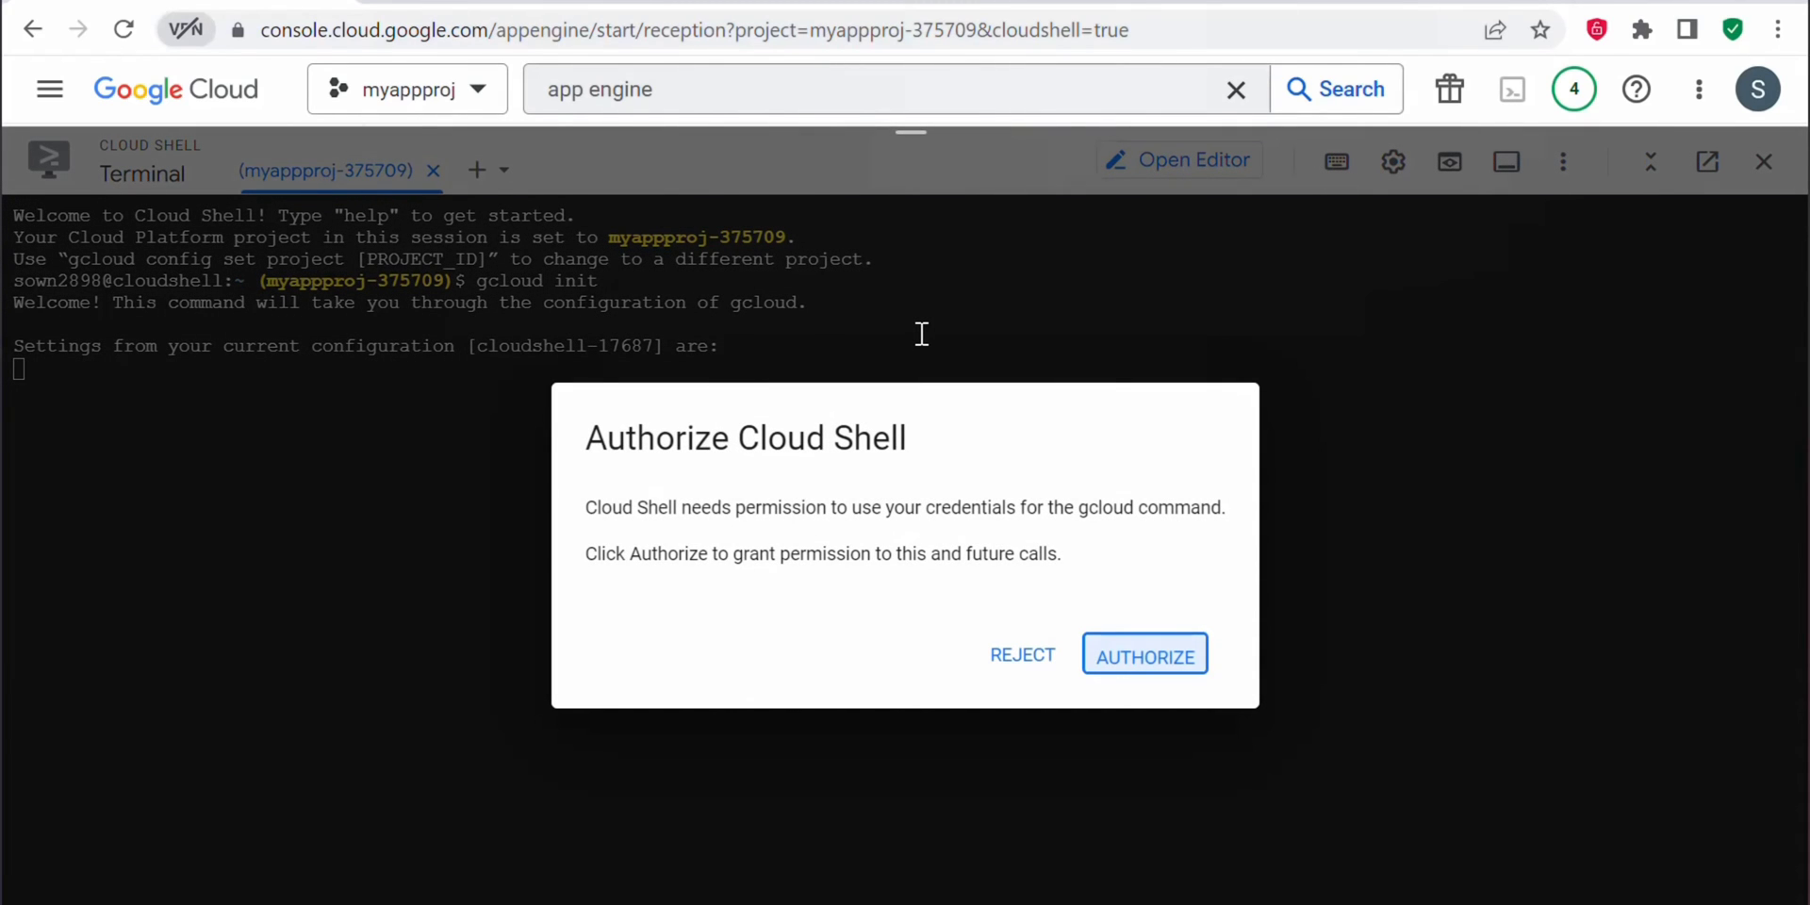
click(1143, 656)
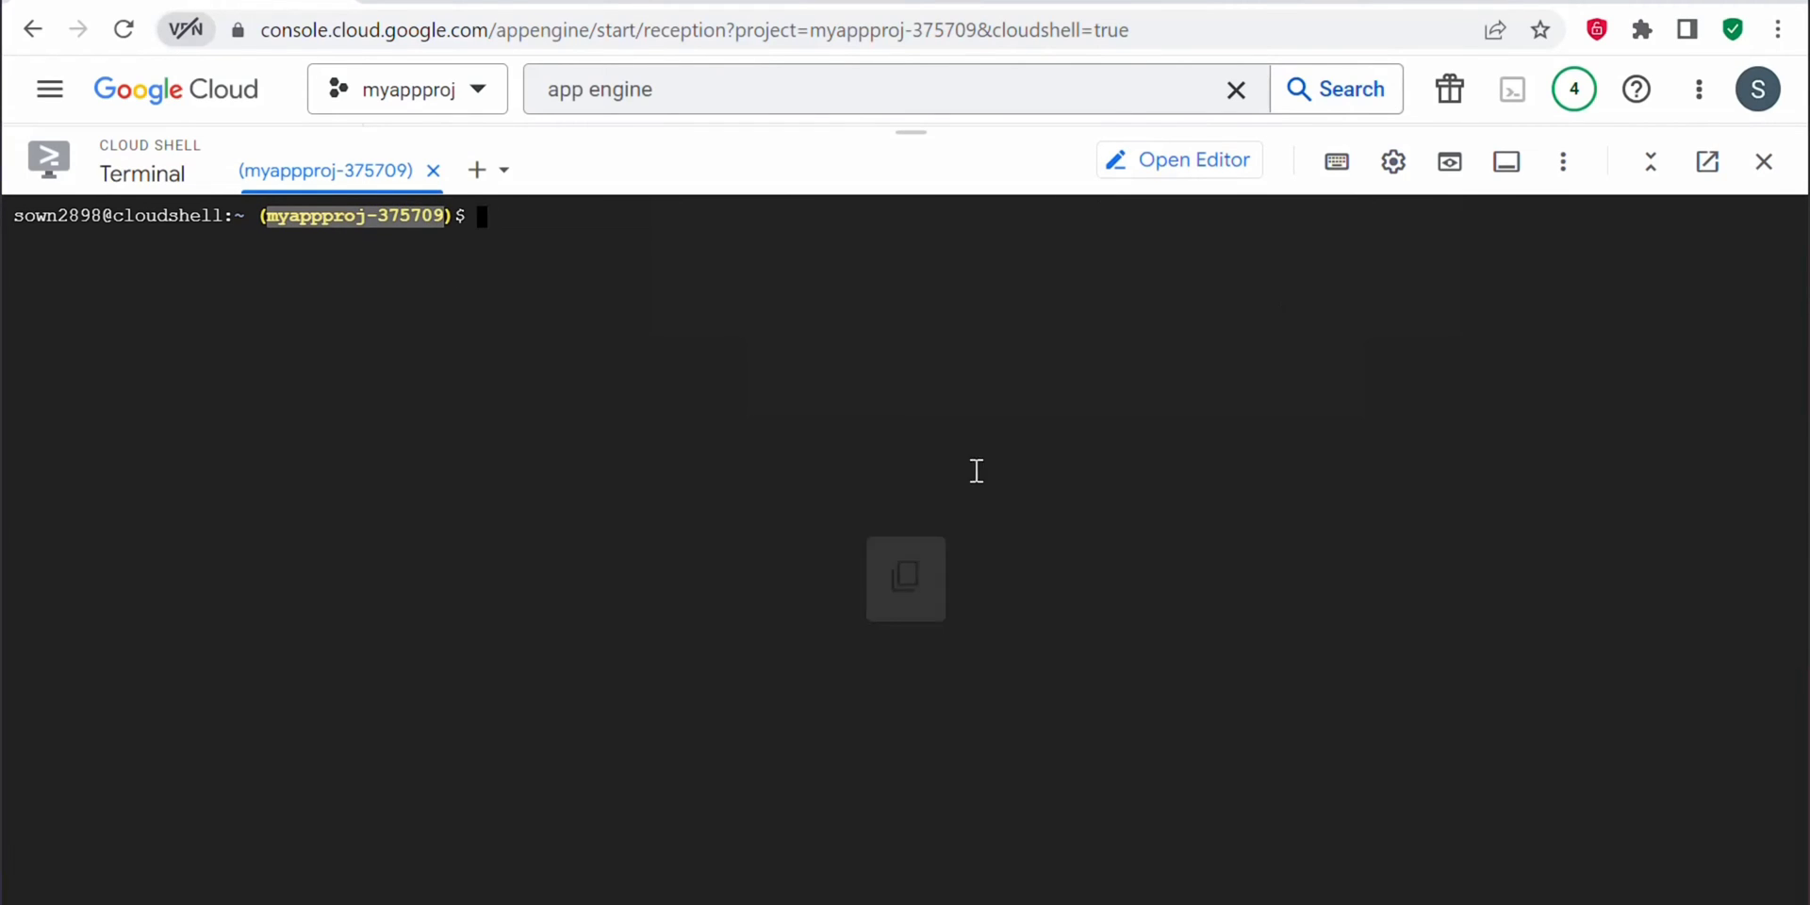
mouse_move(1034, 318)
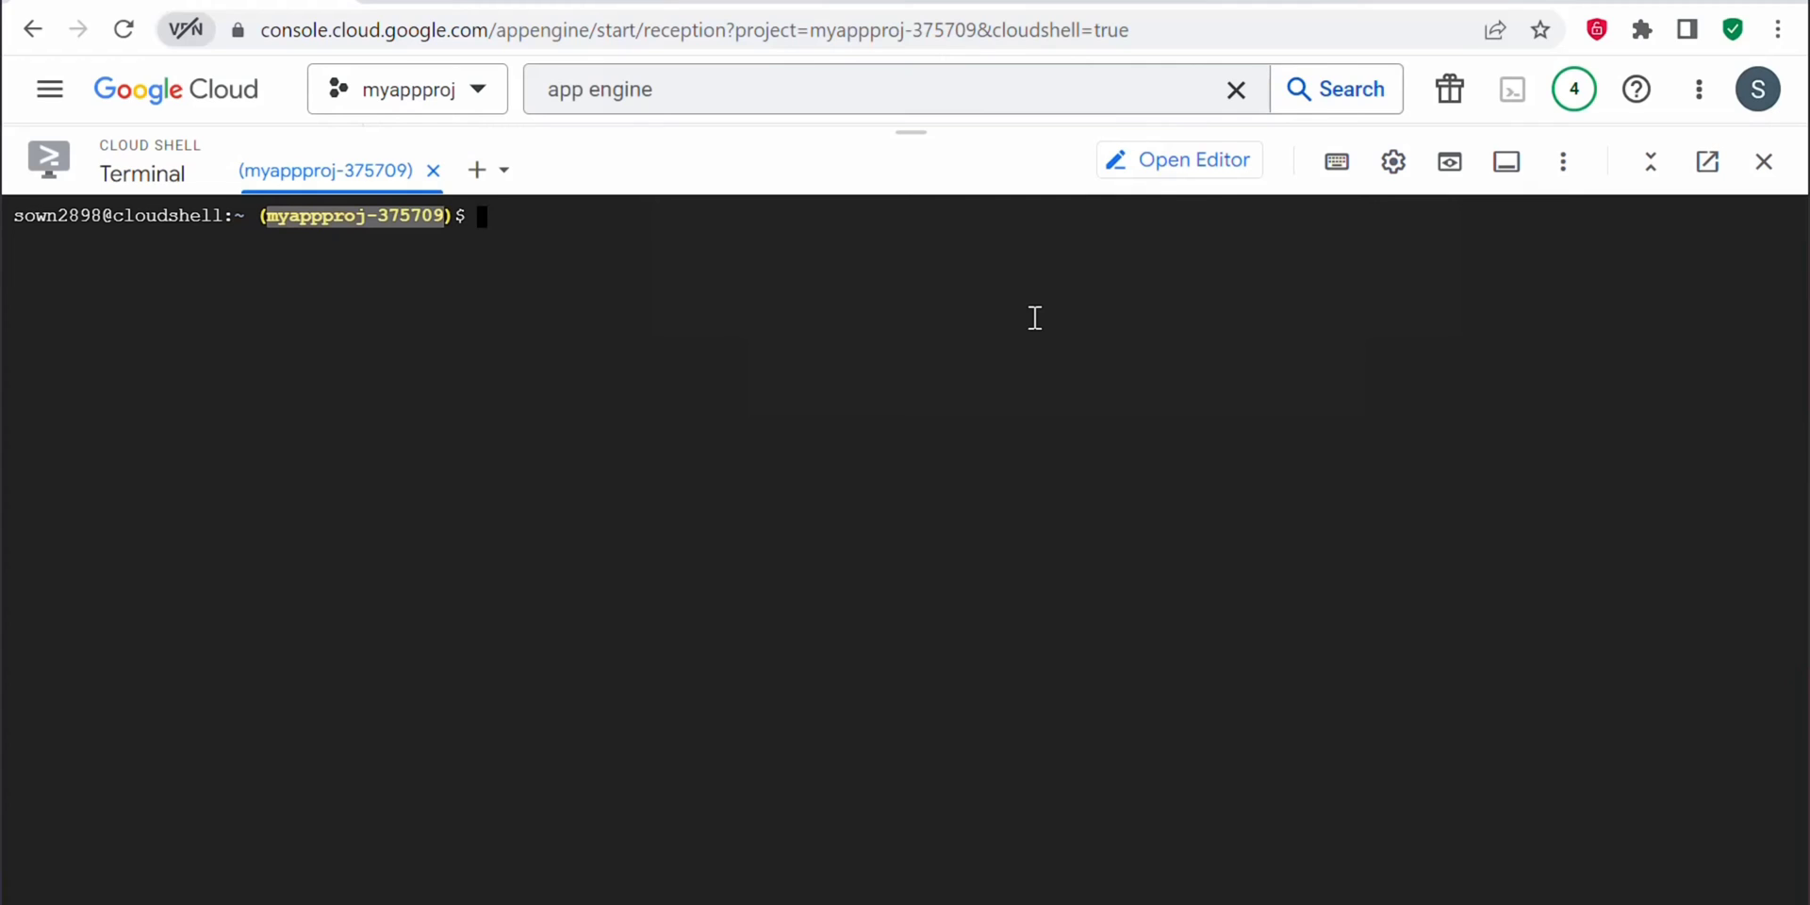
mouse_move(935, 303)
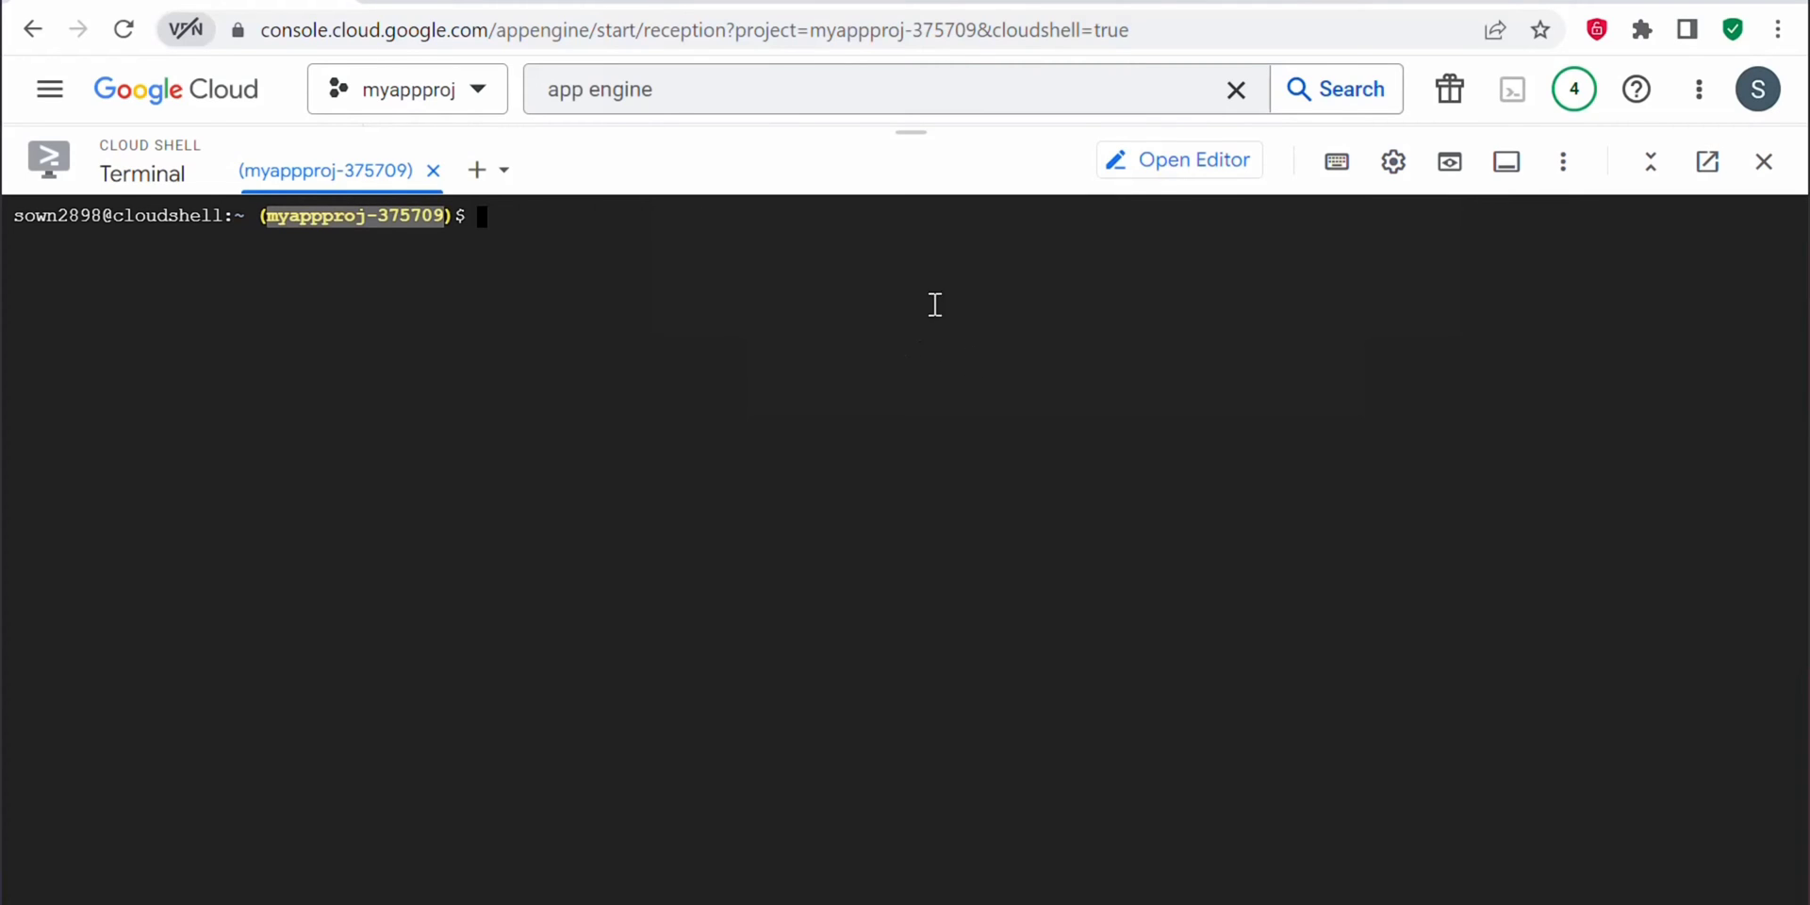
click(1179, 160)
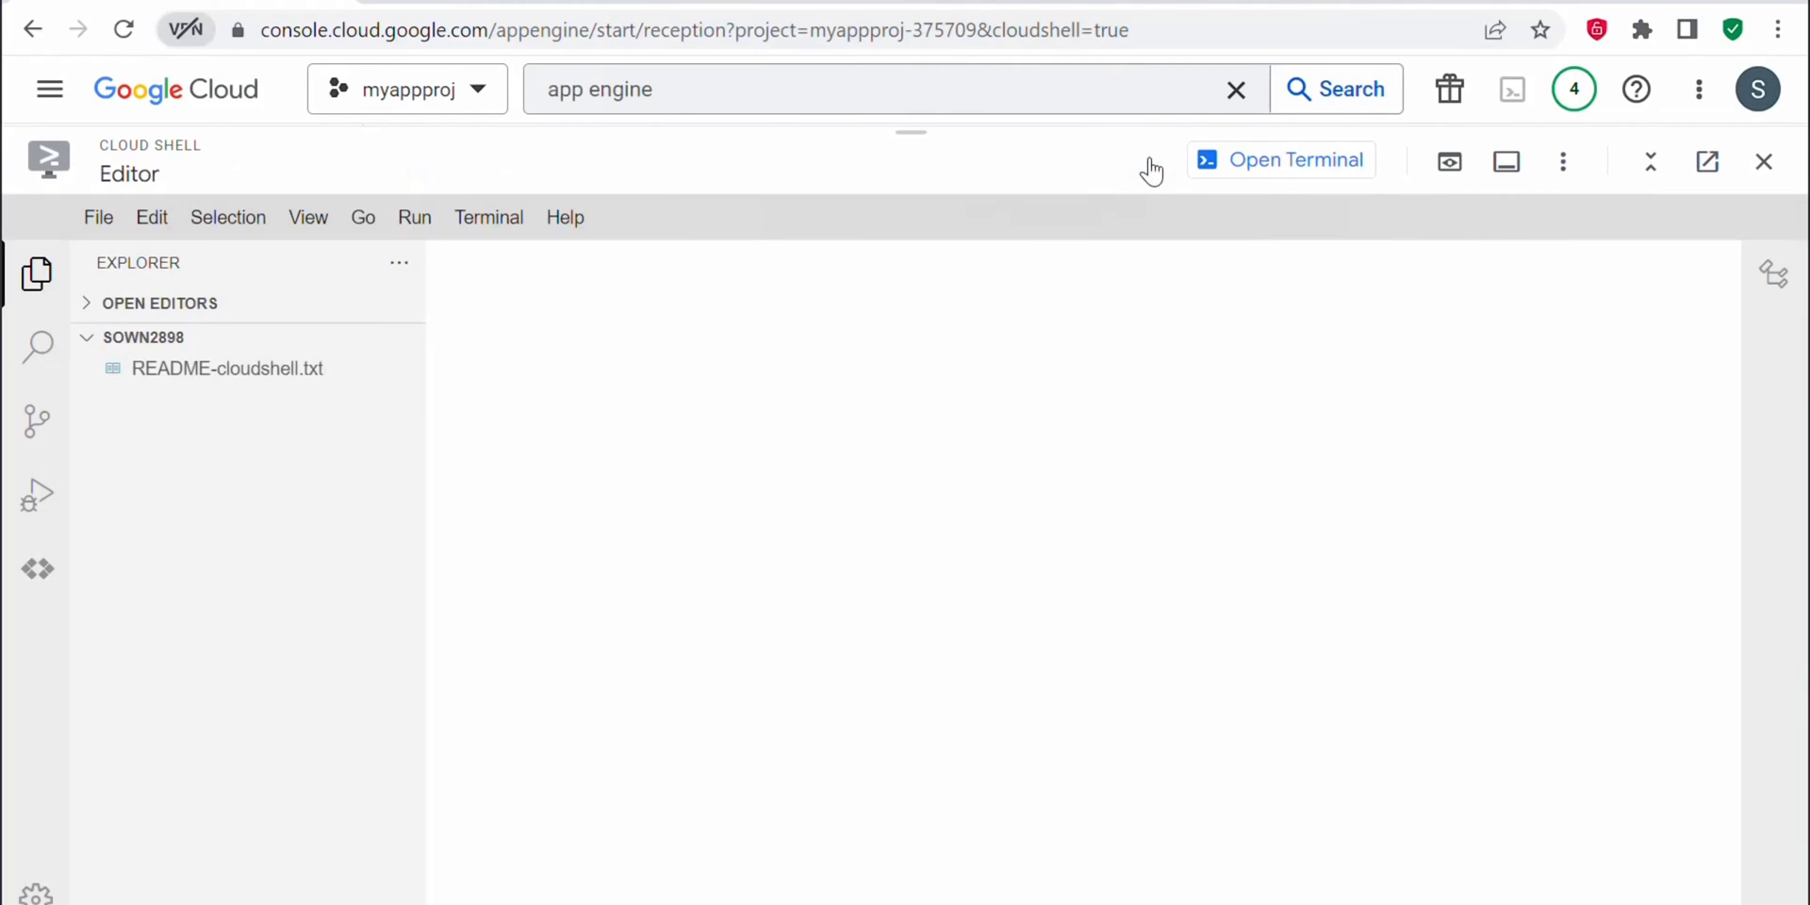
mouse_move(128, 346)
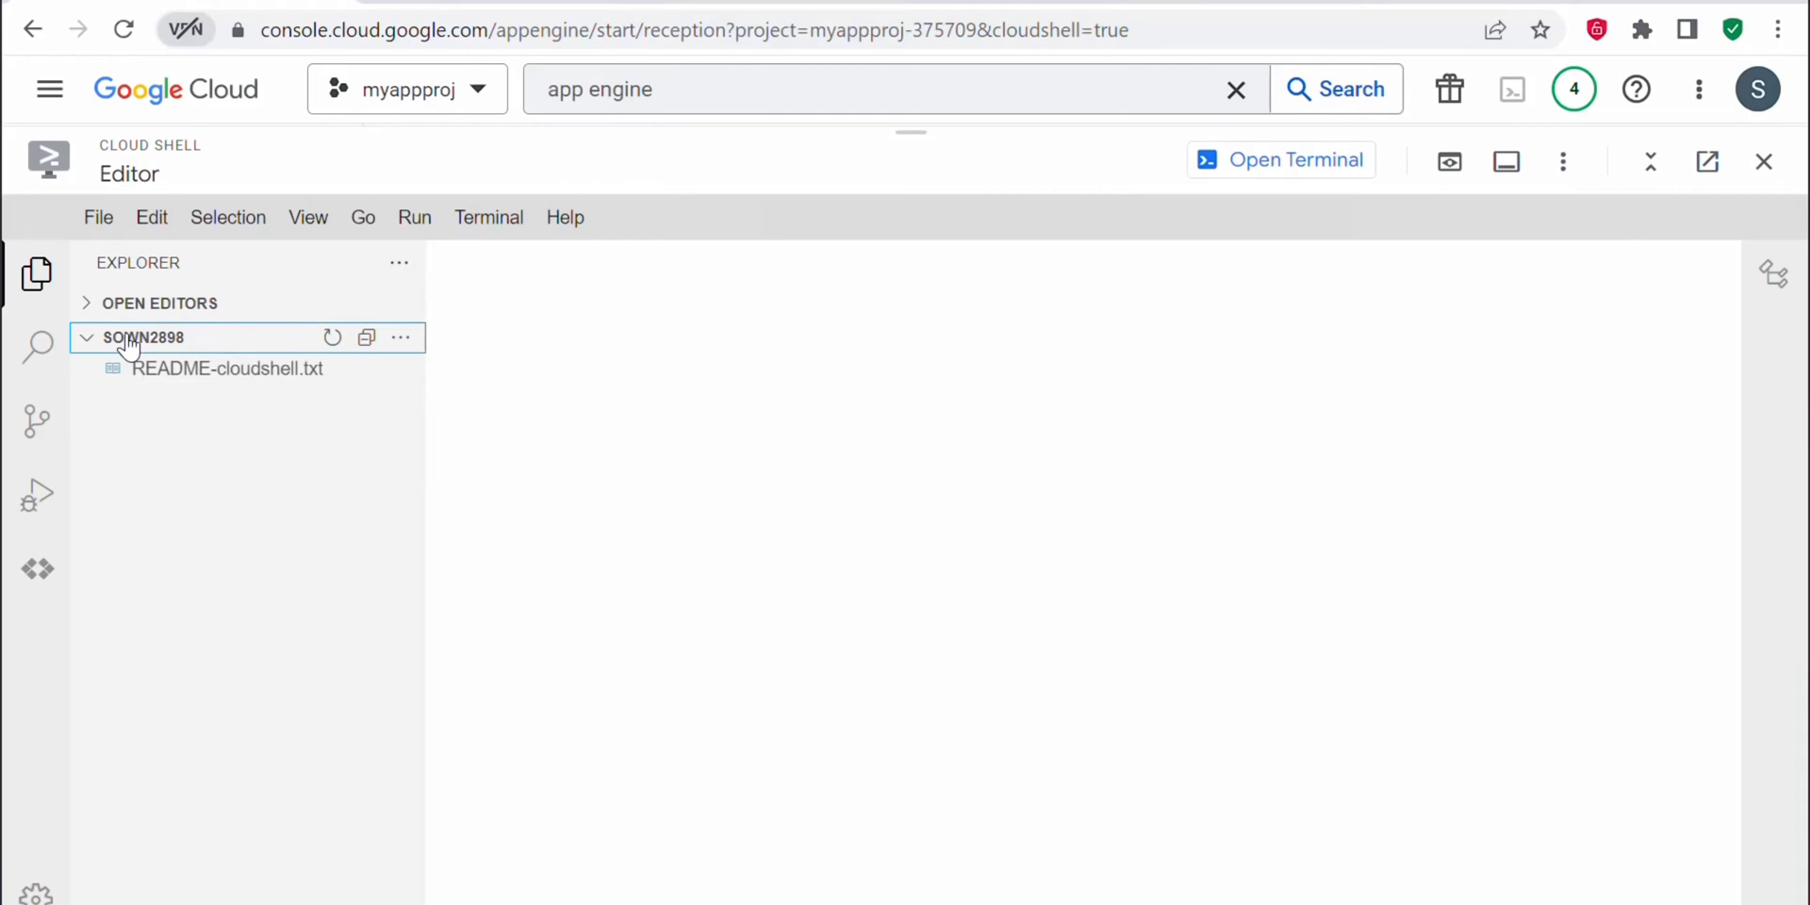
mouse_move(392, 901)
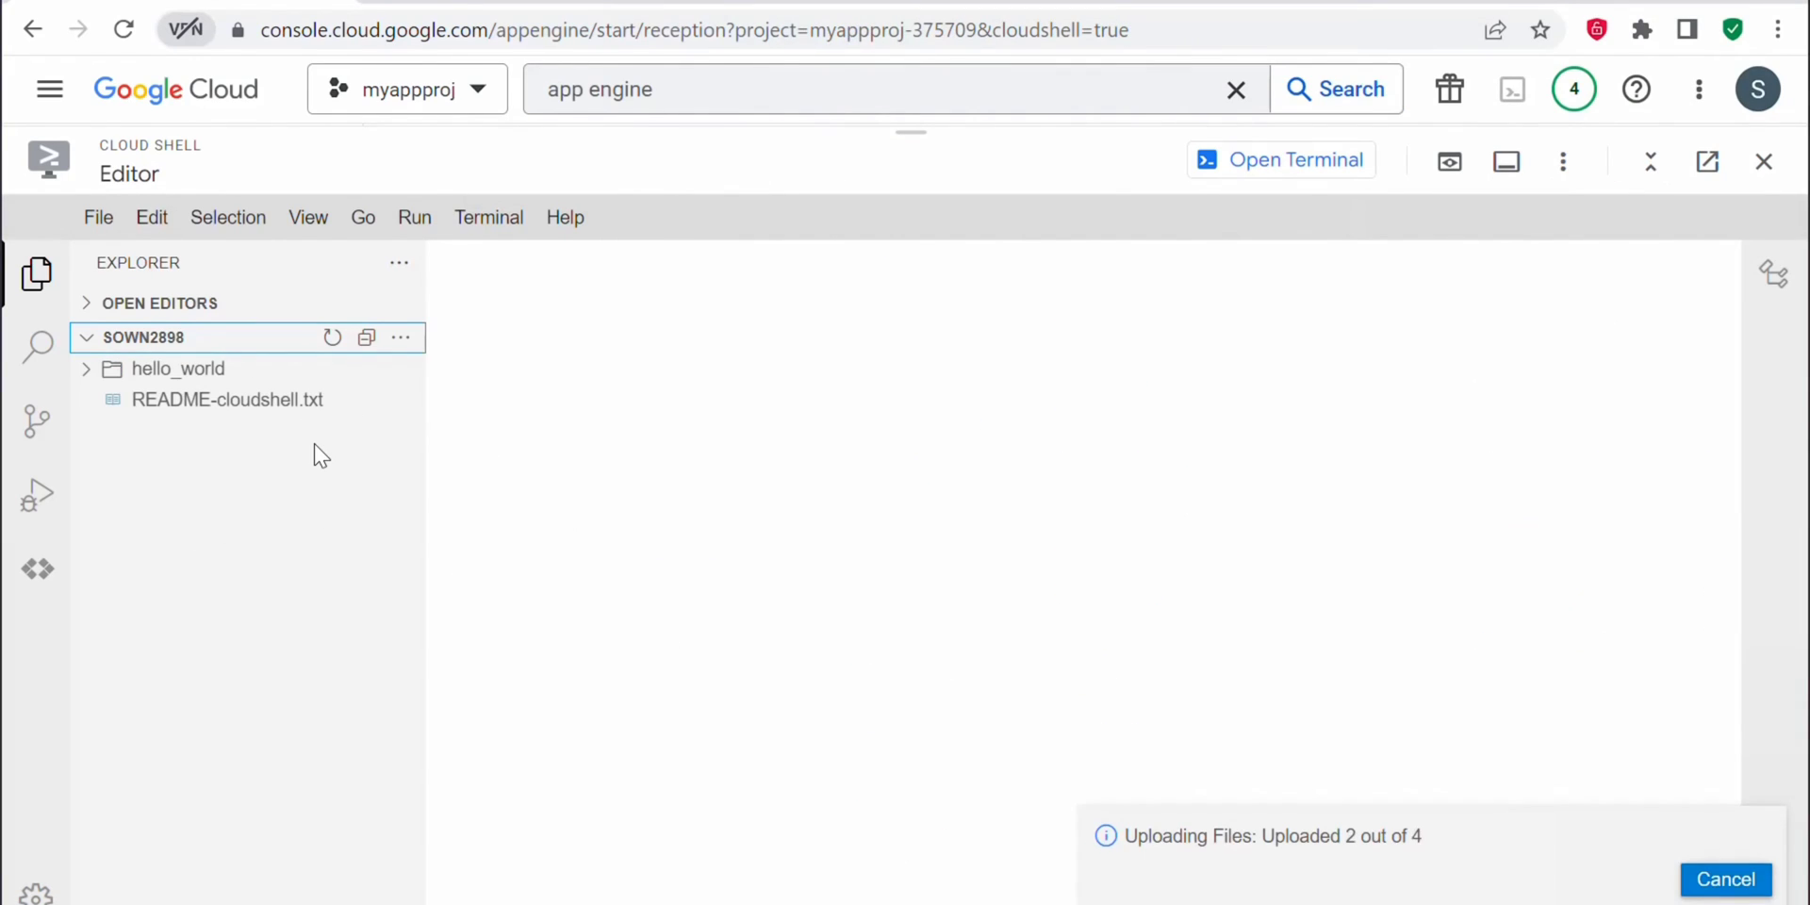
Step: Expand the hello_world folder to check its files, then go back to the terminal
click(179, 369)
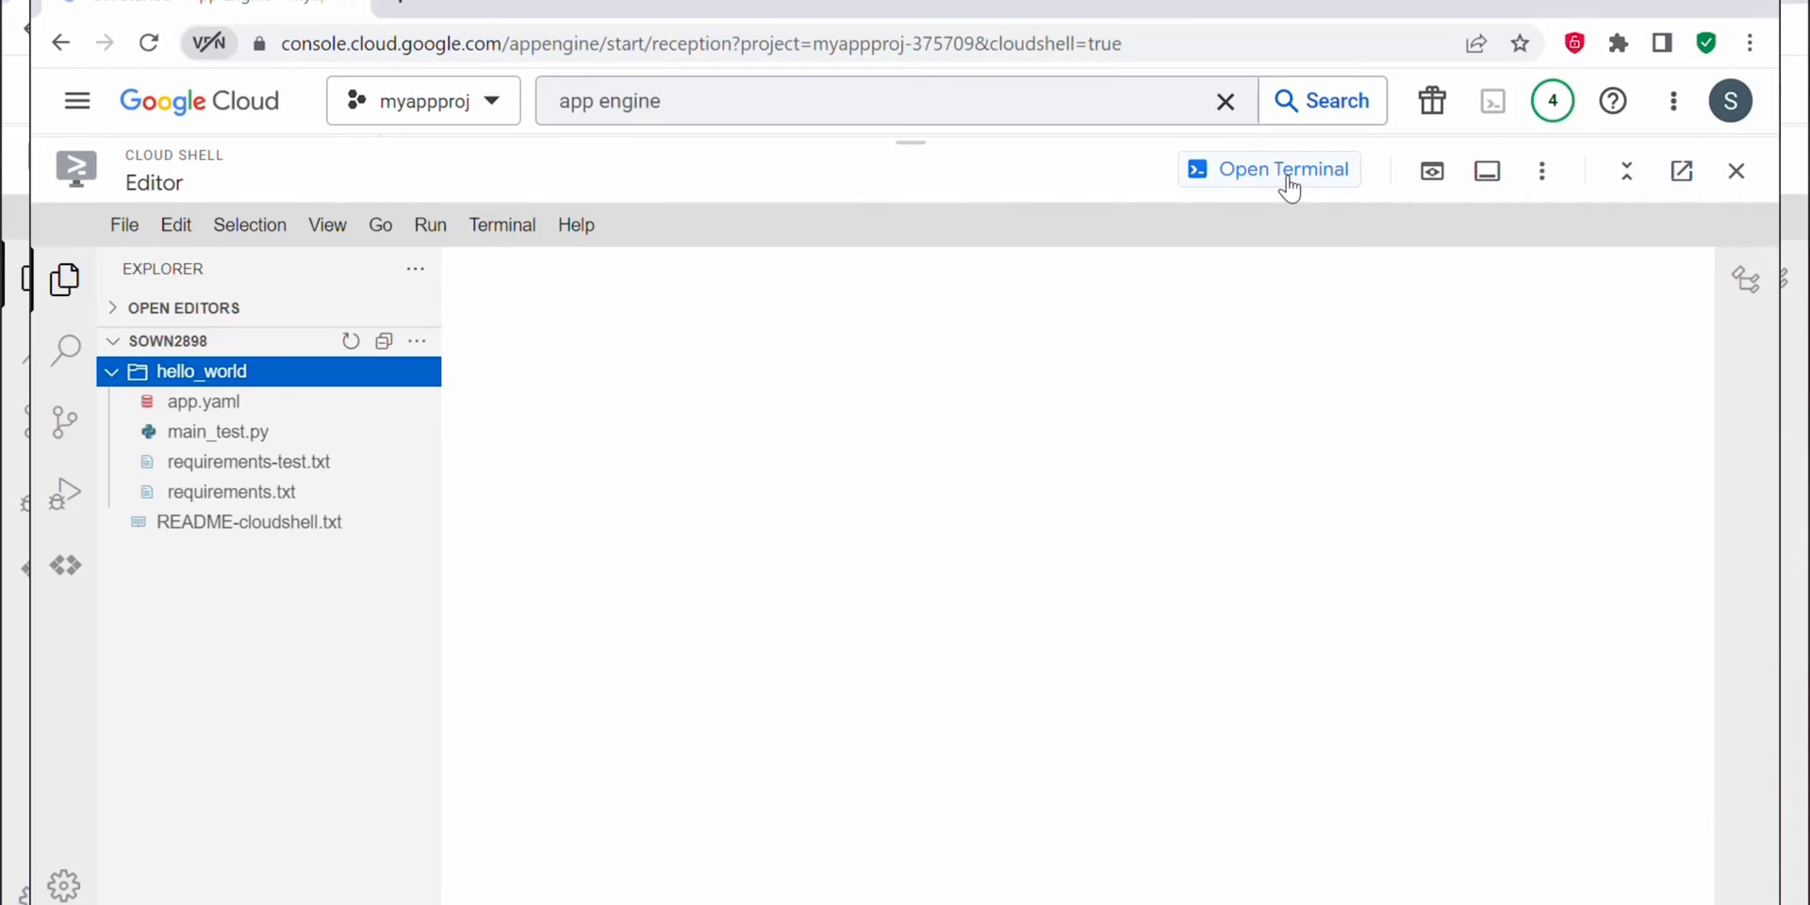
click(1269, 169)
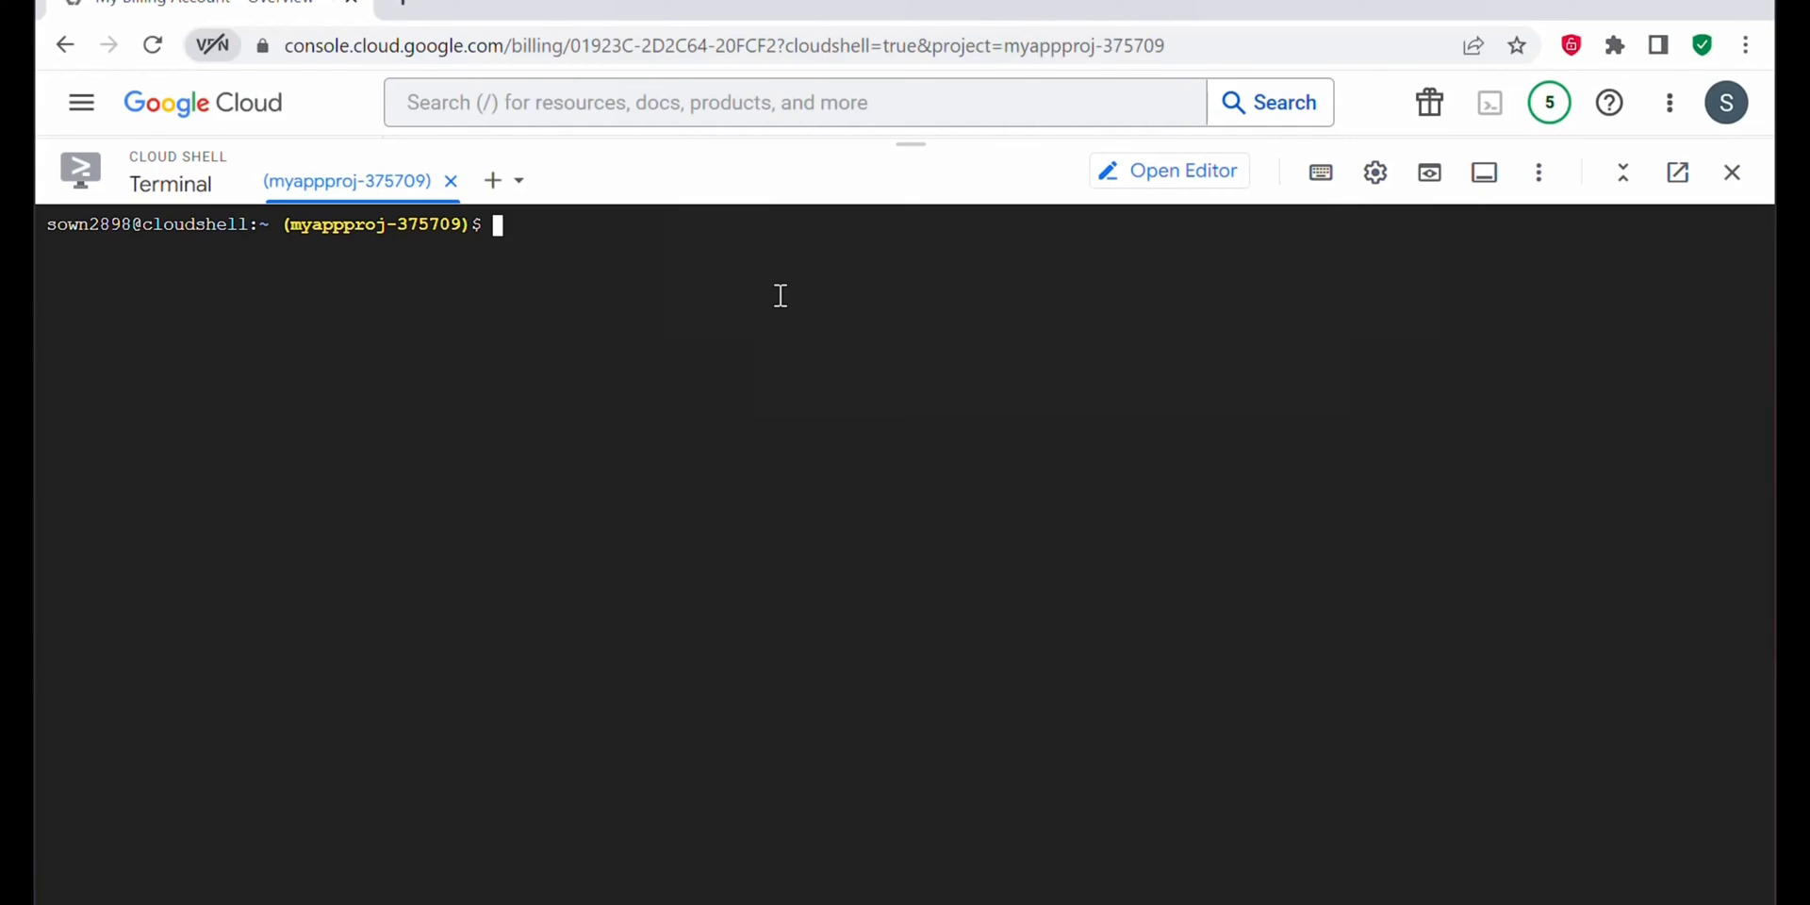
Step: Change into hello_world/ and run gcloud app deploy
text(cd hello_world/)
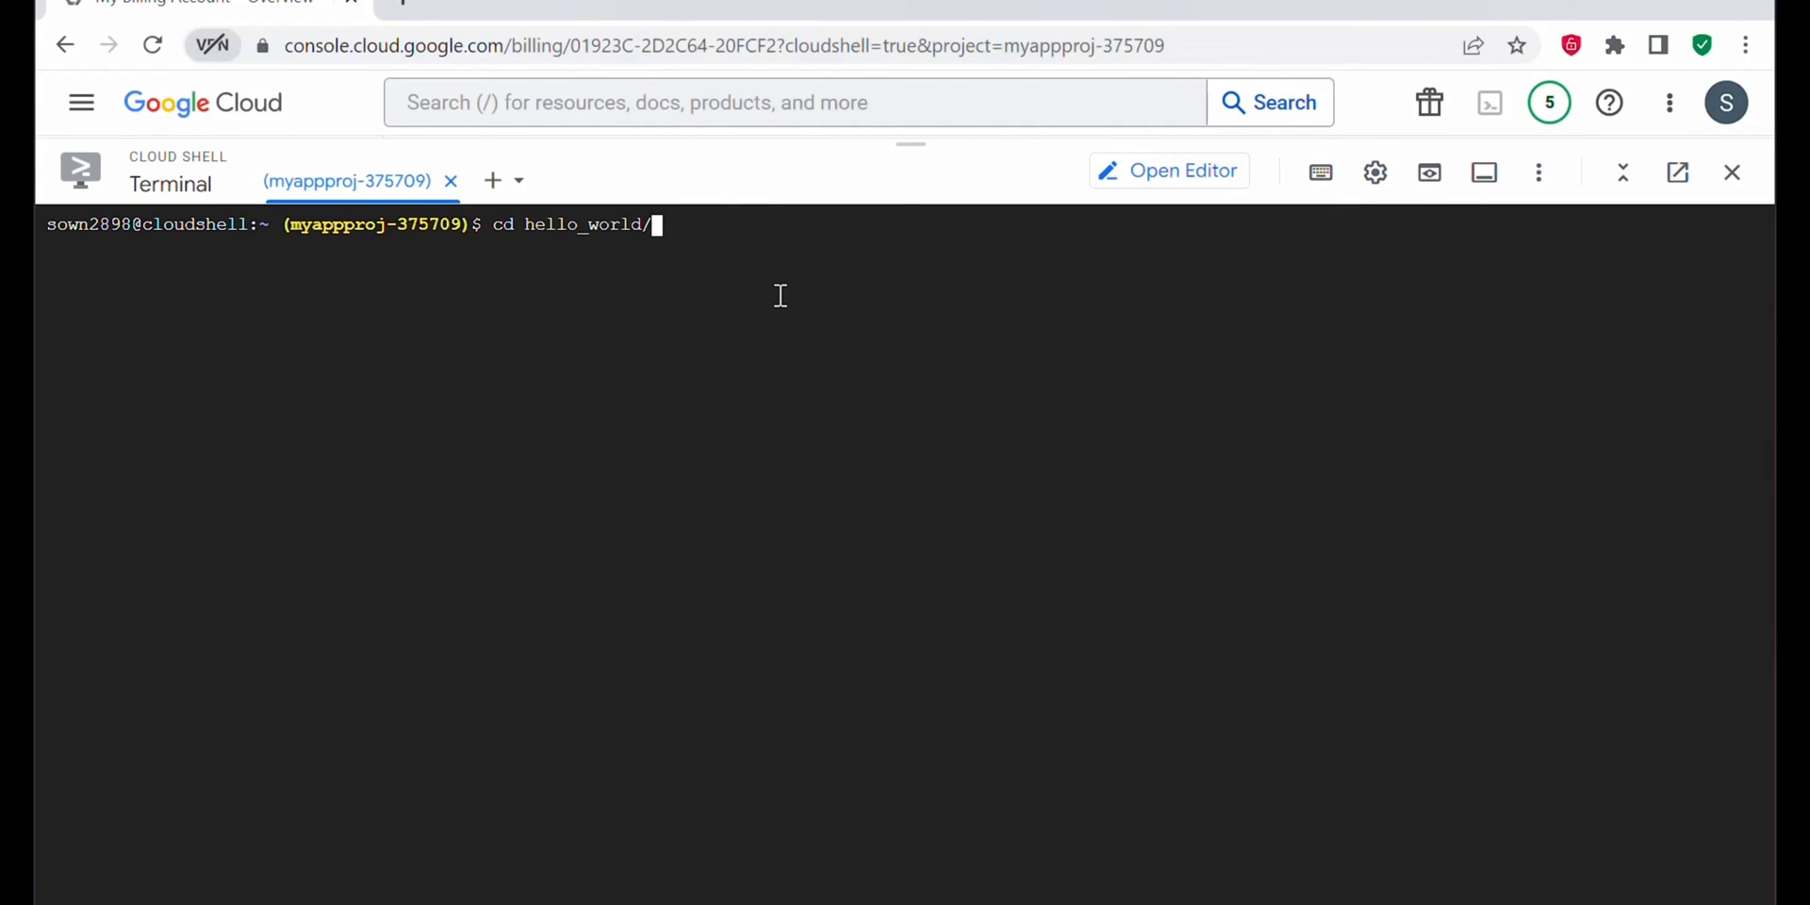
key(Return)
text(ls)
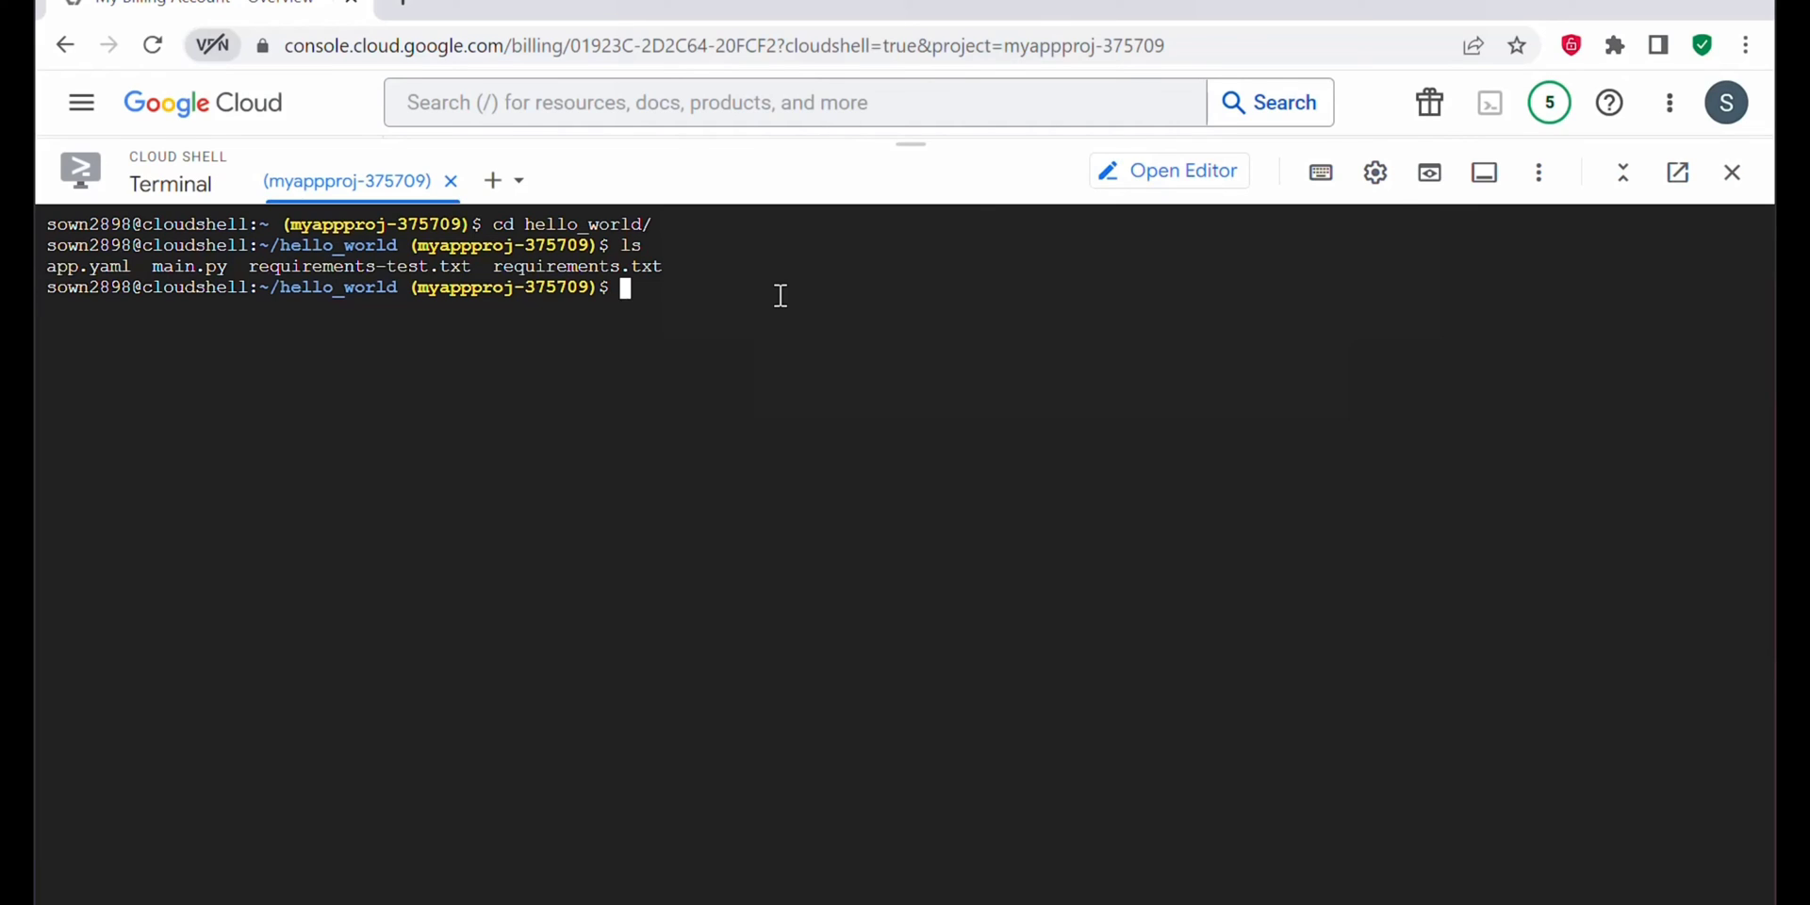
text(gcloud app)
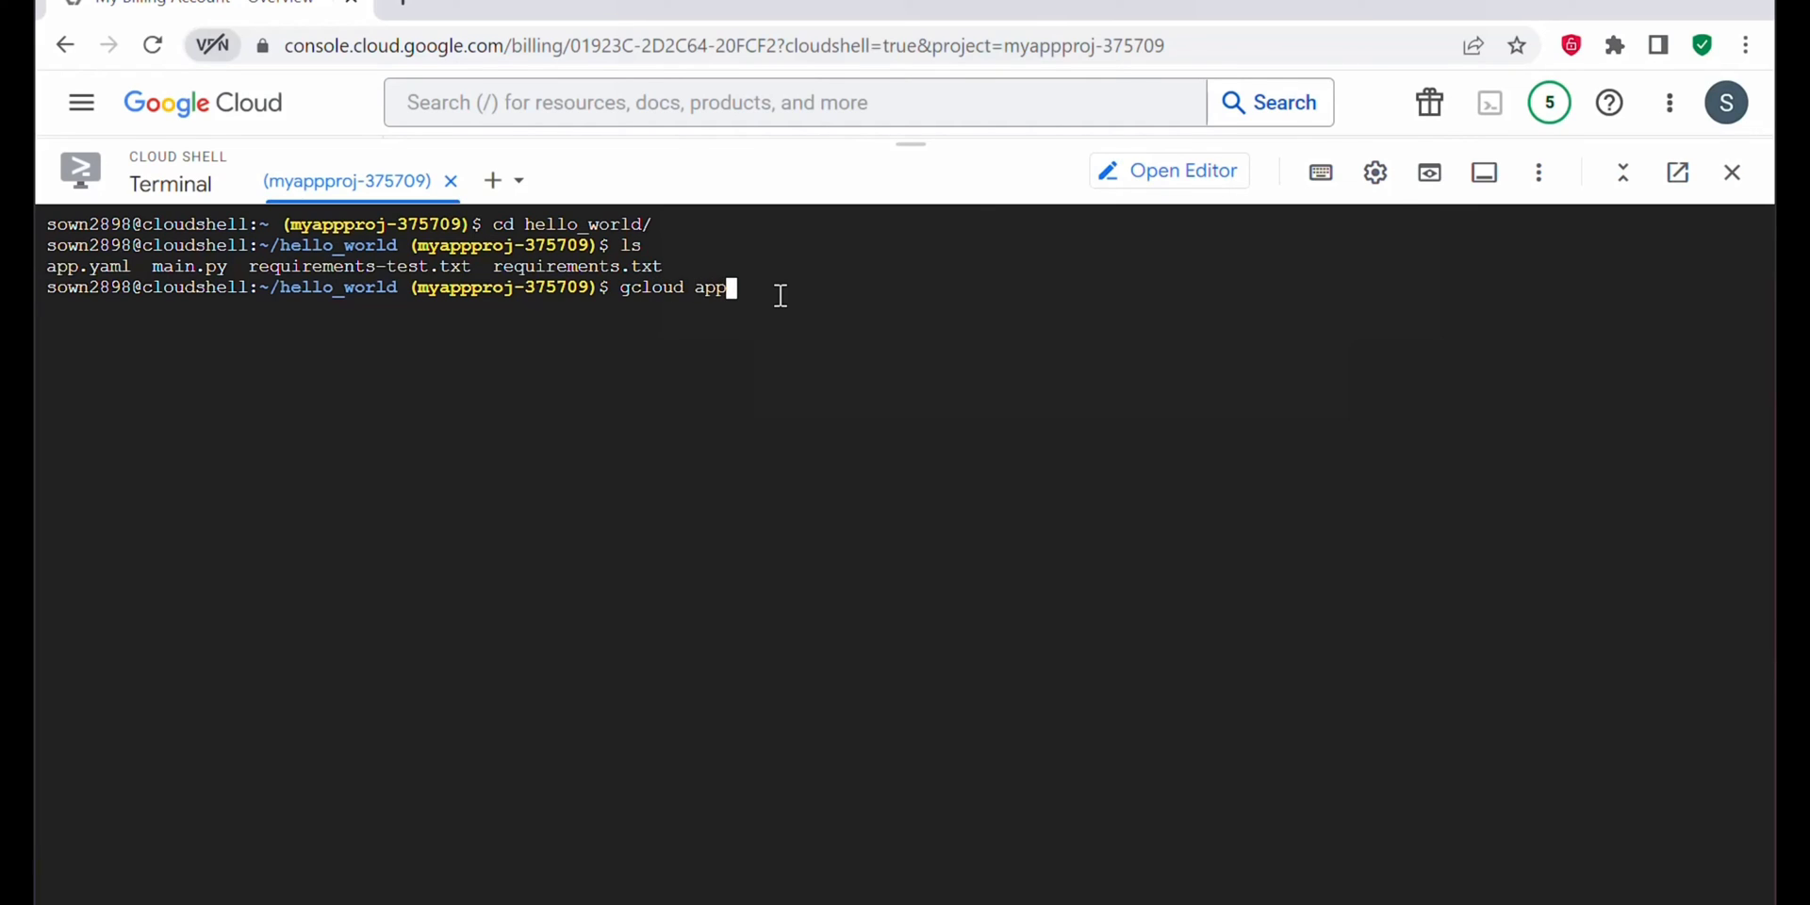
text(deploy)
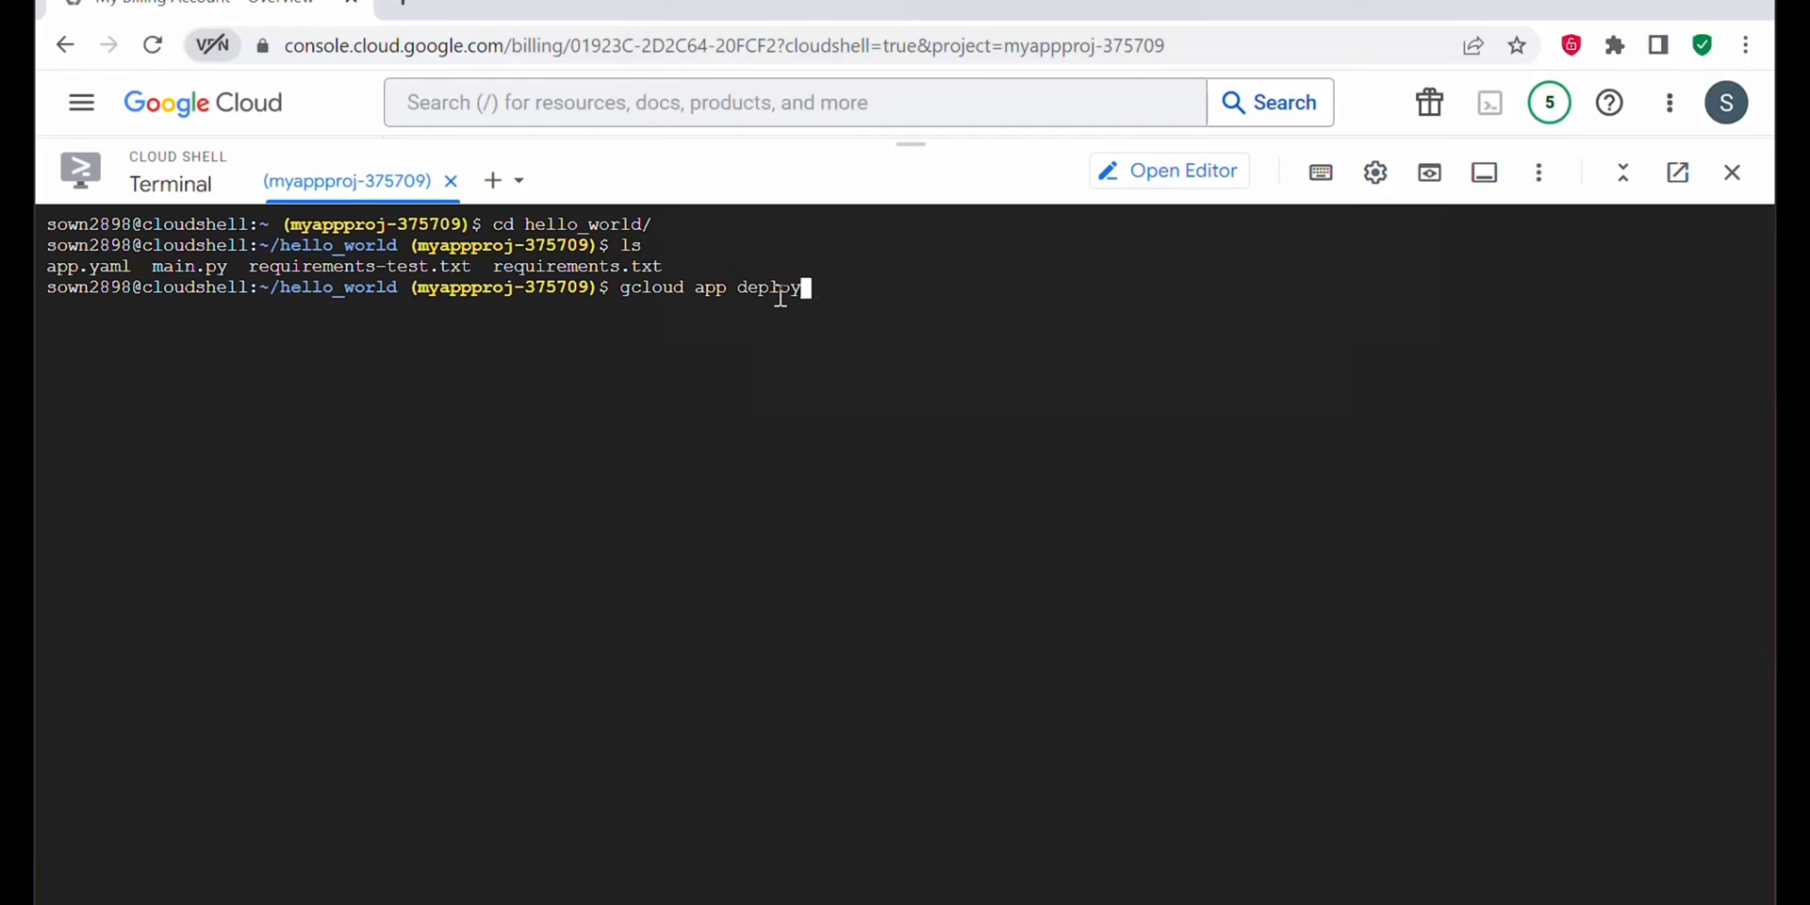
key(Return)
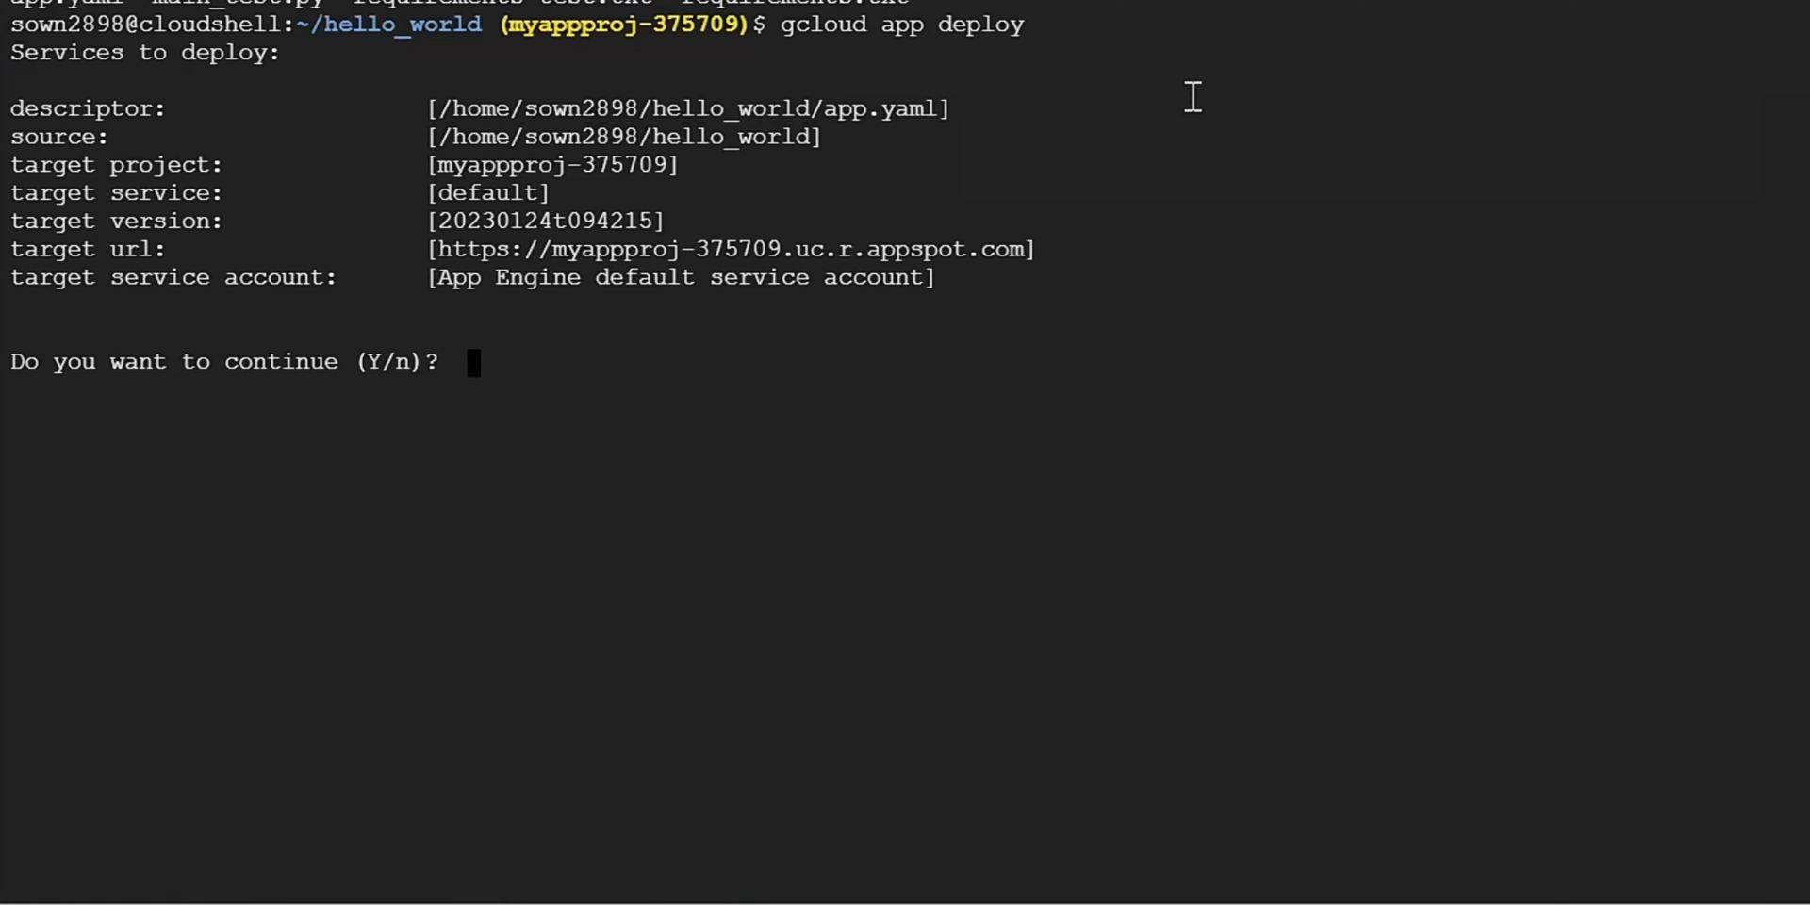
Step: Answer y to the continue prompt and scroll through the finished deploy output
text(y)
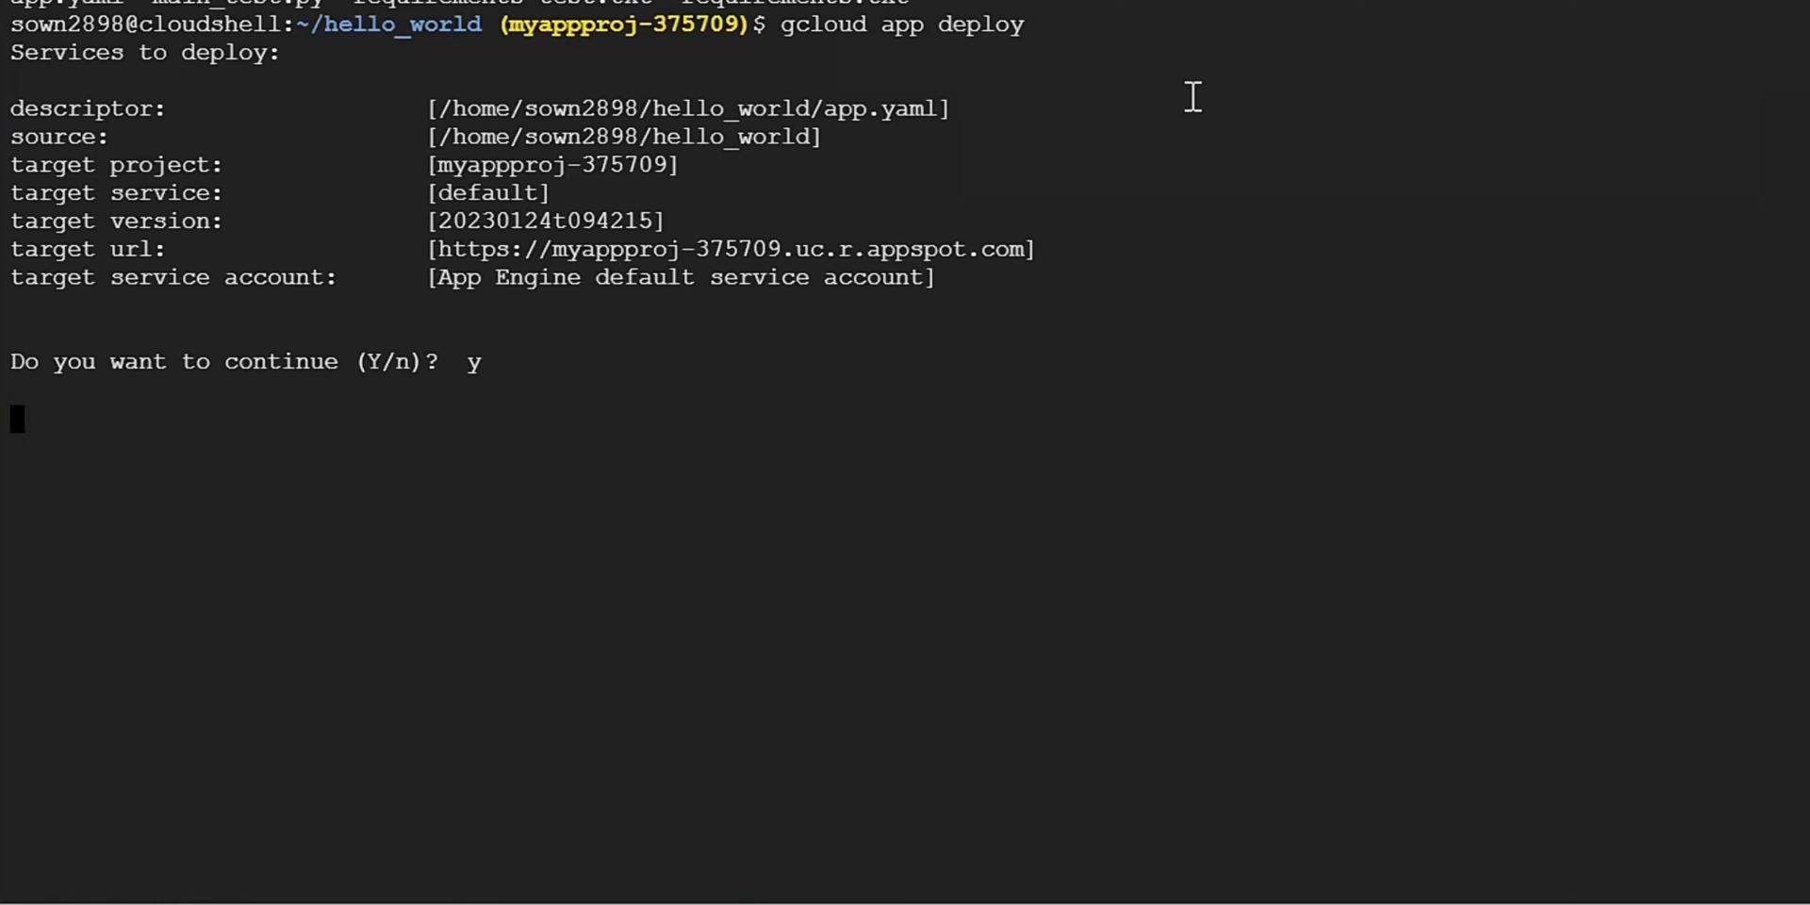
key(Return)
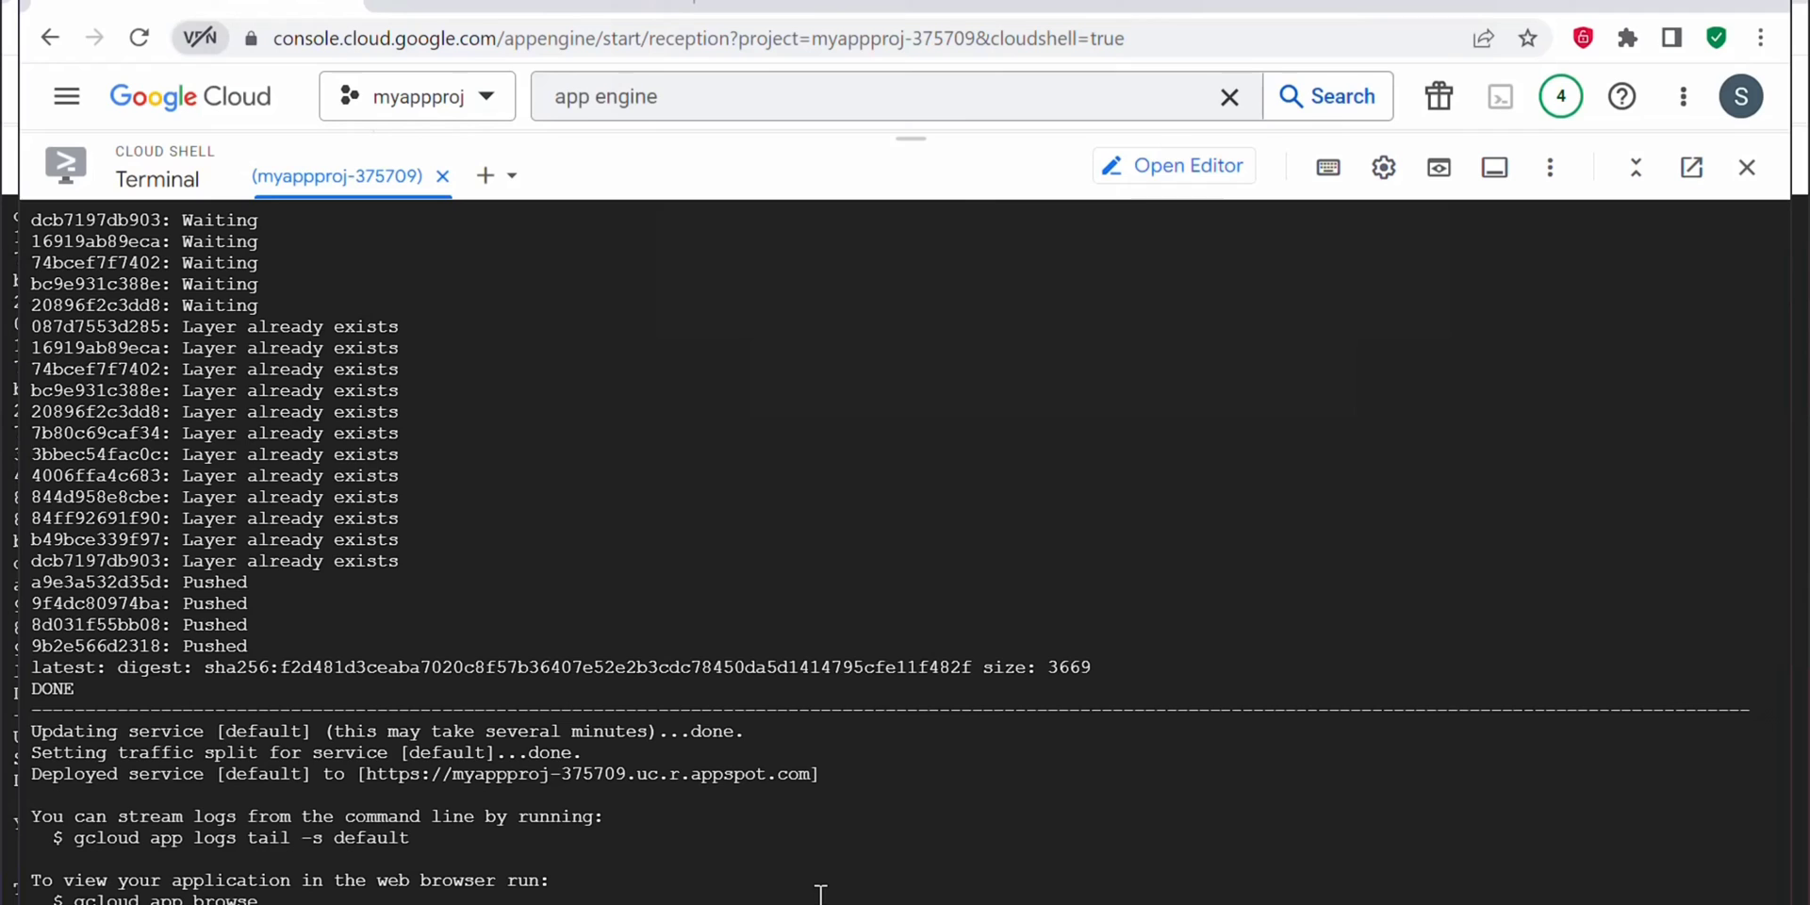
scroll(down, 3)
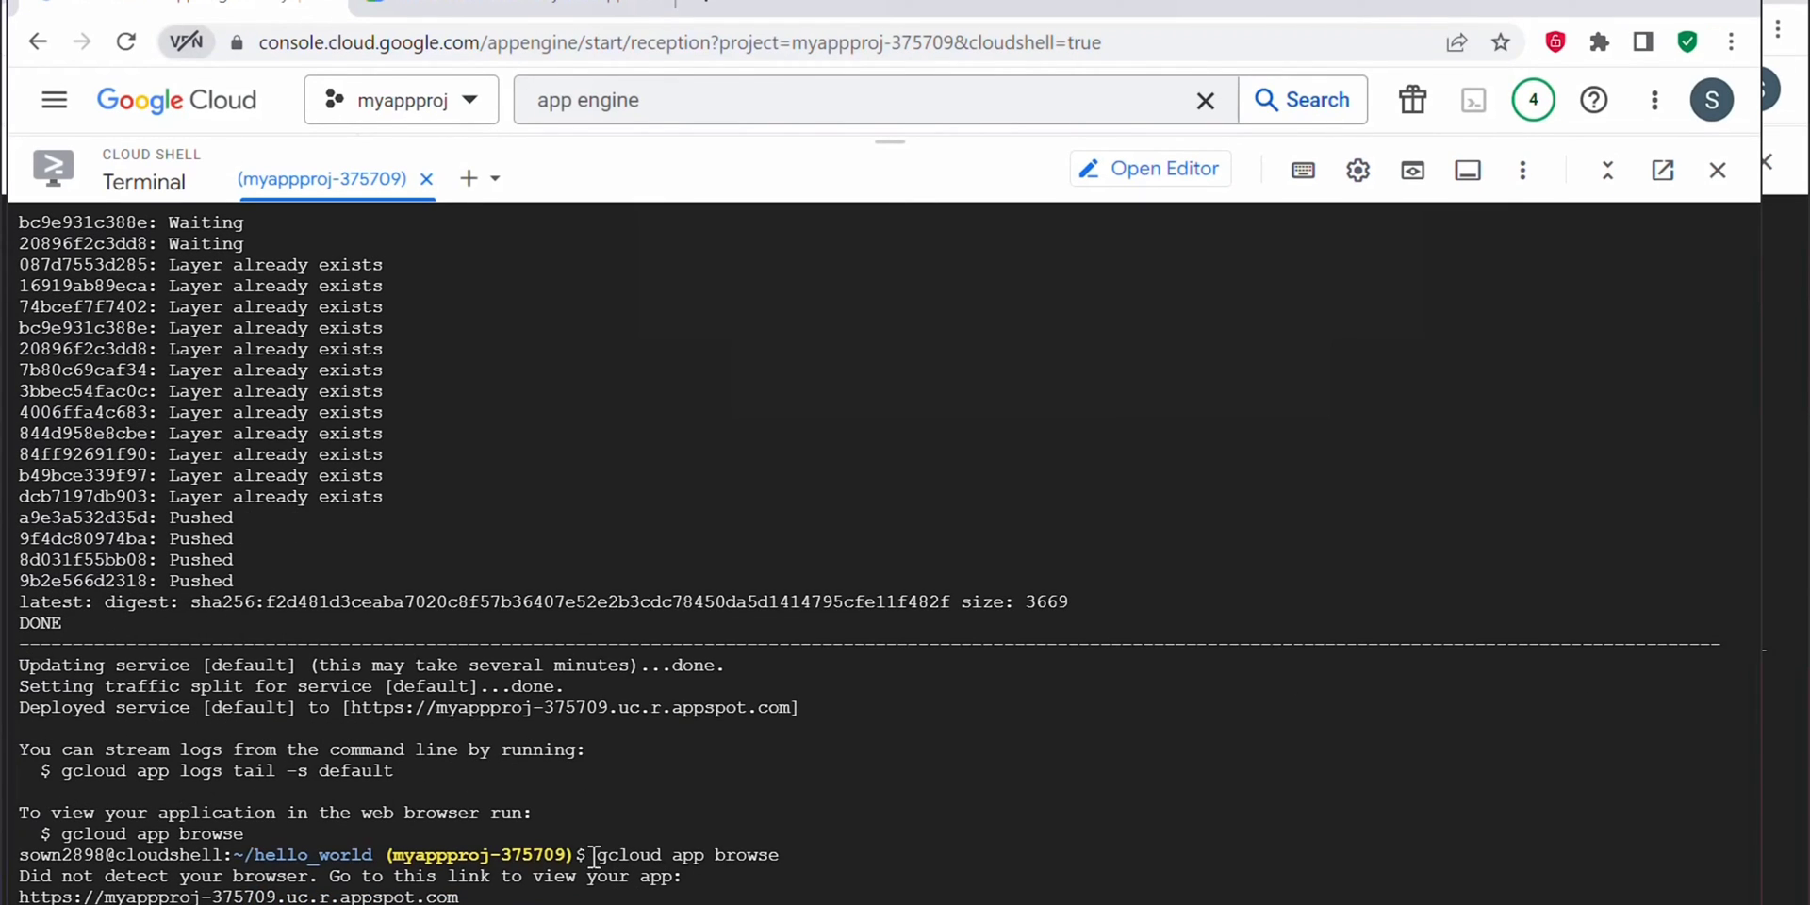
Step: Select the printed appspot.com link to the deployed app
double_click(683, 855)
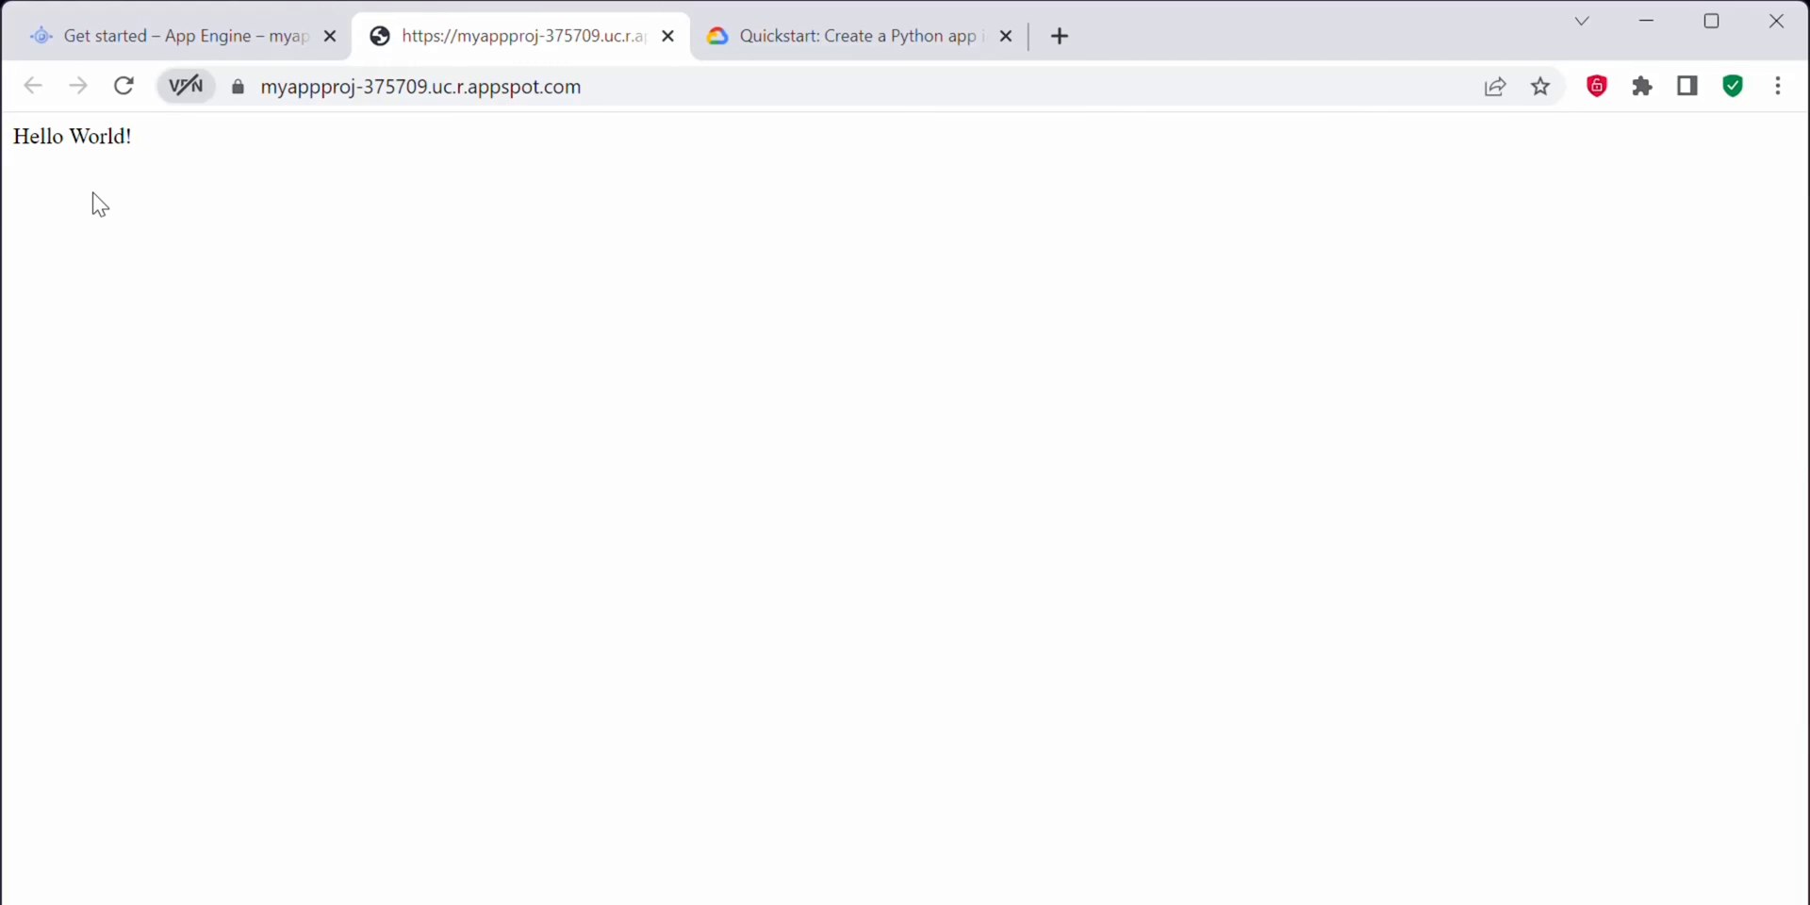
mouse_move(285, 320)
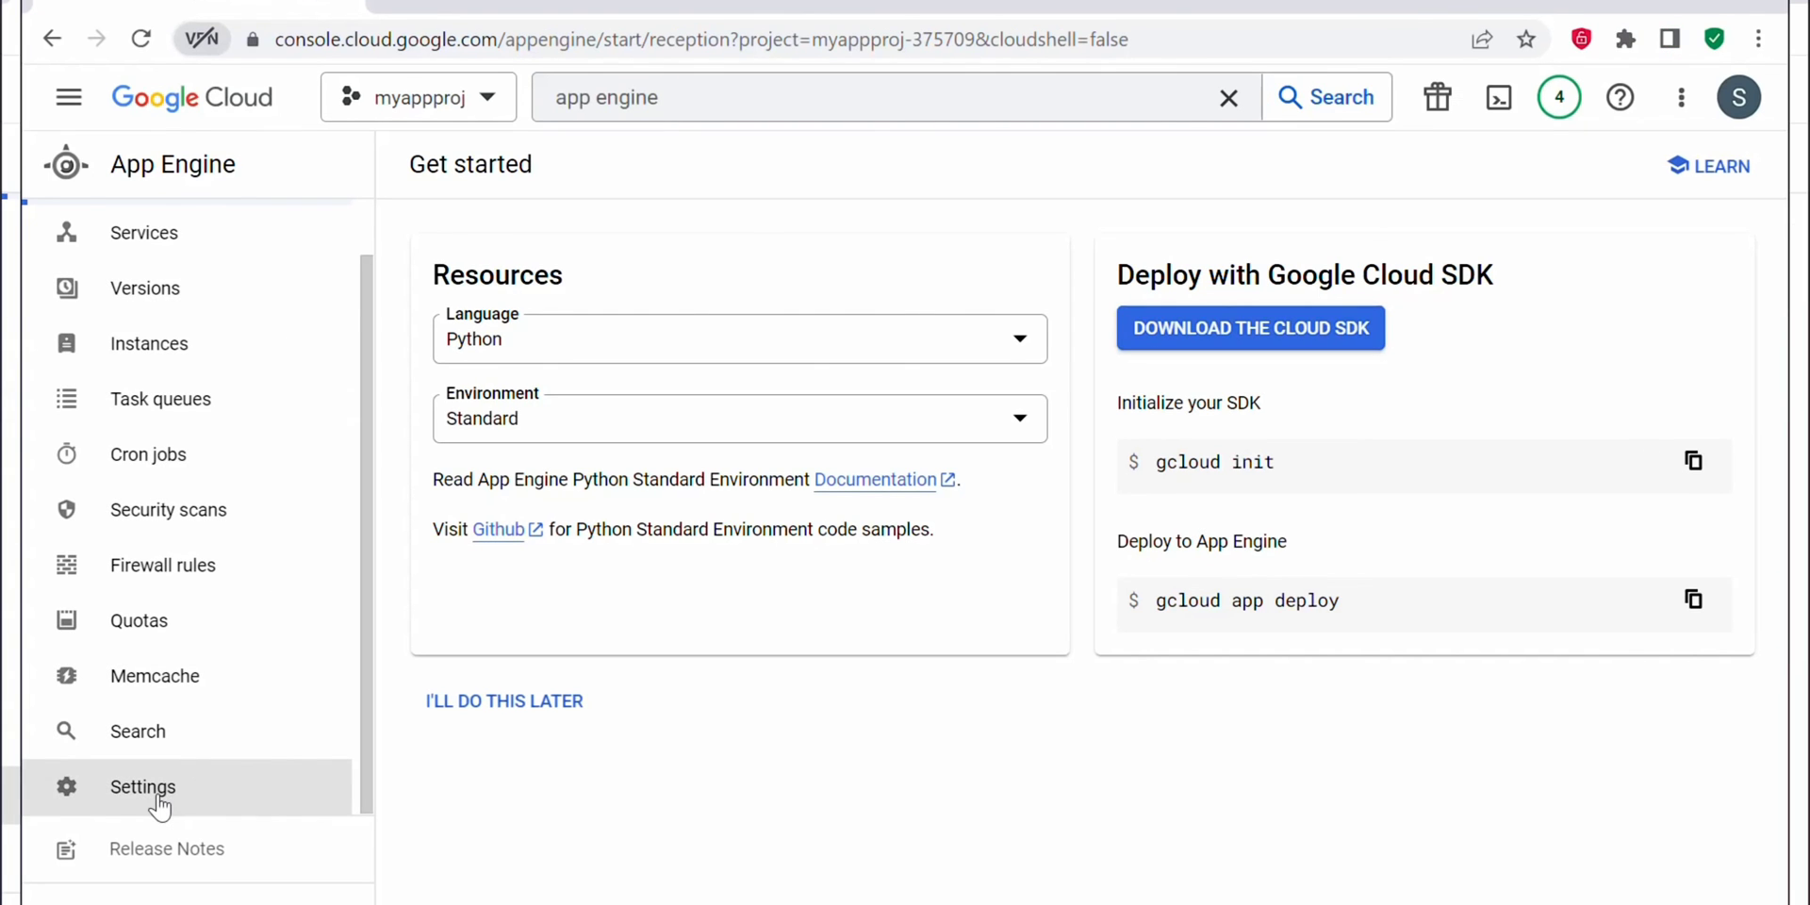
Step: In App Engine Settings, disable the application by confirming app ID myappproj-375709
click(142, 786)
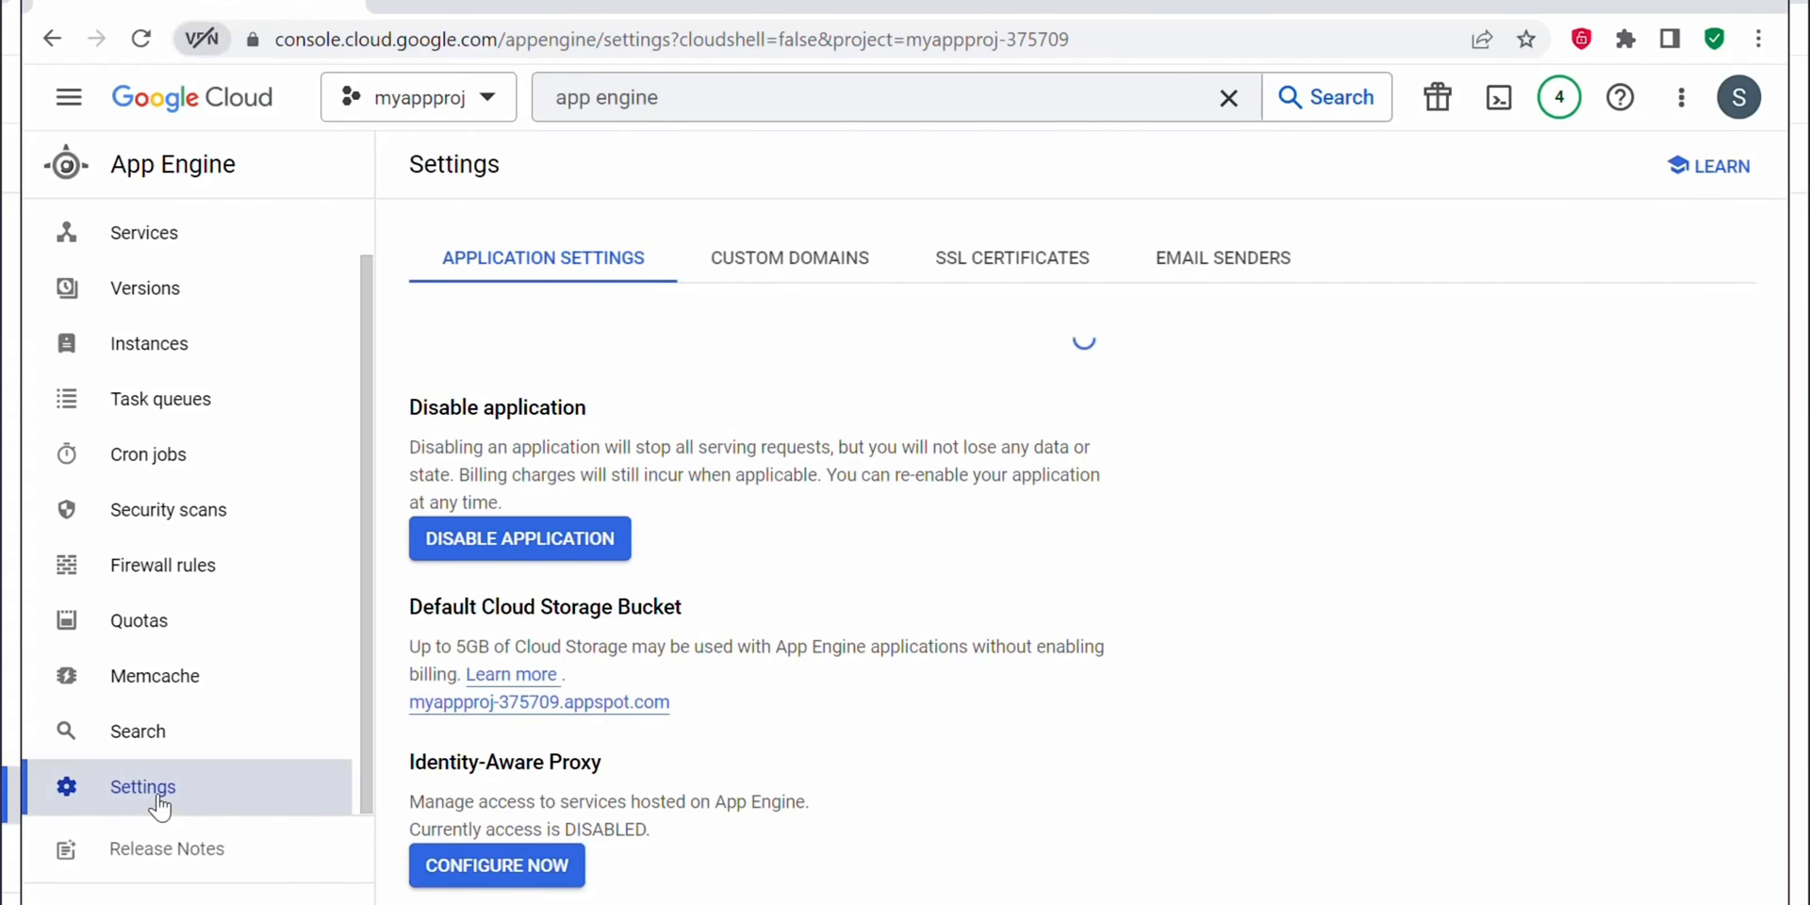
scroll(up, 3)
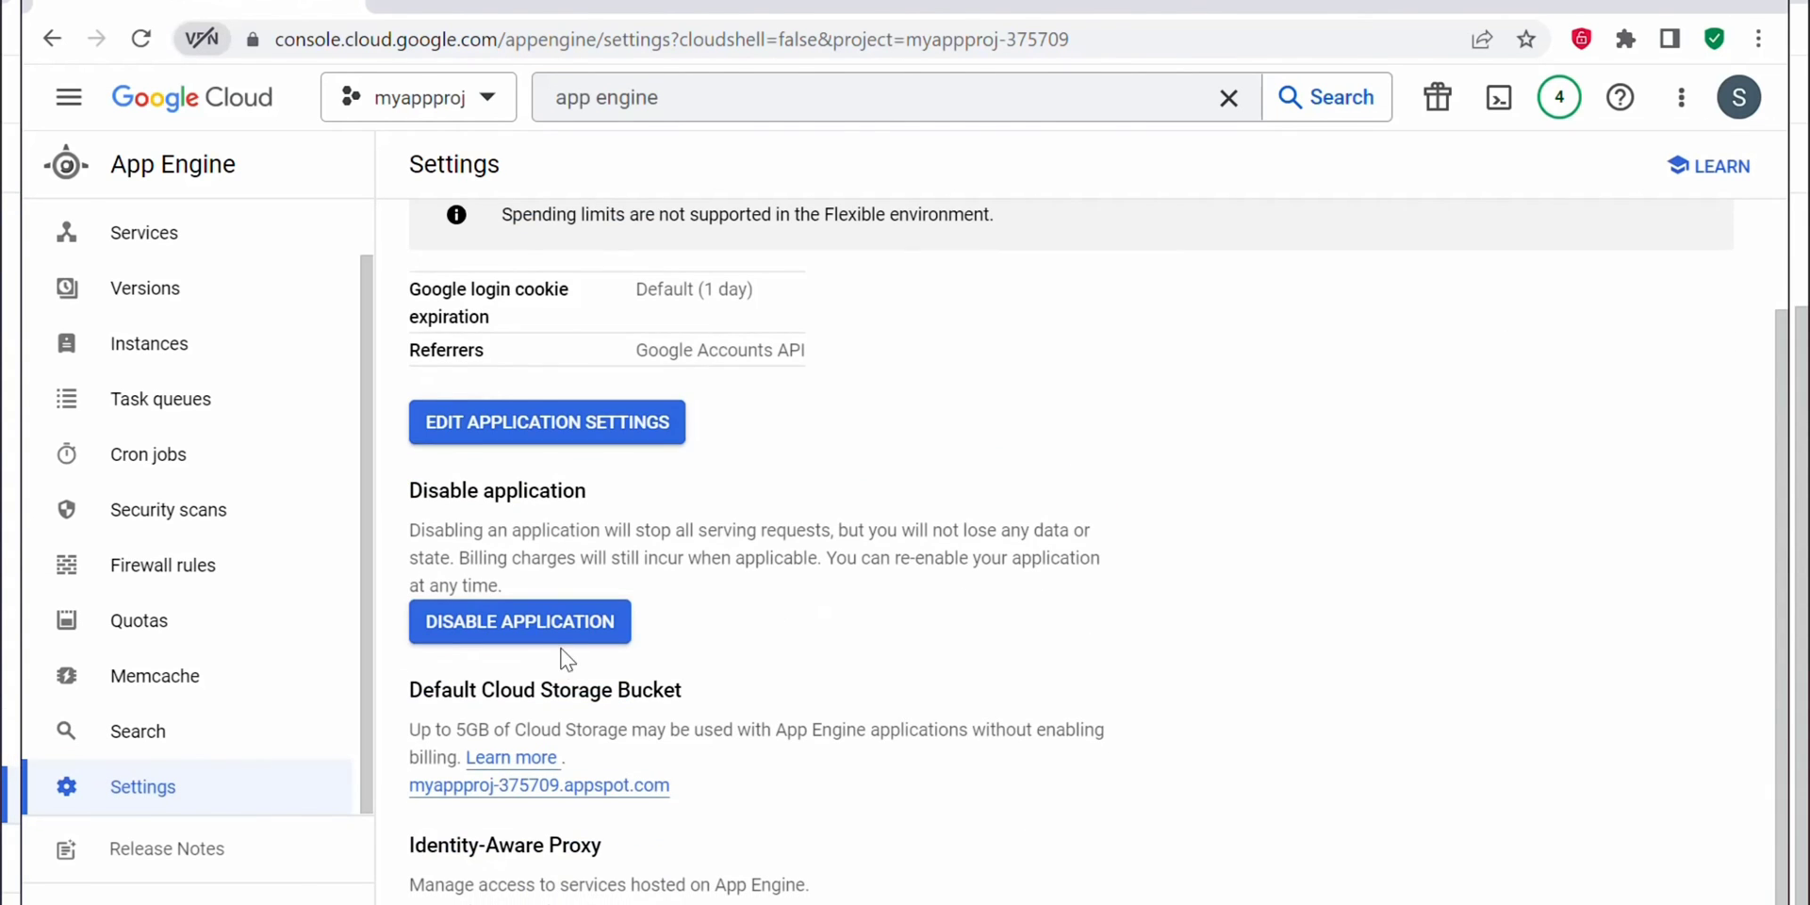
click(519, 622)
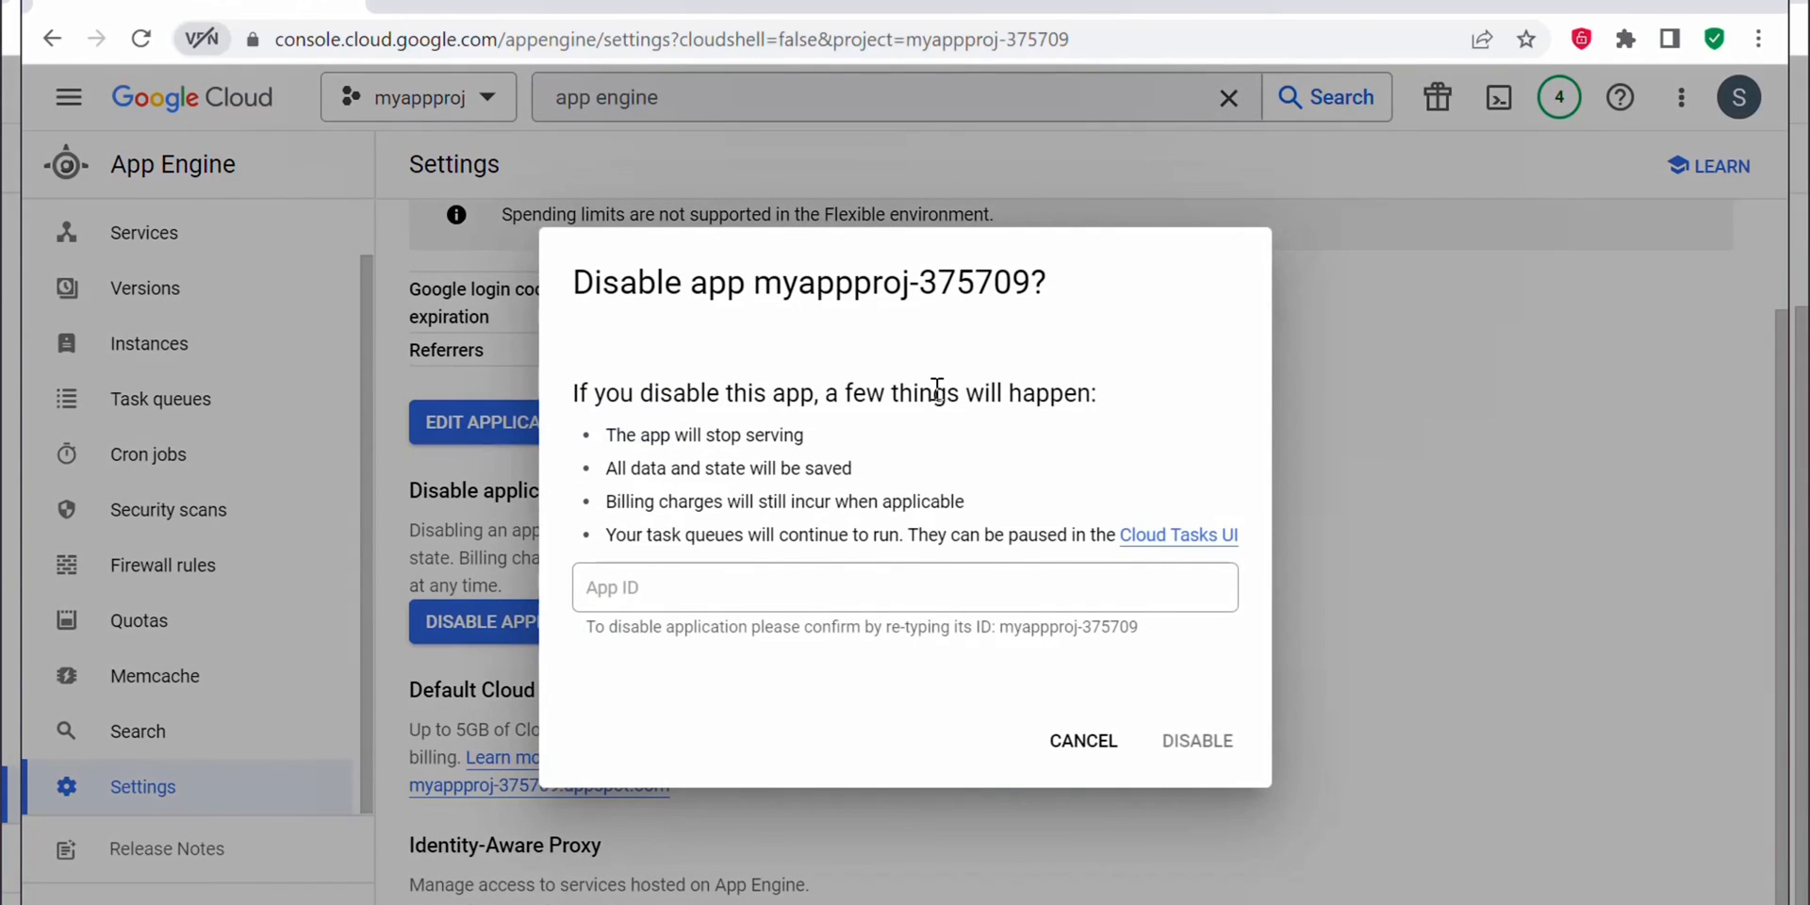
double_click(829, 283)
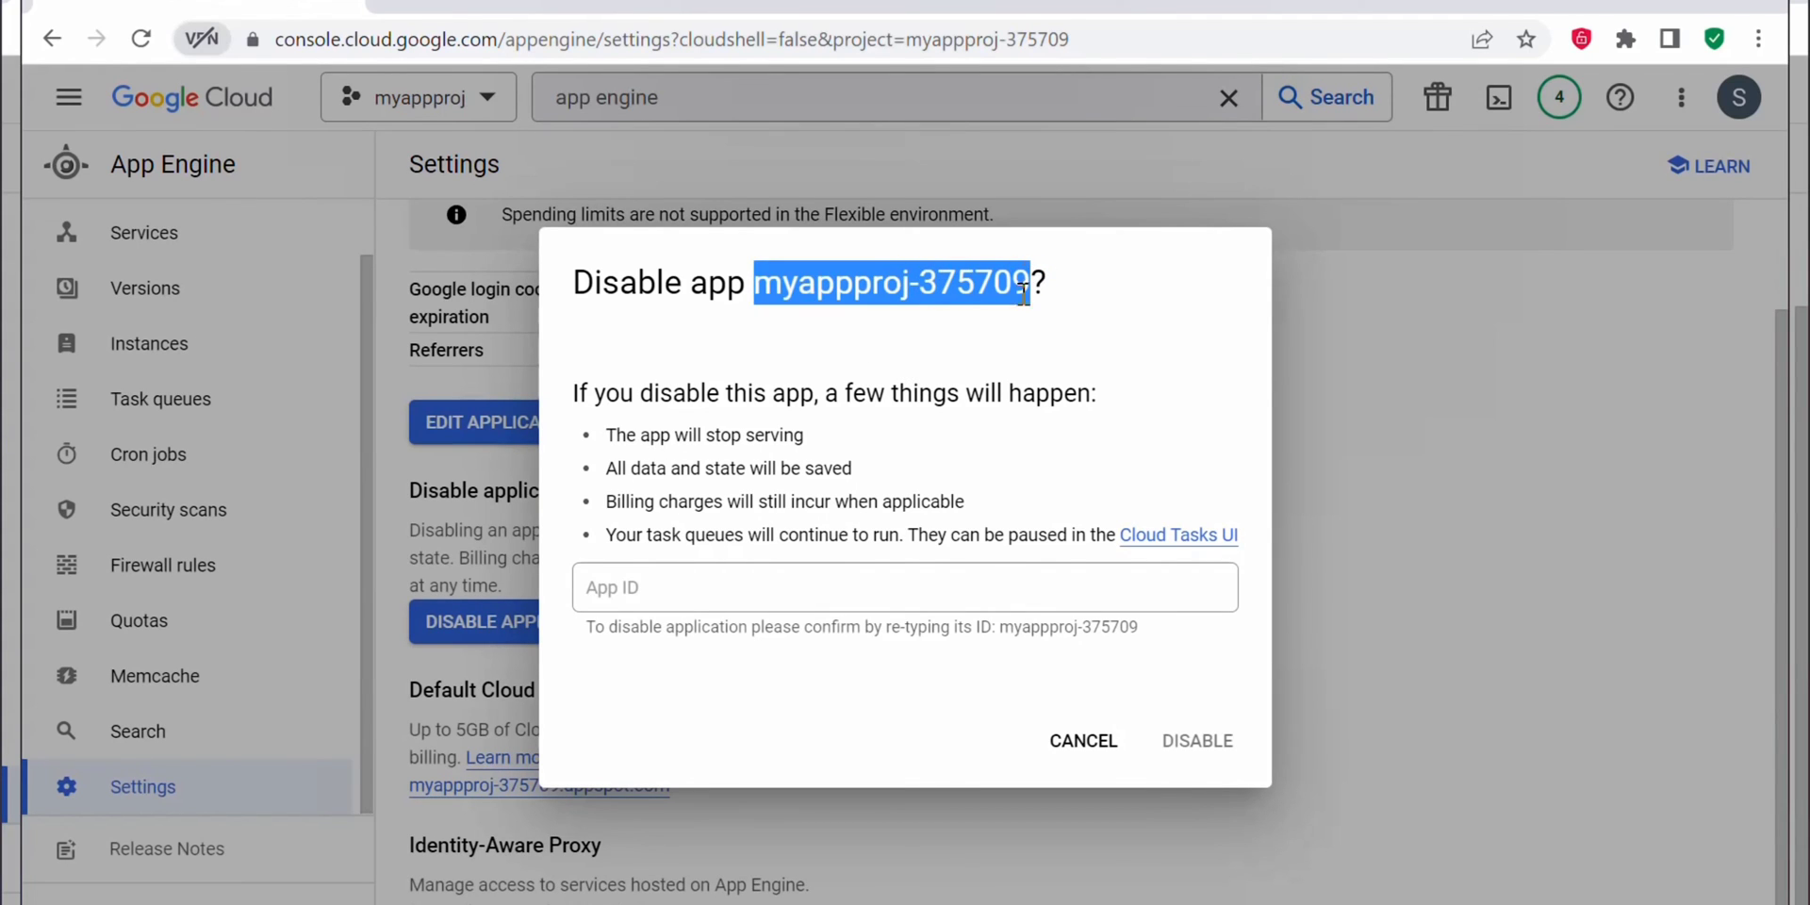
click(904, 586)
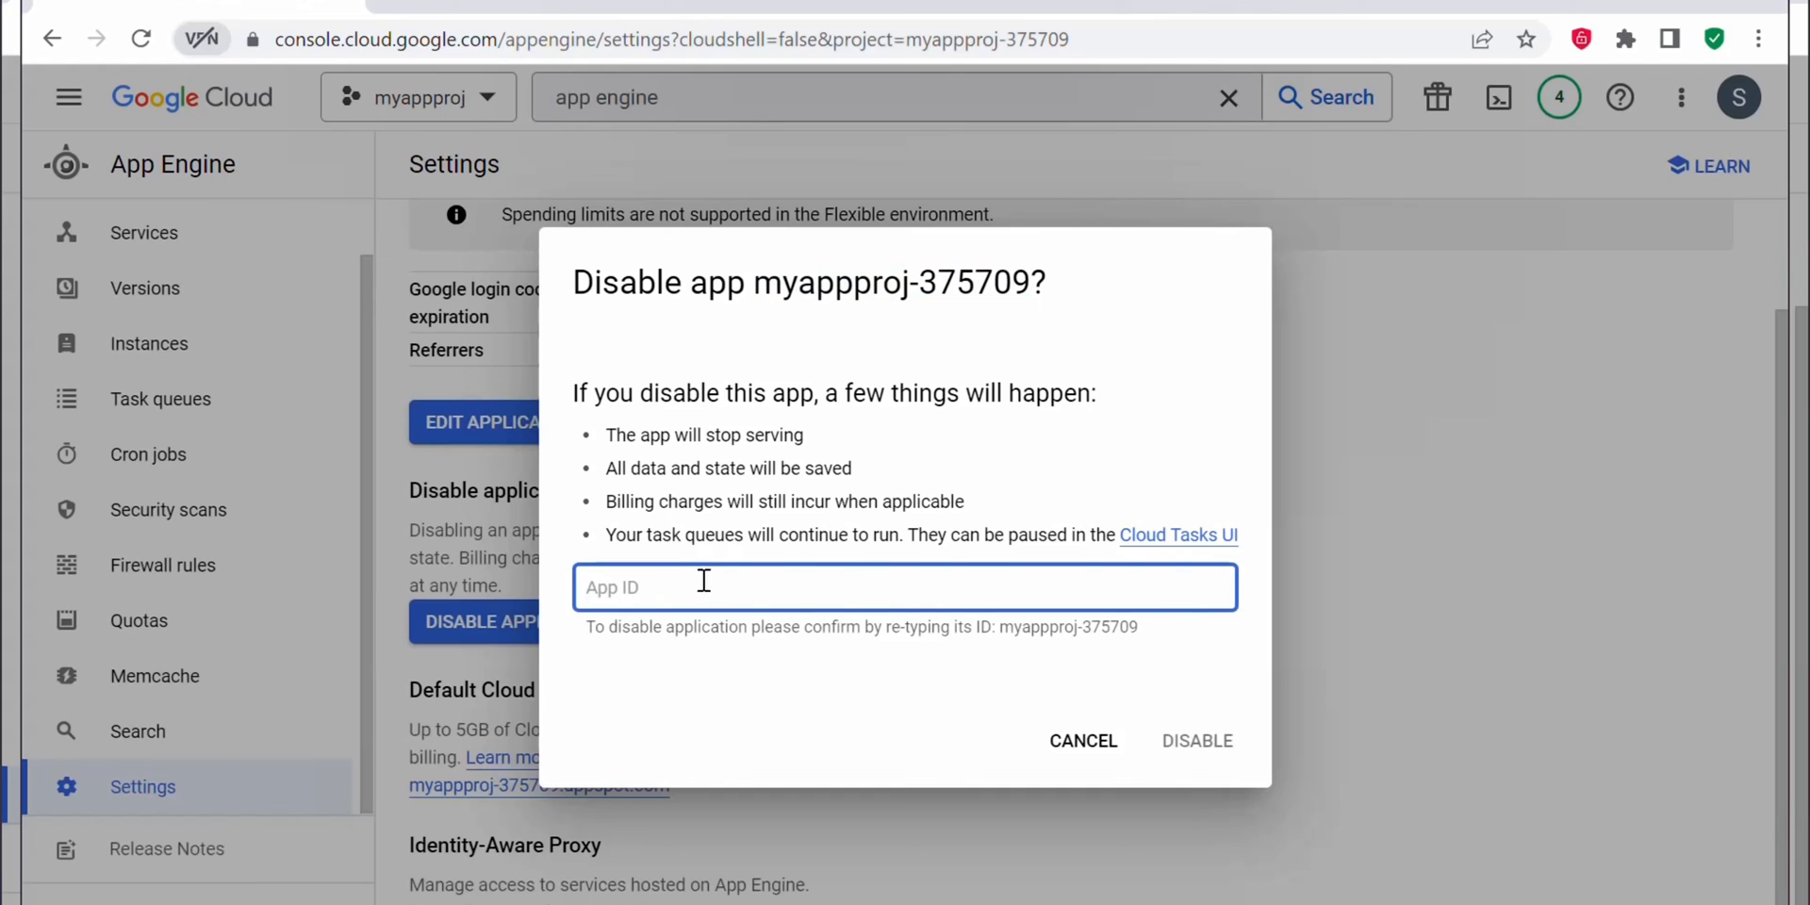
text(myappproj-375709)
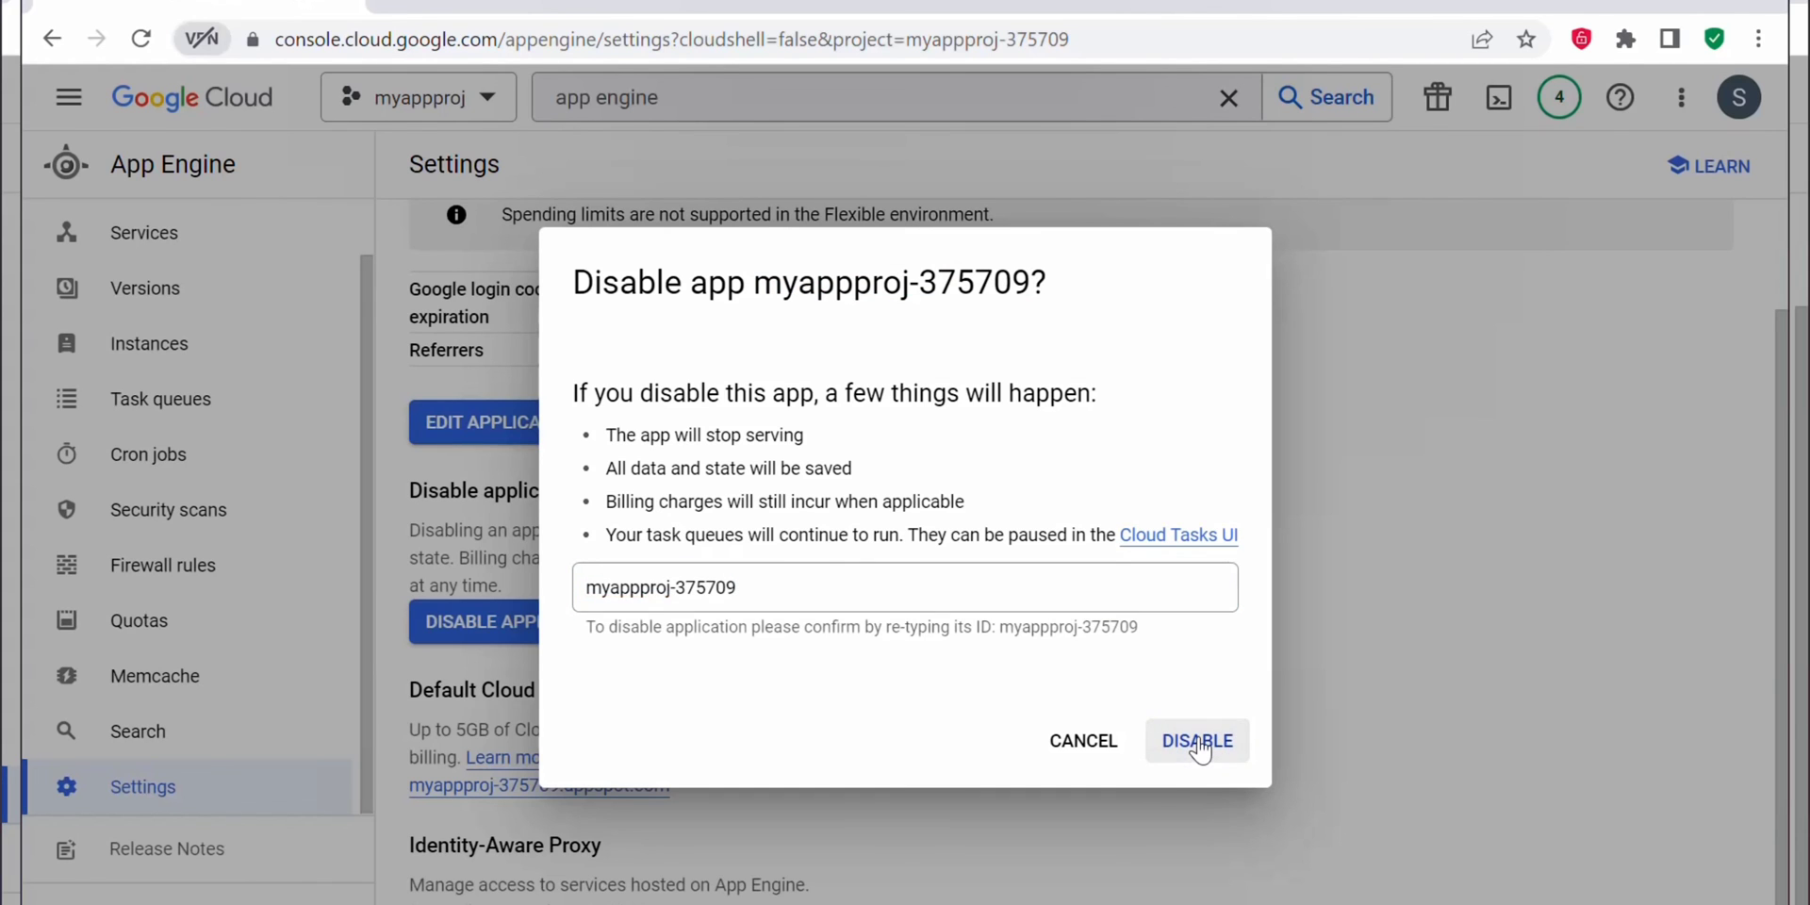
click(1197, 741)
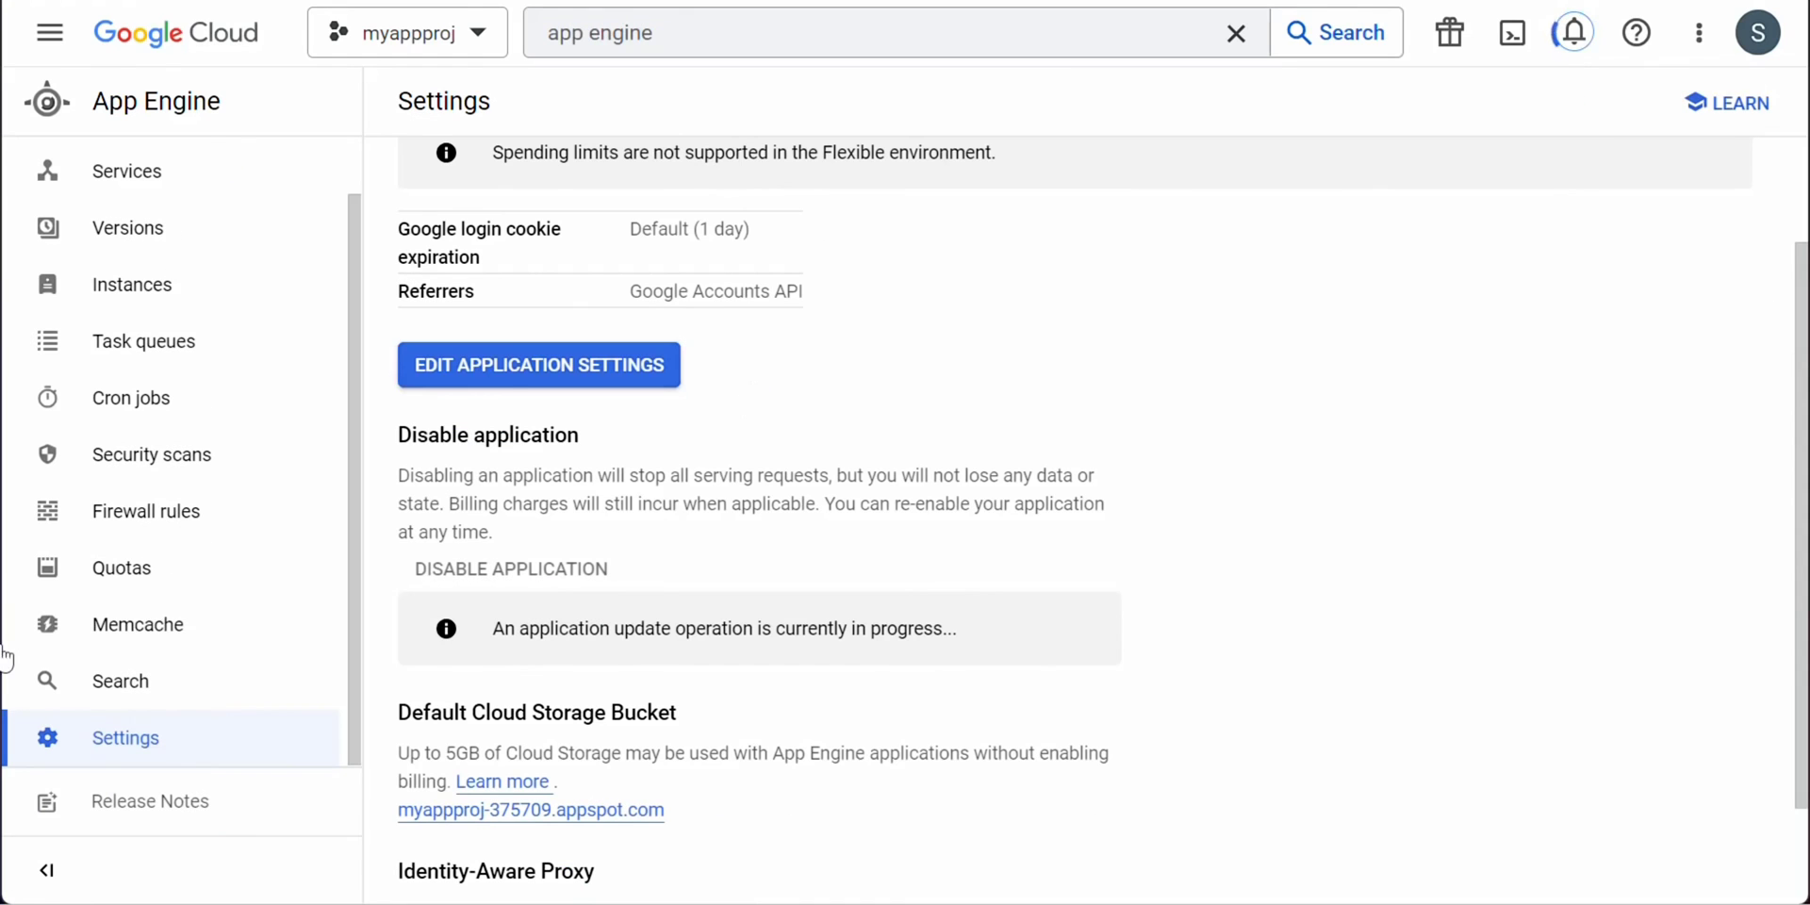